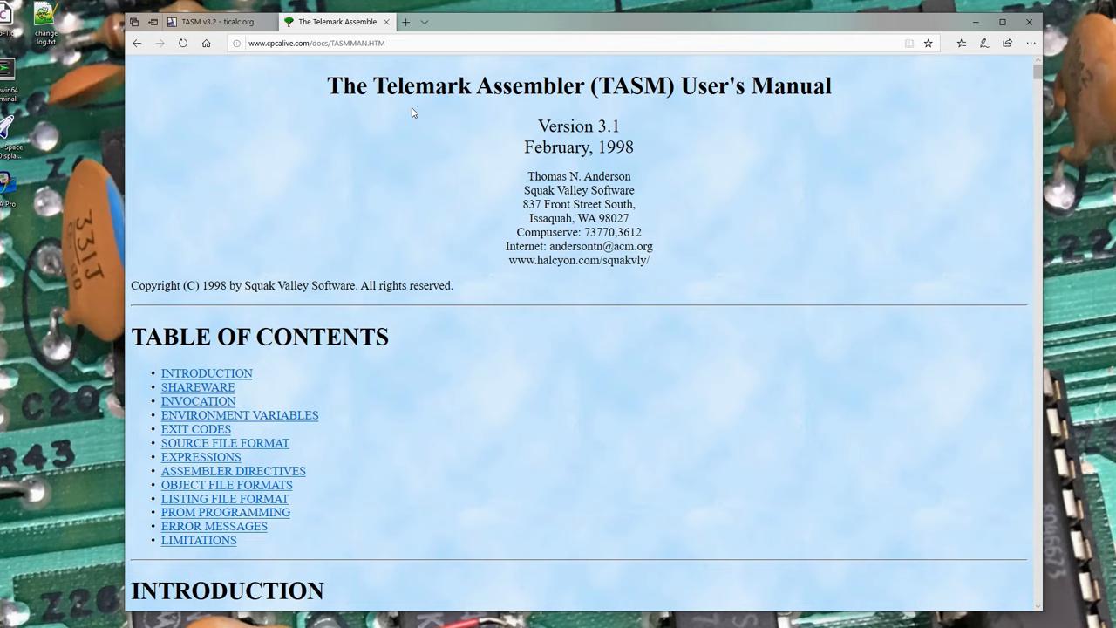
mouse_move(408, 109)
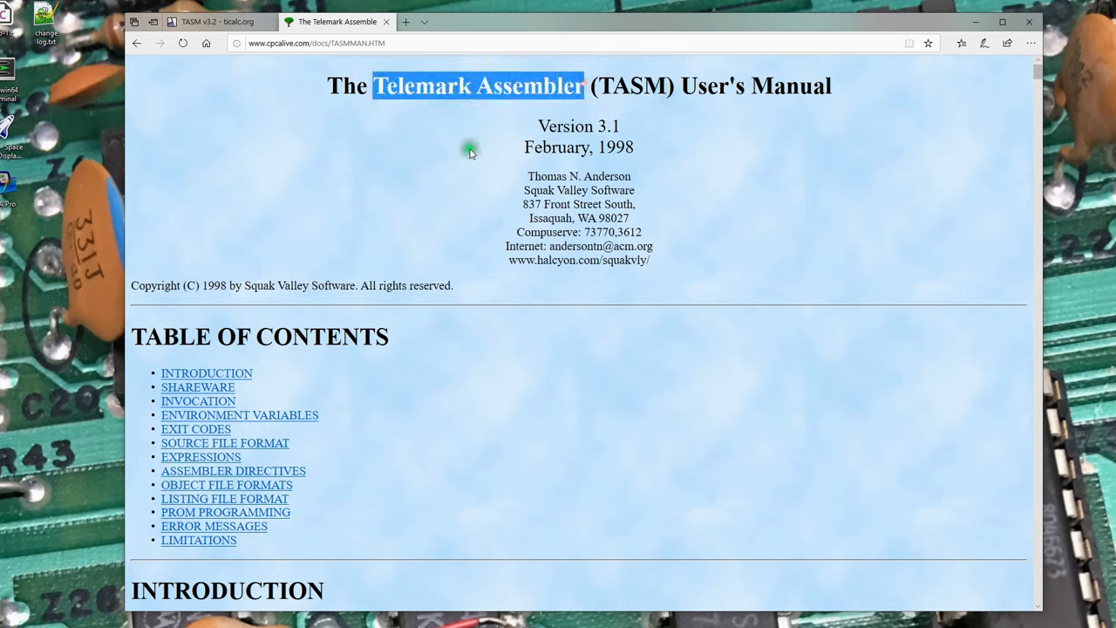
List E:\IMSAI 8080\Custom ROM, showing TASM.EXE, TASM85.TAB and four .asm sources
scroll(down, 3)
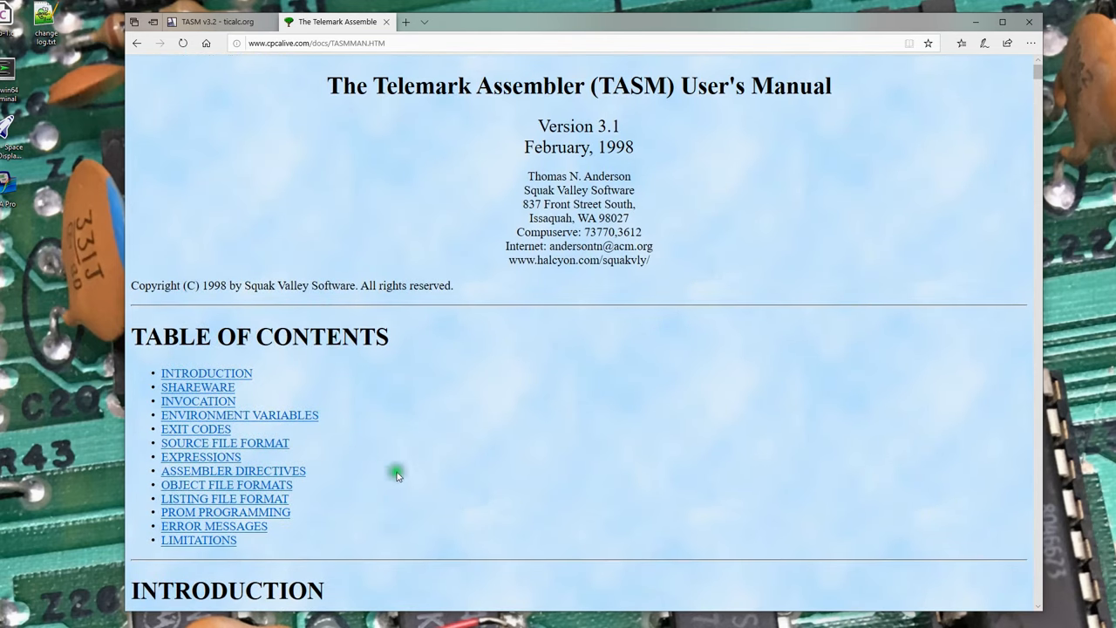
click(216, 21)
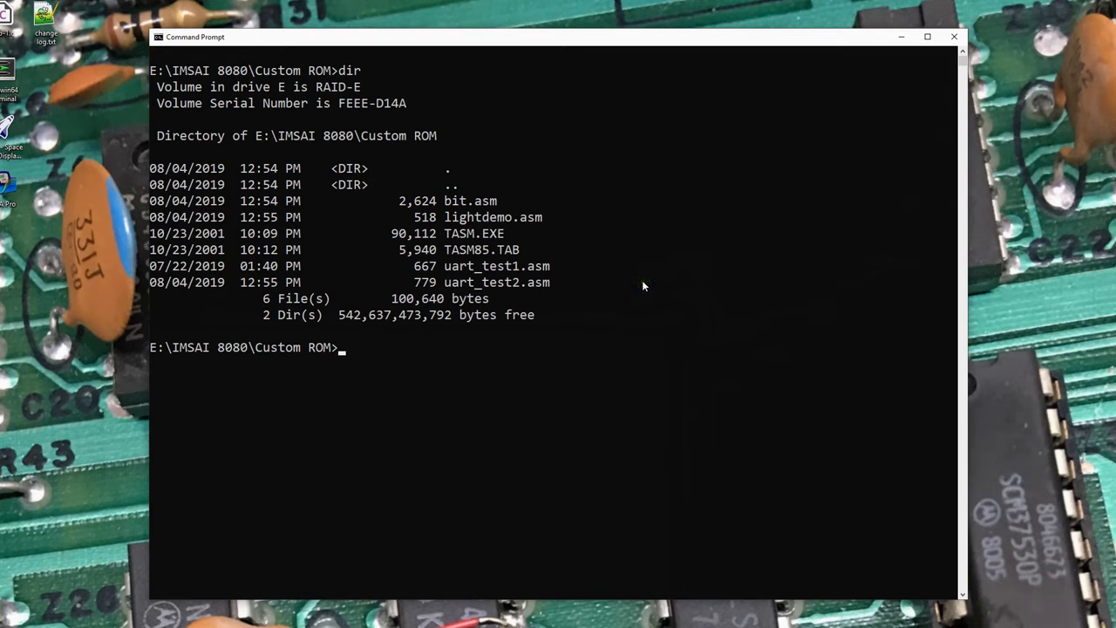
mouse_move(510, 247)
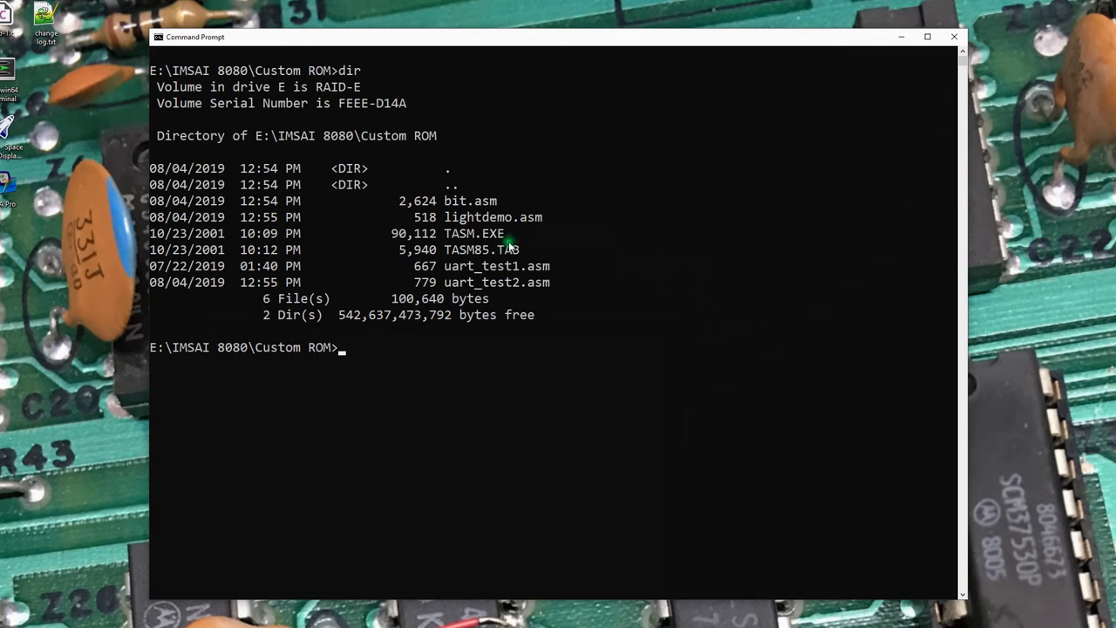
mouse_move(448, 237)
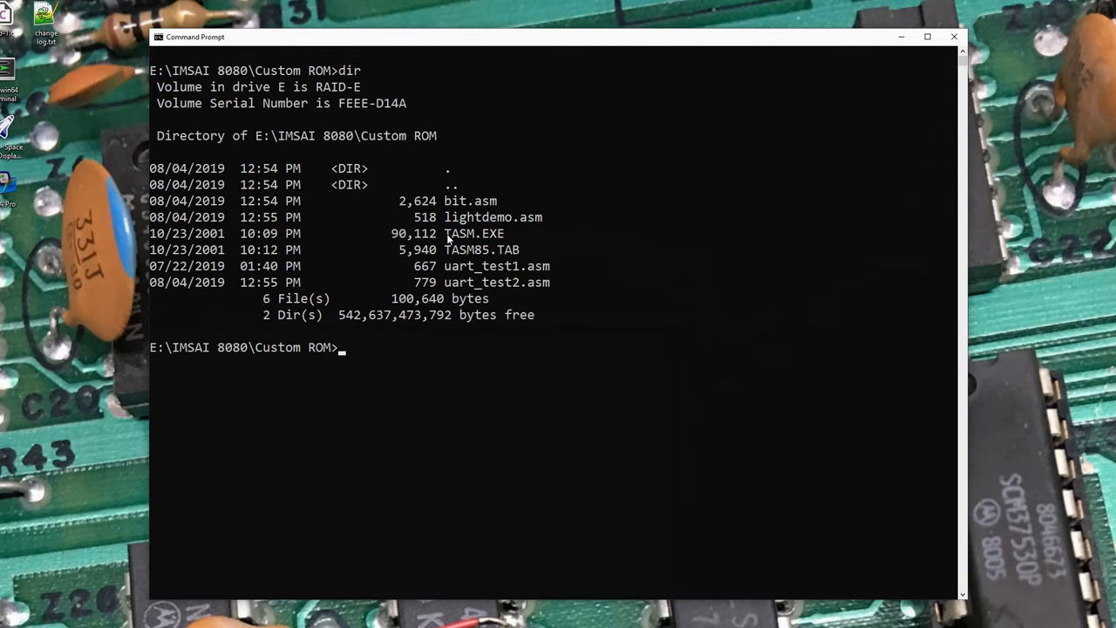
double_click(473, 233)
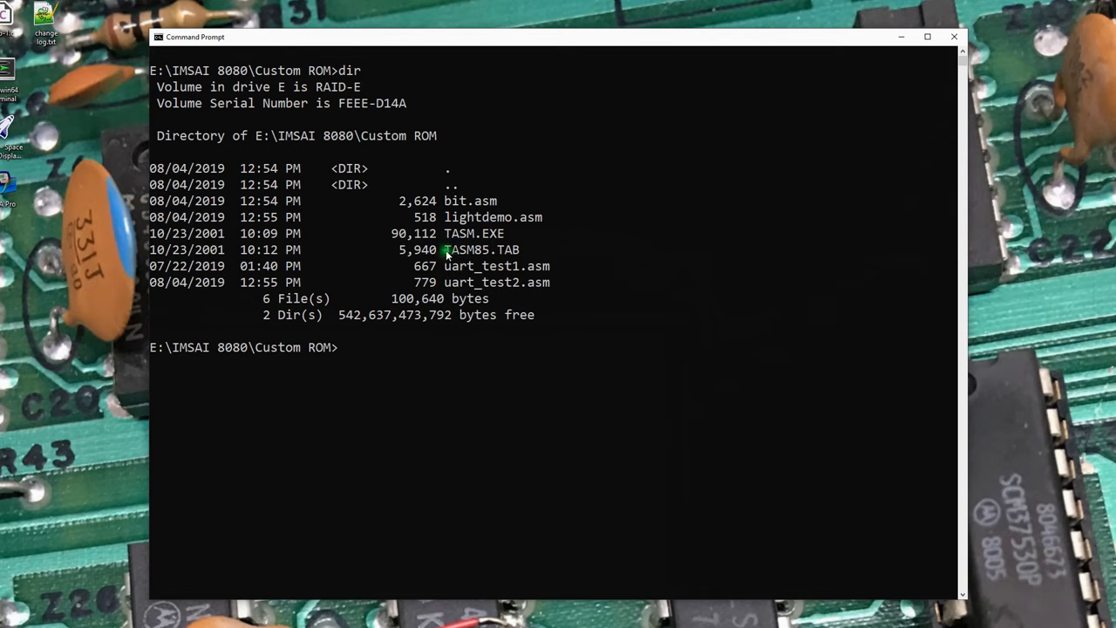
mouse_move(584, 274)
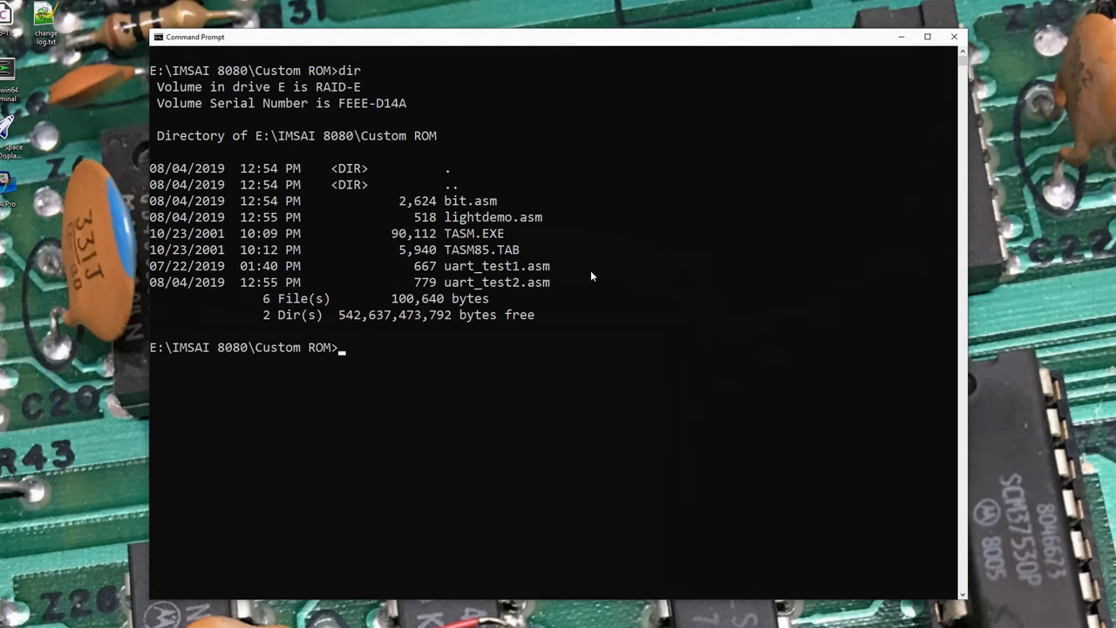
Run tasm /? to print TASM 3.2 usage with processor table codes and option flags
text(tasm /?)
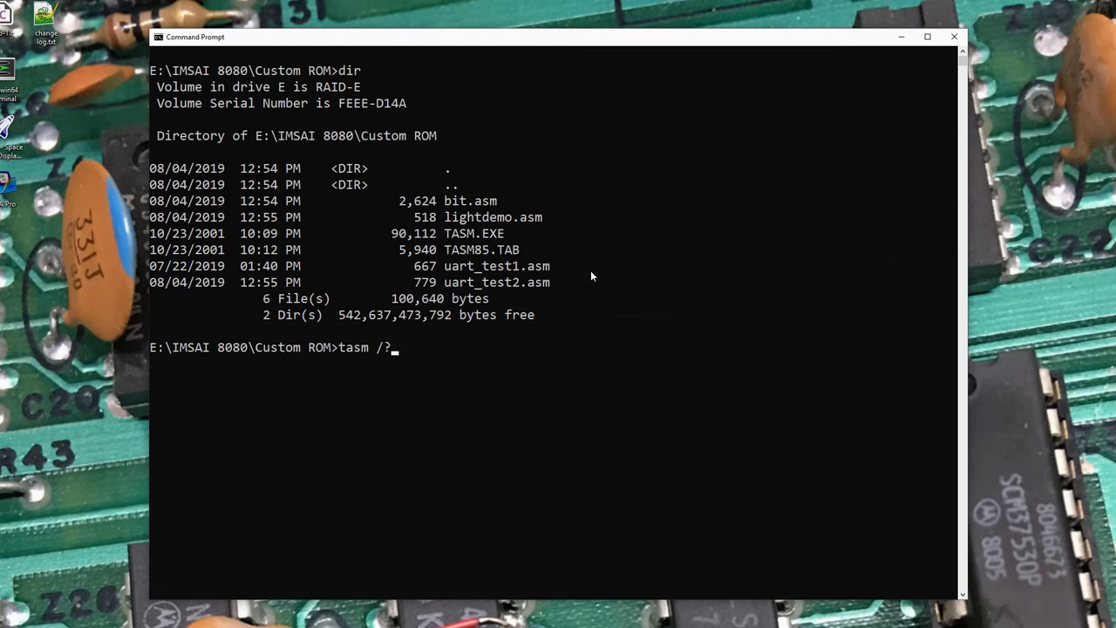
key(enter)
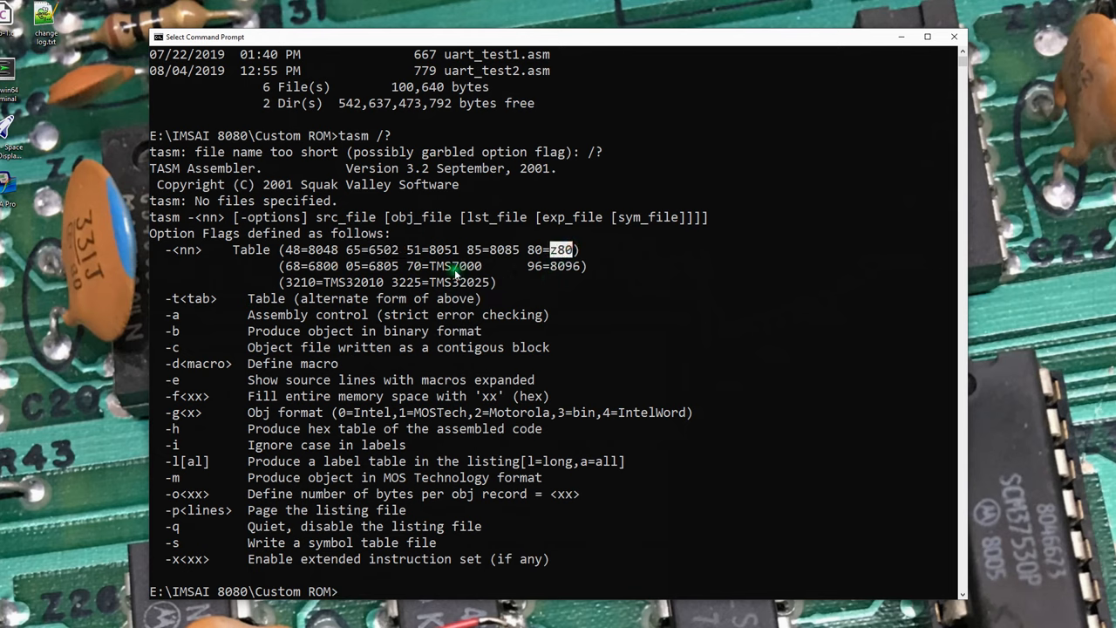
mouse_move(487, 277)
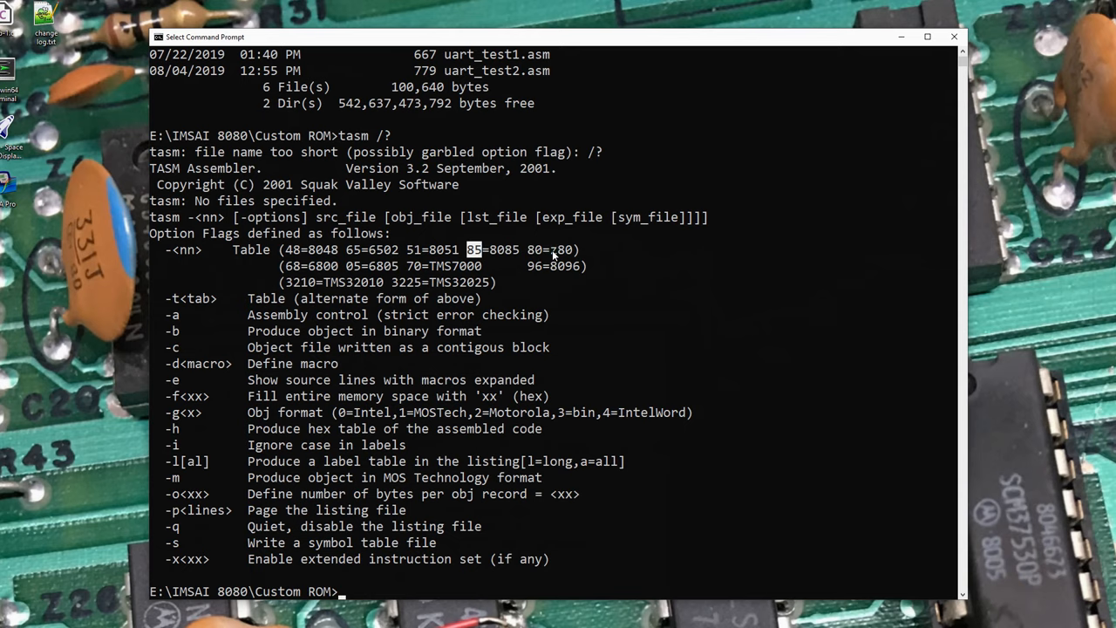
mouse_move(506, 257)
text(dir)
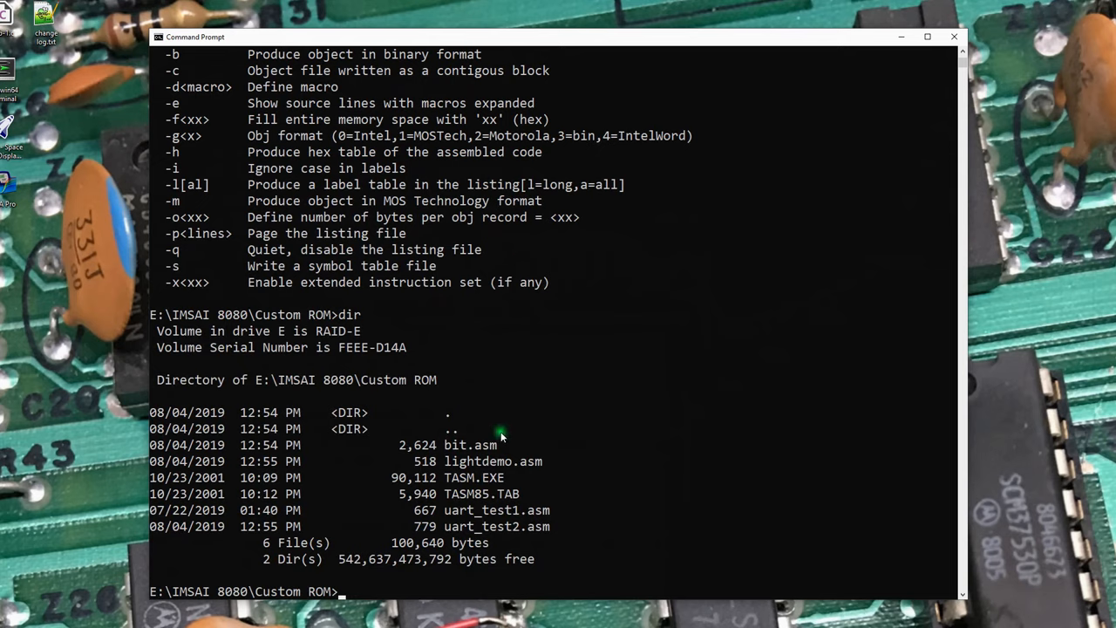
mouse_move(509, 494)
text(tasm)
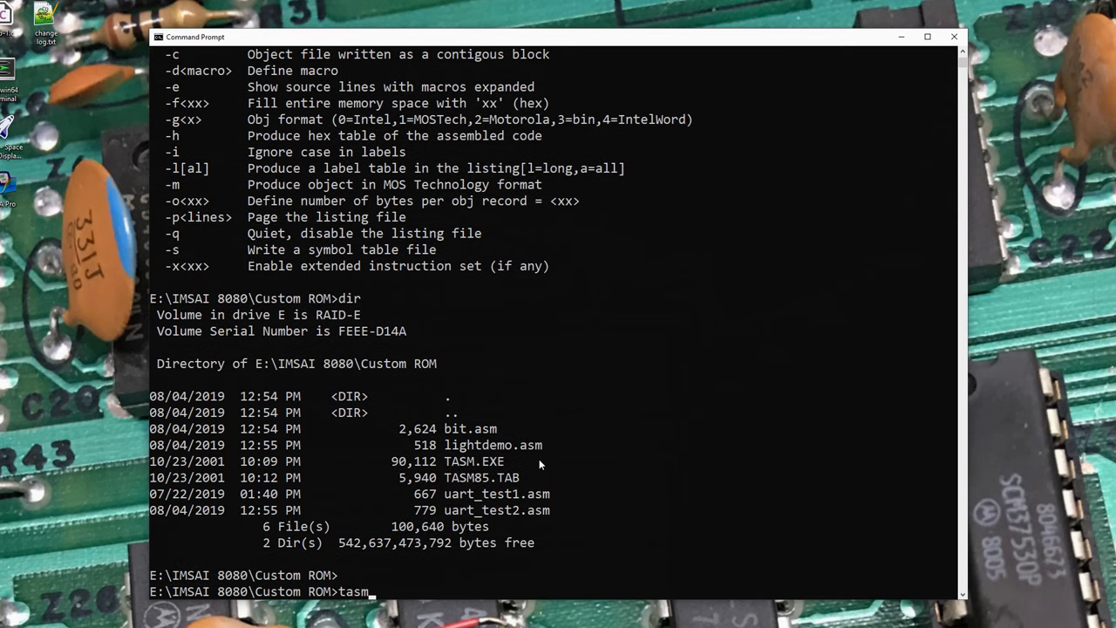
Assemble uart_test1.asm with tasm -85, producing uart_test1.lst and uart_test1.obj with zero errors
text(-85)
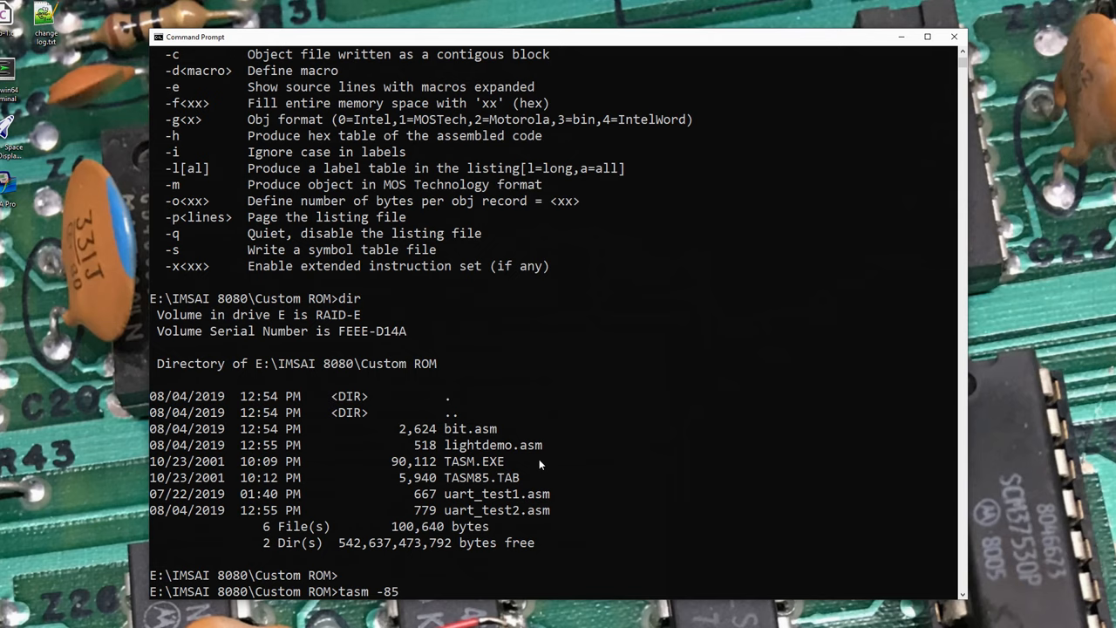
text(bit.asm)
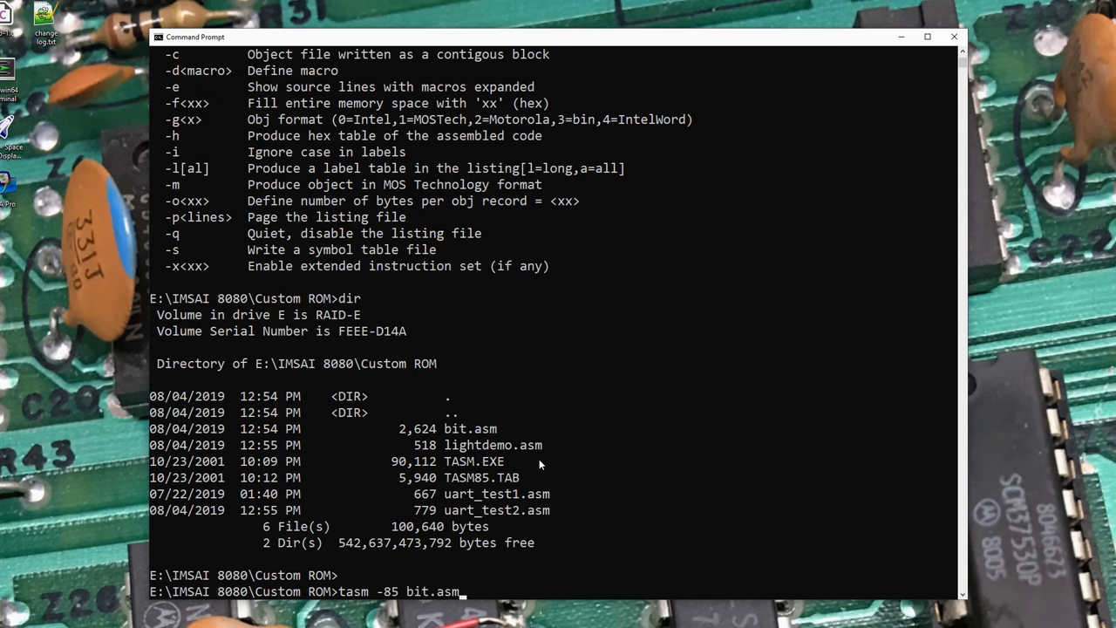
key(backspace)
text(uart_test1)
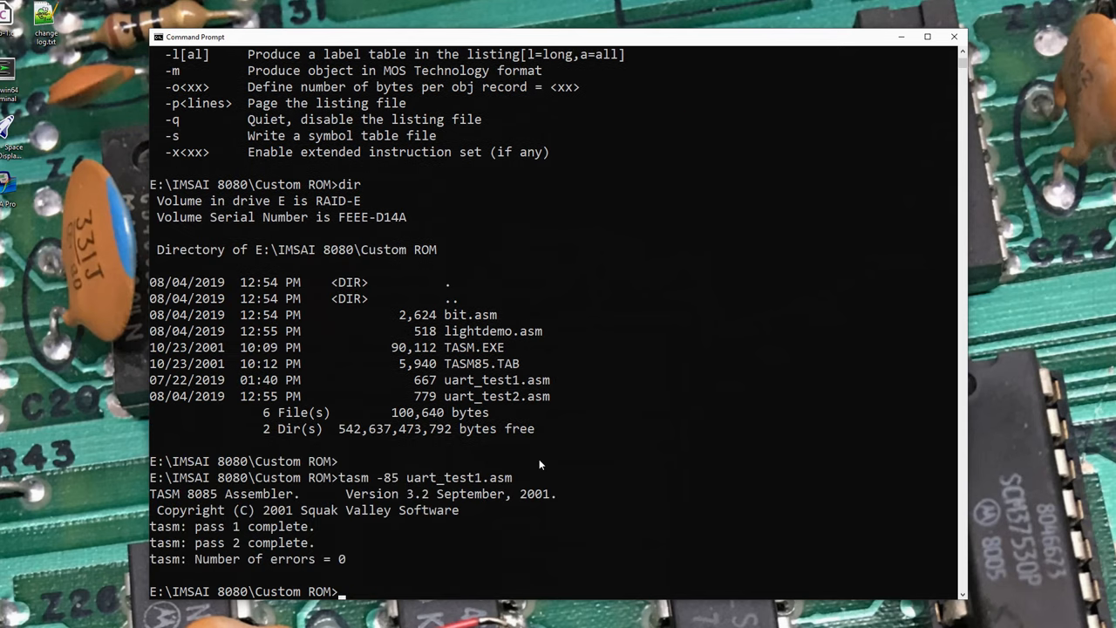
text(dir)
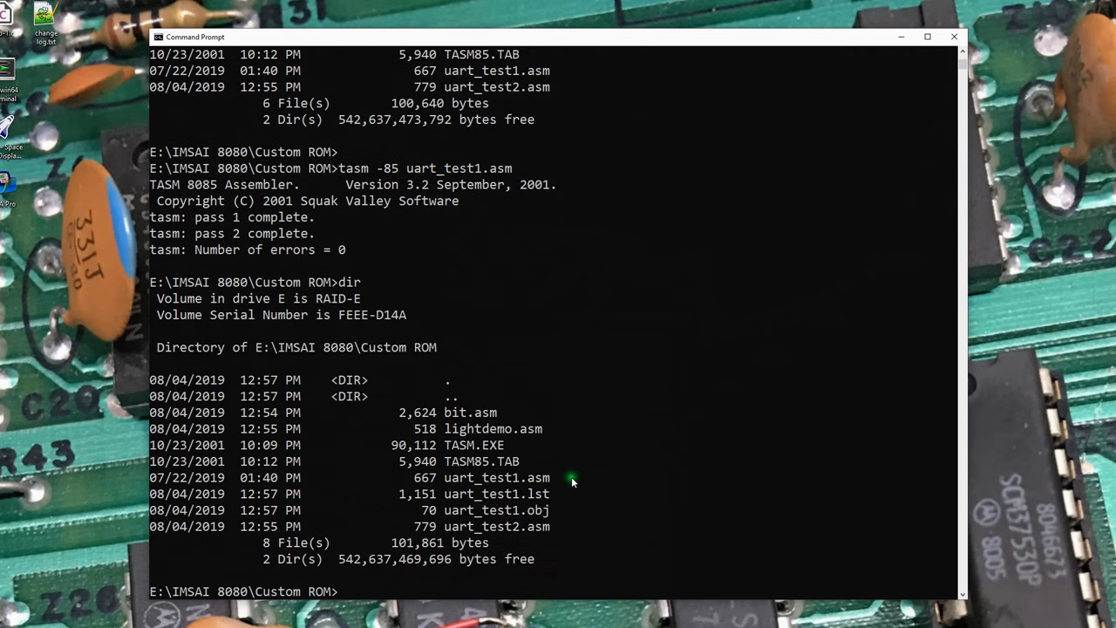
mouse_move(540, 510)
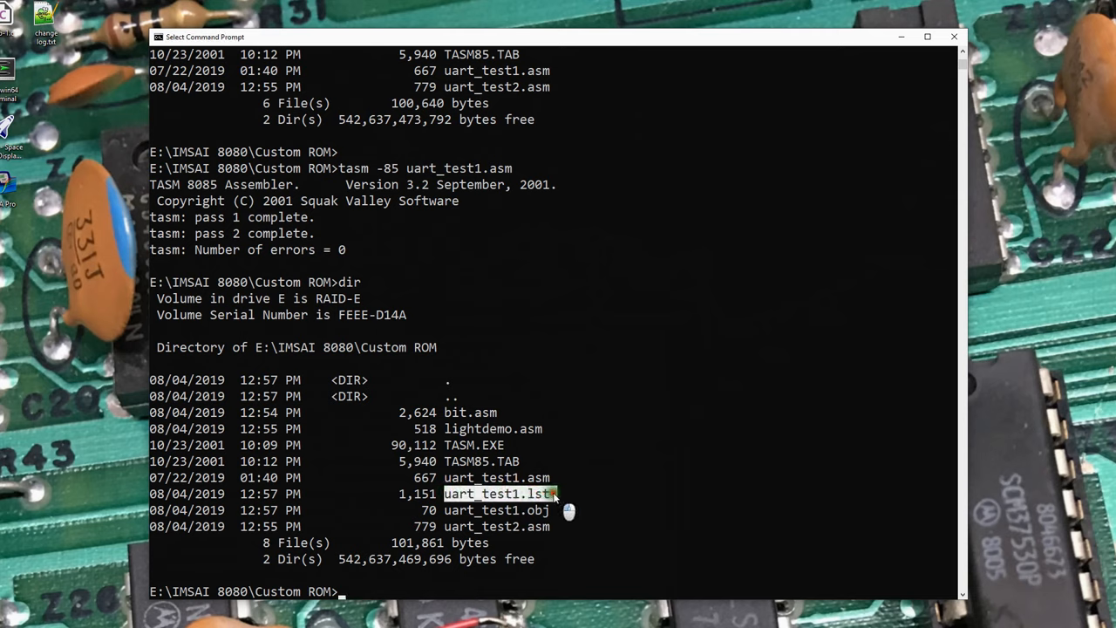
text(notepad++ uart_test1.lst)
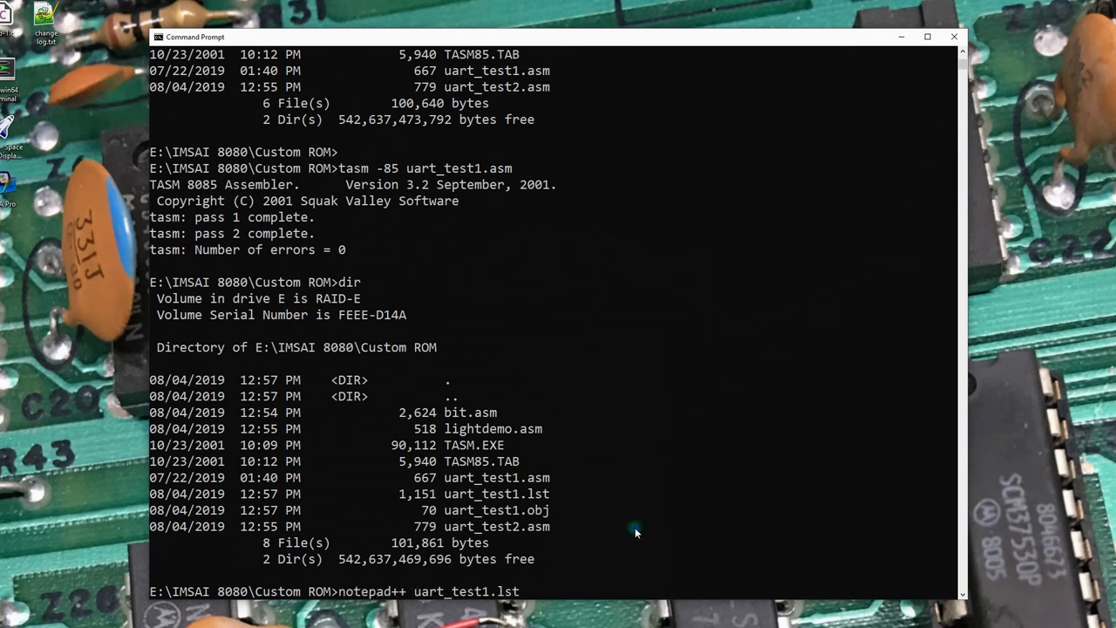
Open uart_test1.lst in Notepad++ and point out the .ORG origin address line
key(enter)
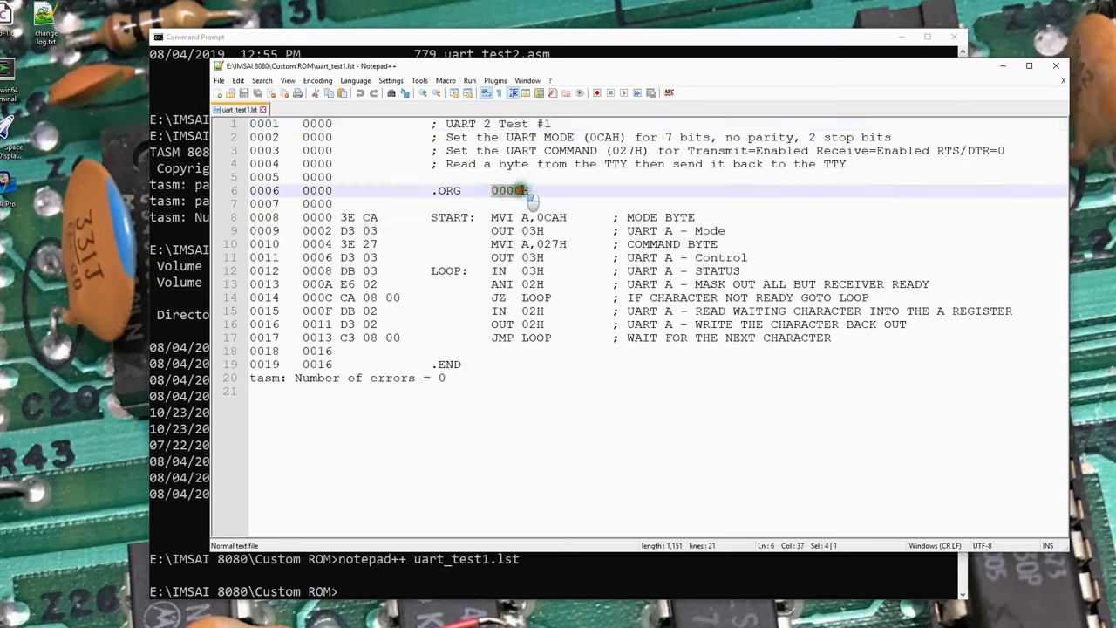
click(314, 217)
text(tasm -85 lightdemo.asm)
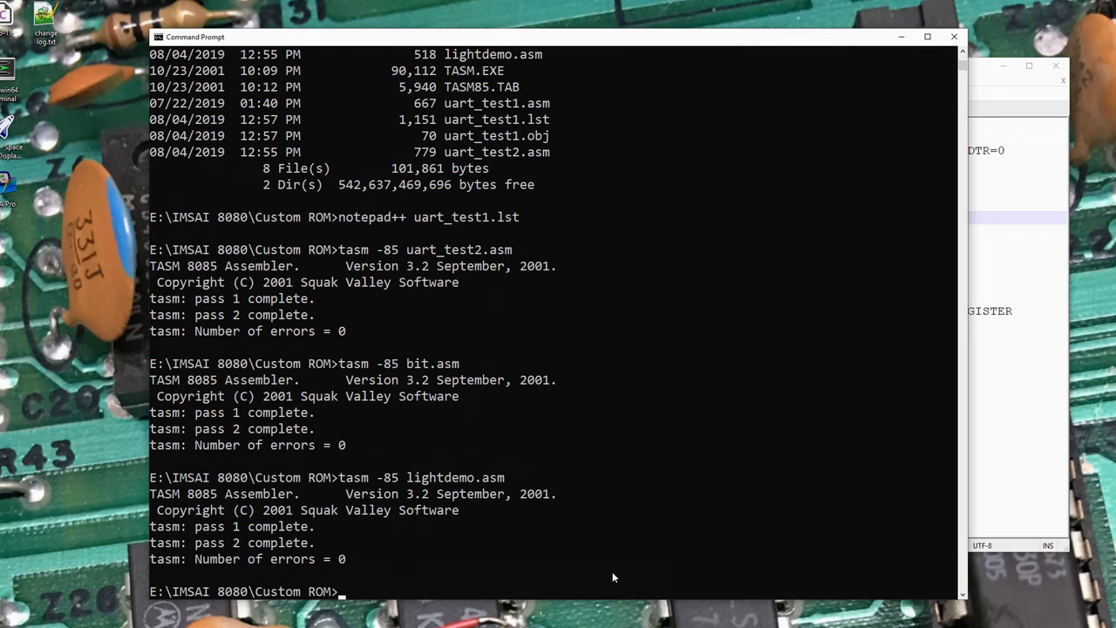
Delete the *.obj and *.lst files, declining to keep the listing open in Notepad++
text(del *)
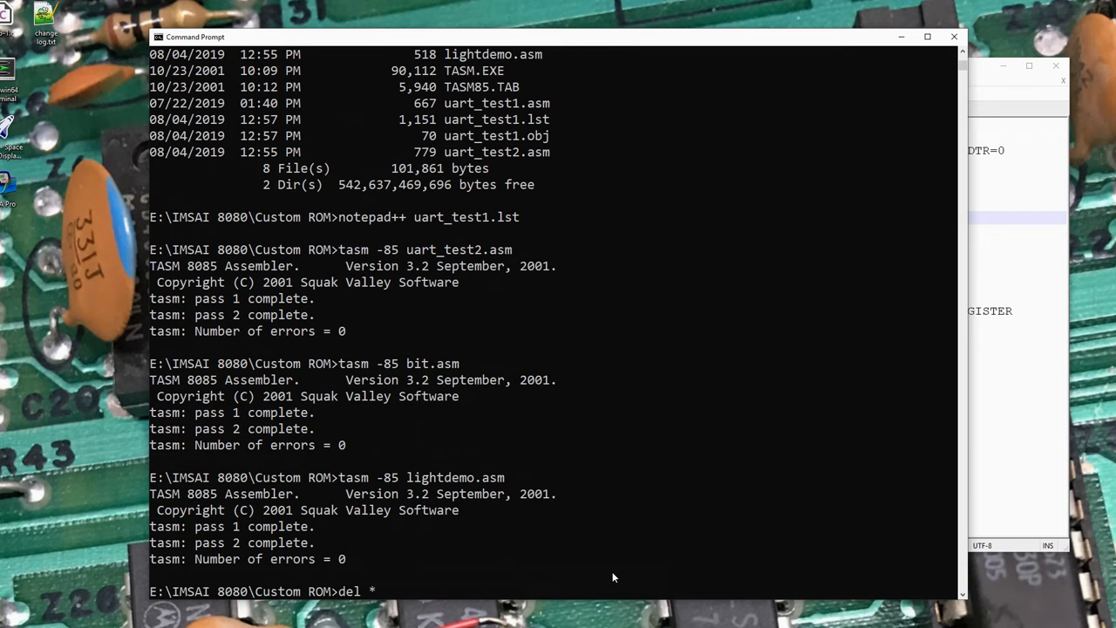
text(.obj)
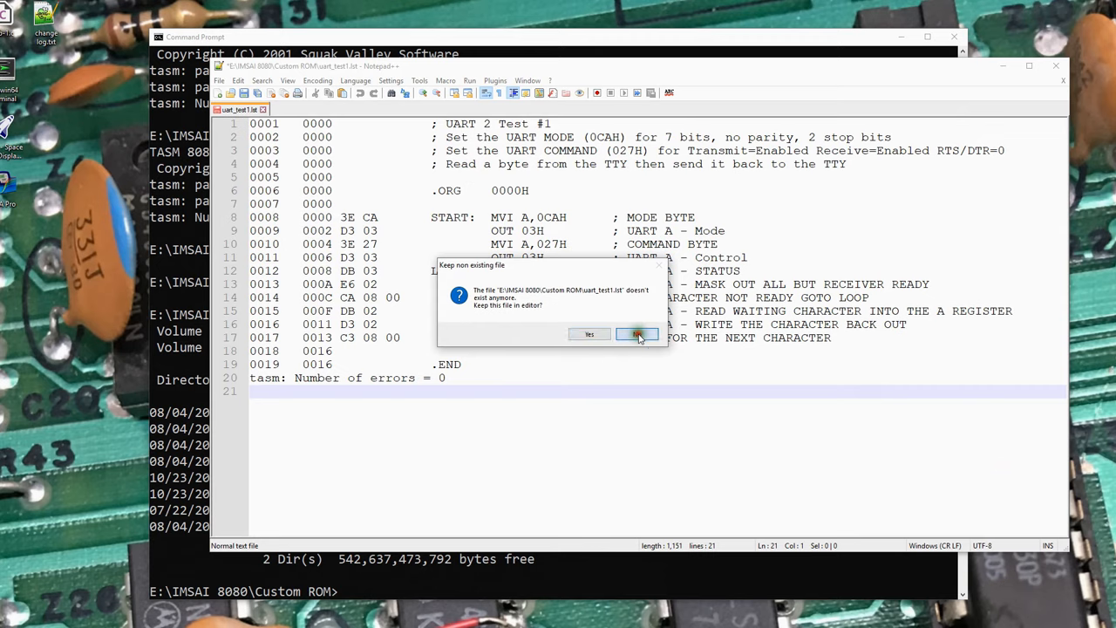
click(636, 334)
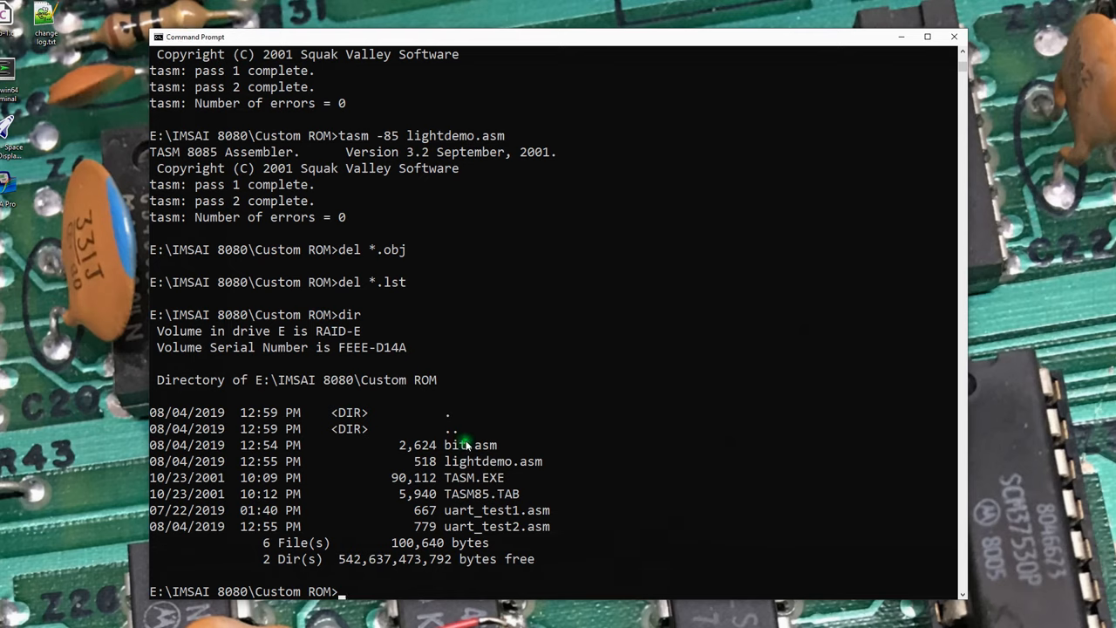
mouse_move(539, 488)
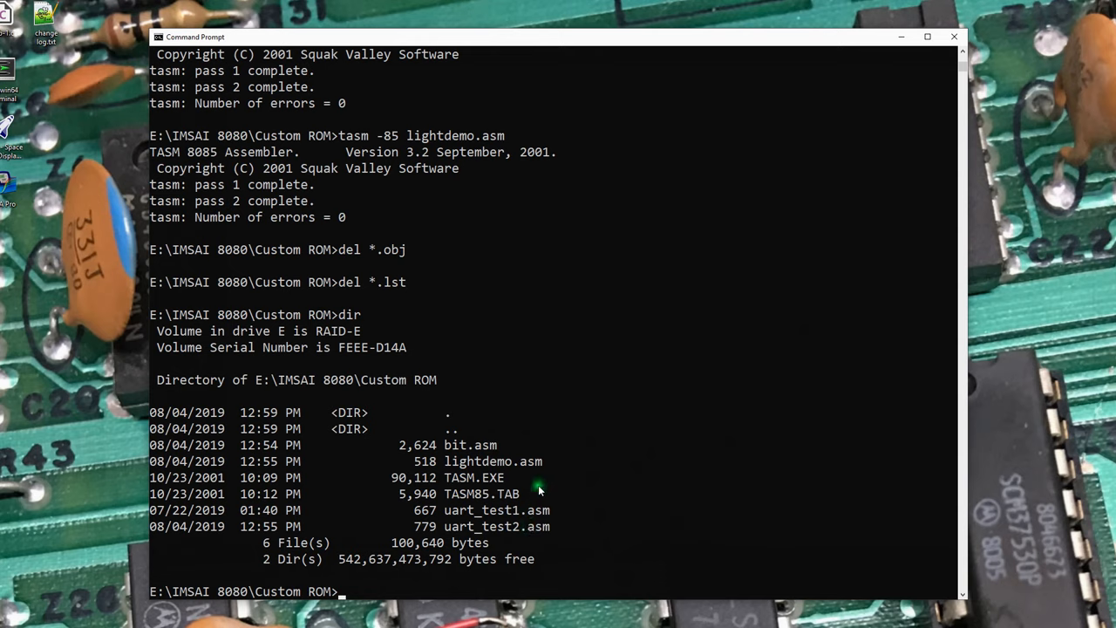
Create a new empty all.asm with Notepad, confirming the create prompt
text(noter)
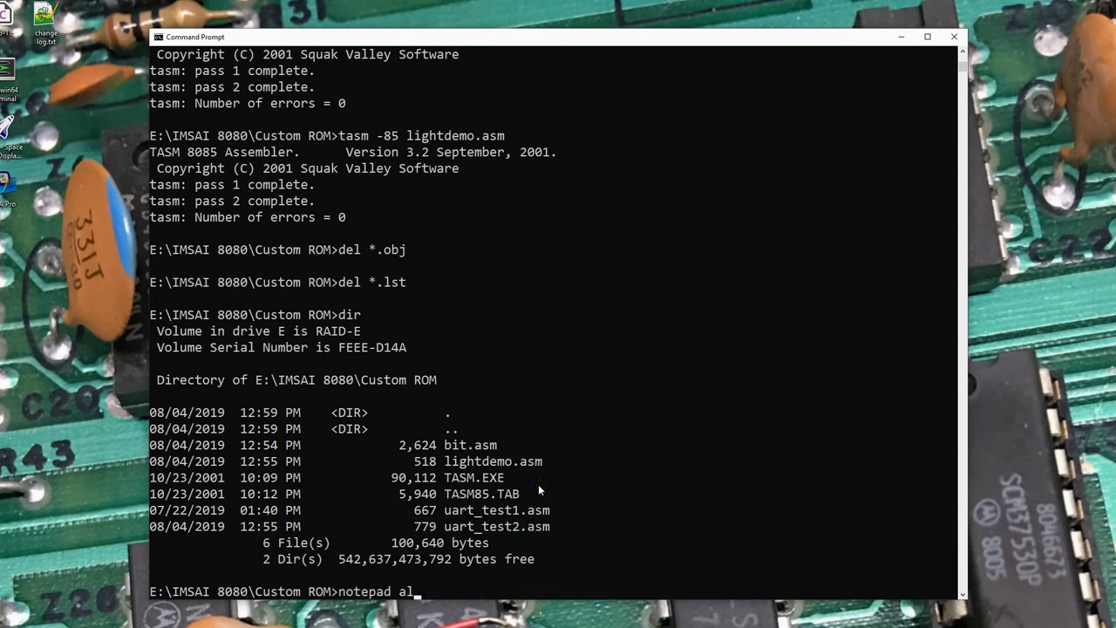
text(l.asm)
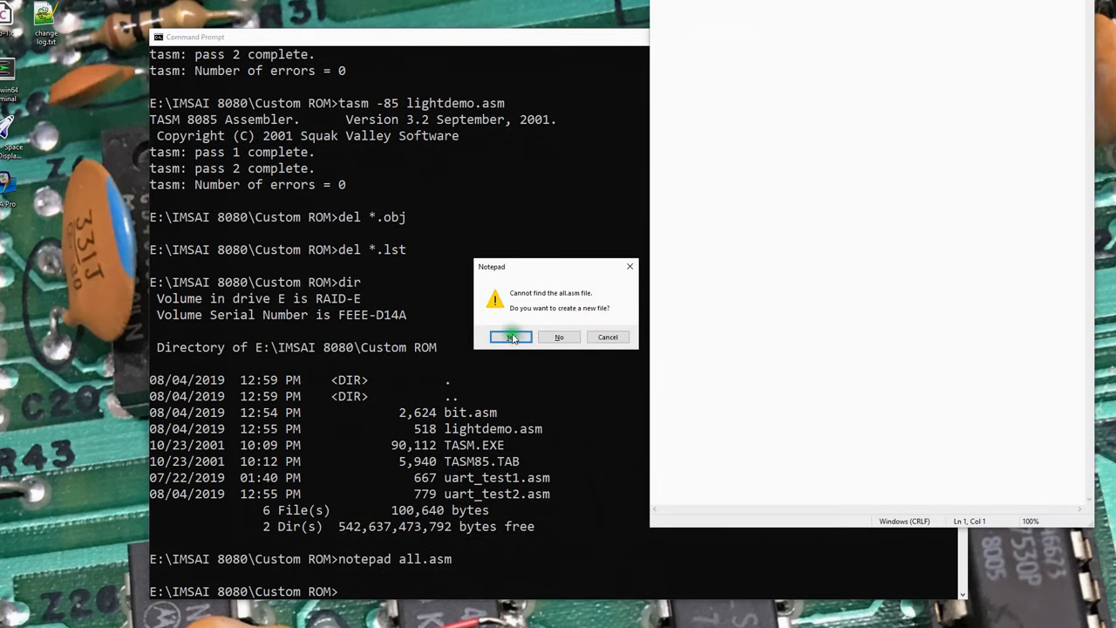
click(512, 336)
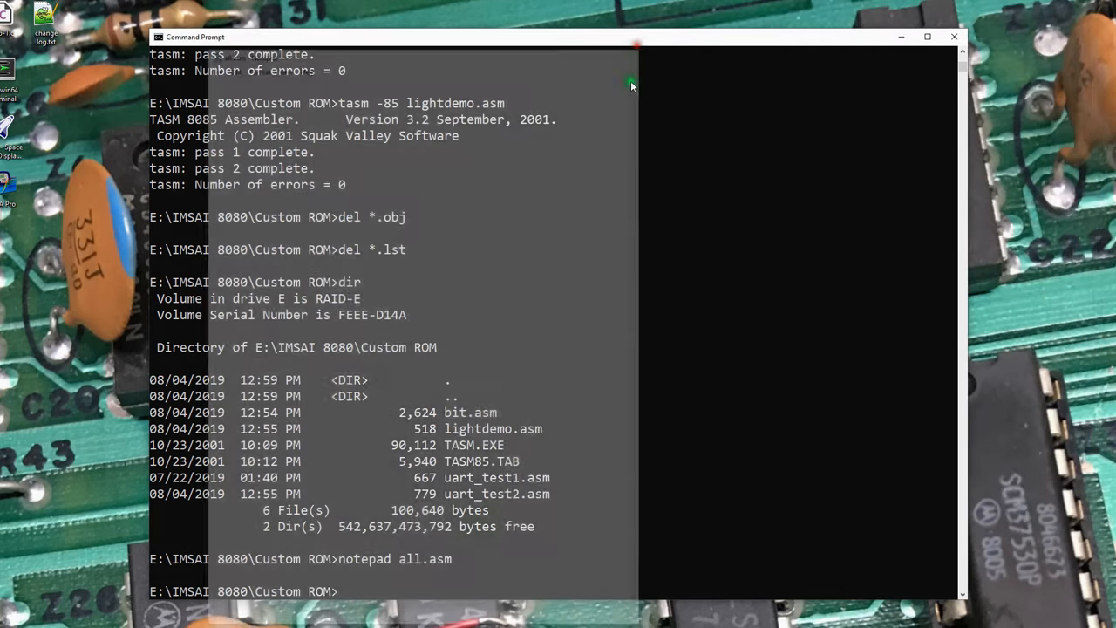
Open all.asm, bit.asm, lightdemo.asm, uart_test1.asm and uart_test2.asm in Notepad++
text(notepad all.asm)
text(notepad++ bi)
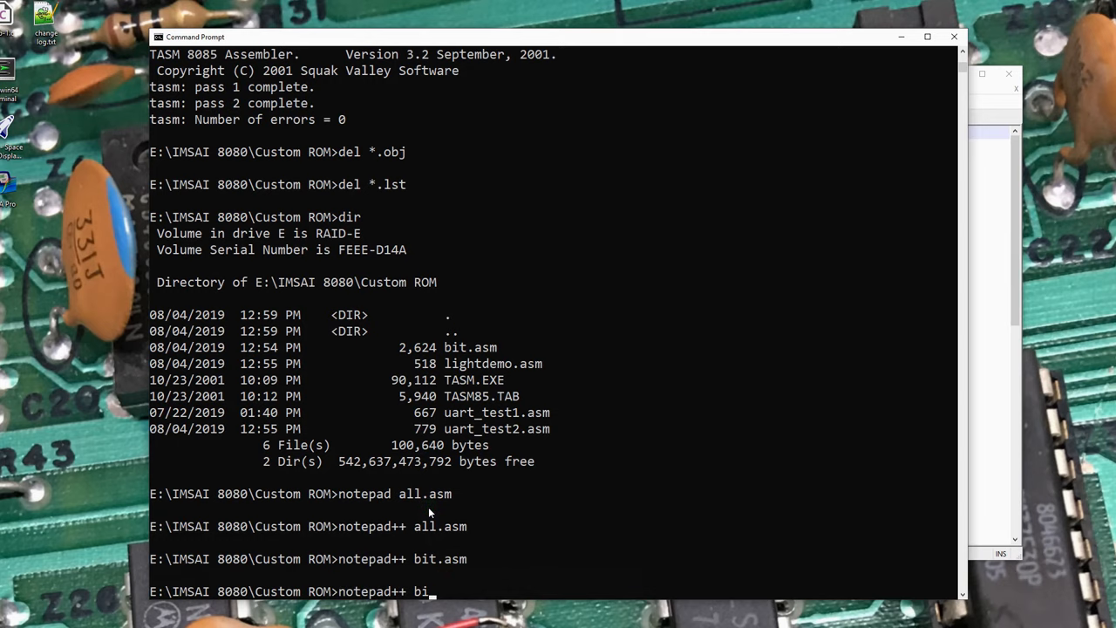
text(lightdemo.asm)
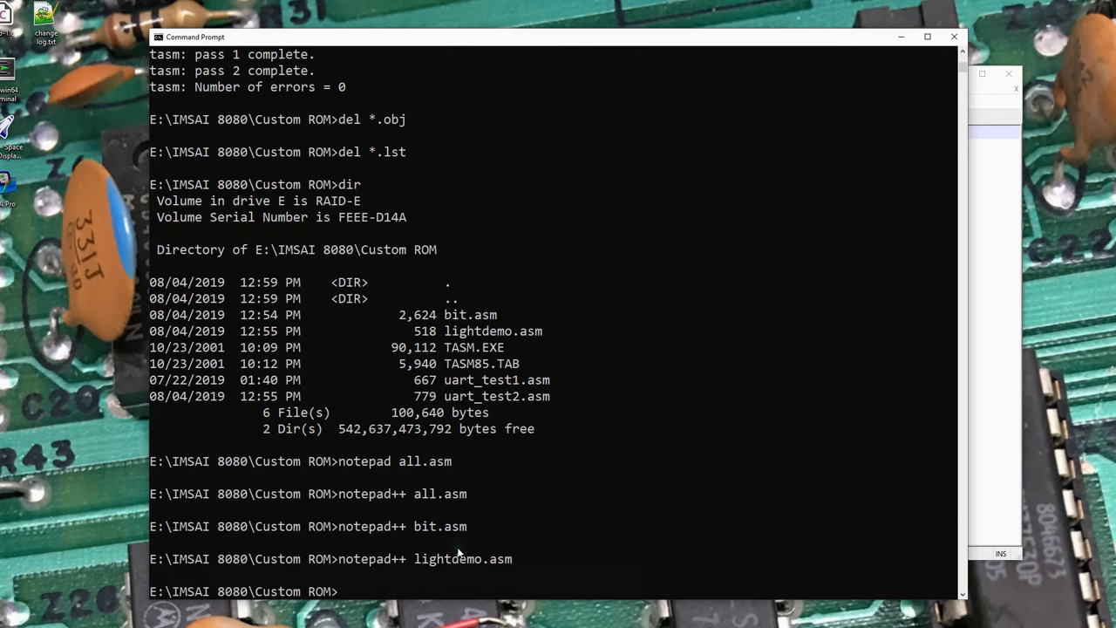
text(notepad++ uart_test1.asm)
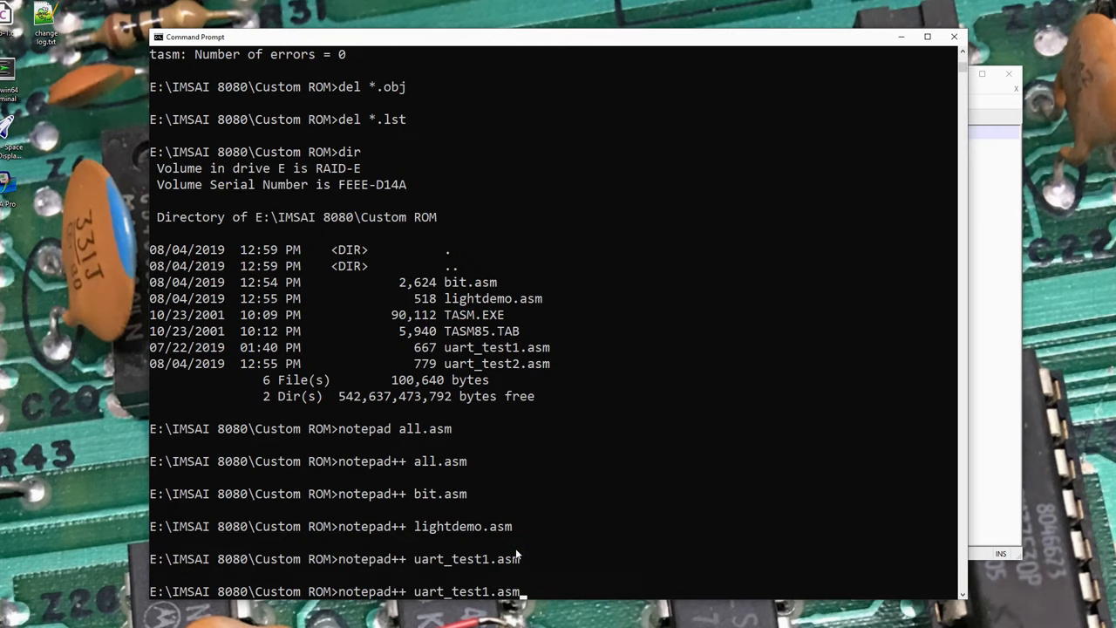
text(2)
key(enter)
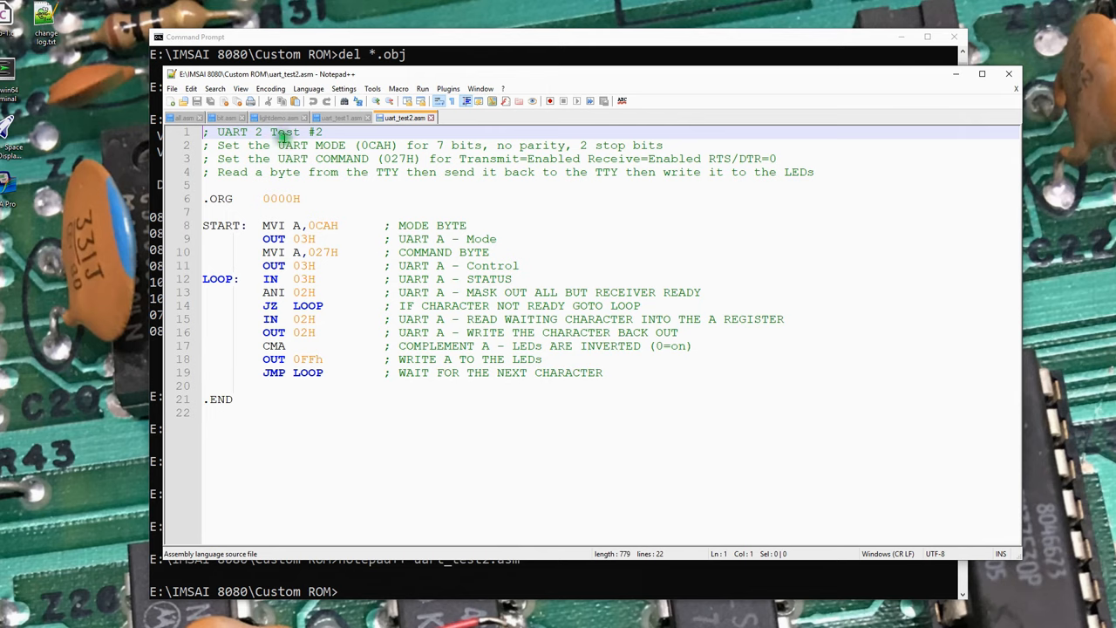
Check the lightdemo.asm and uart_test2.asm tabs, then paste UART Test #1 into all.asm
click(277, 118)
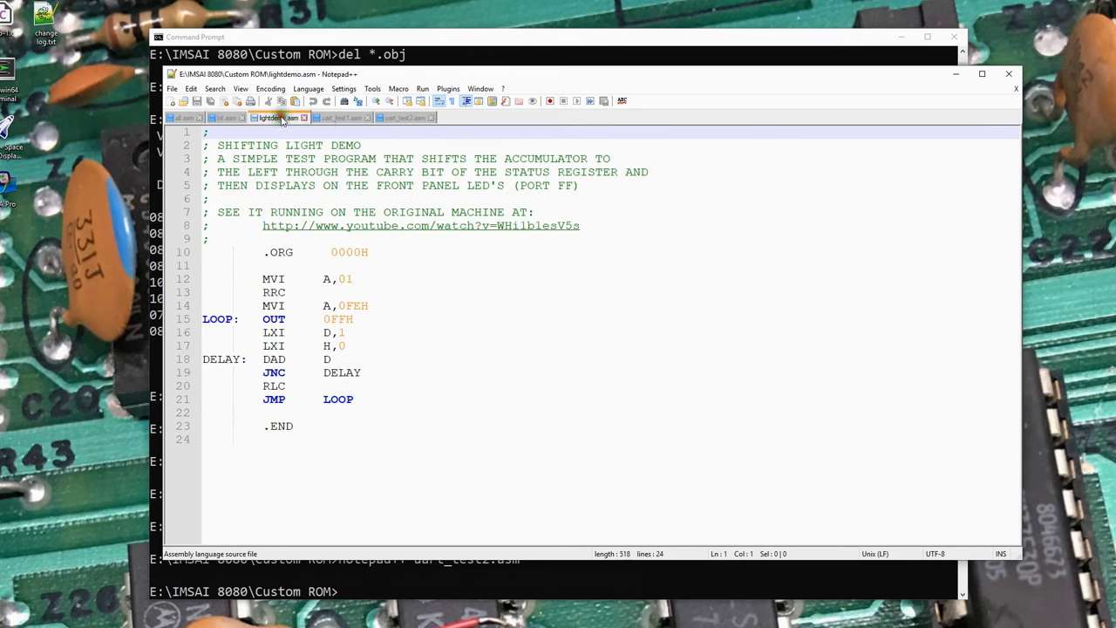
click(403, 117)
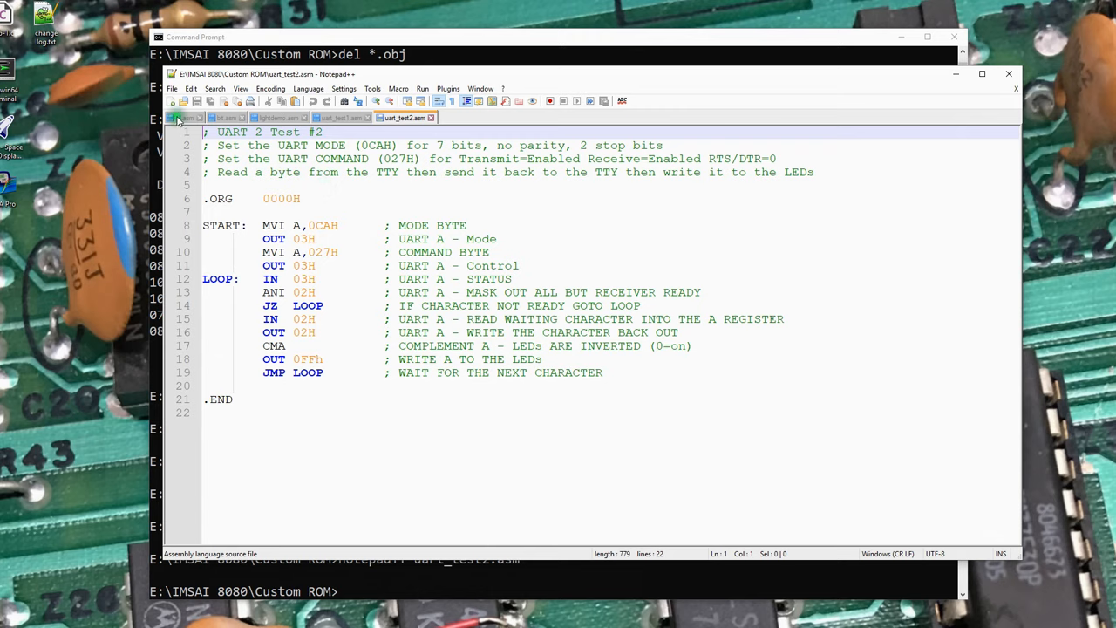
click(340, 118)
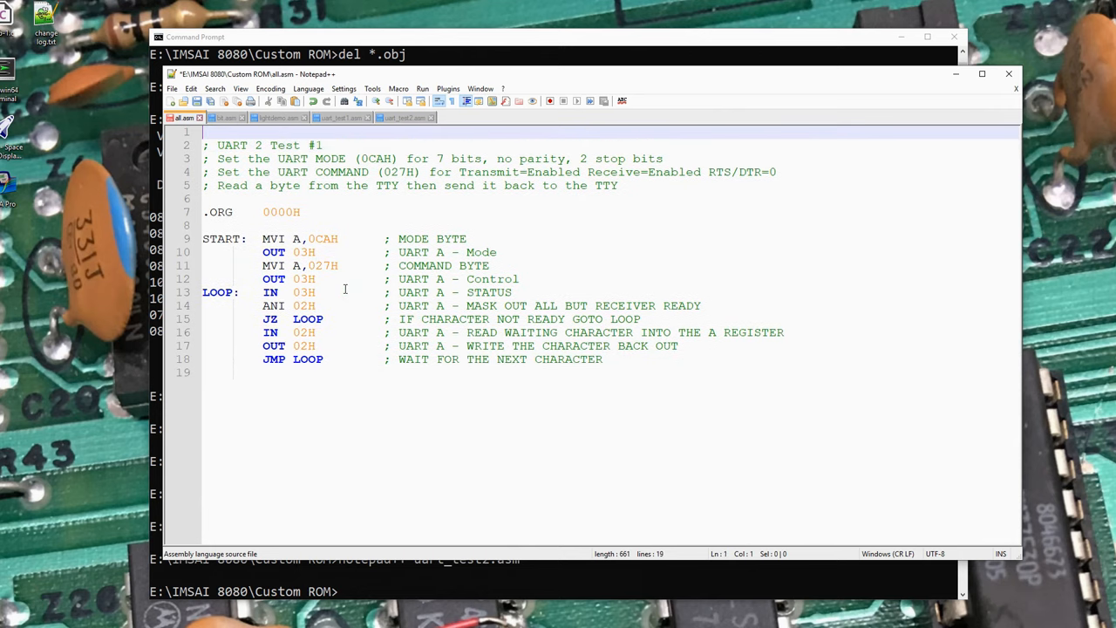
Add a ;***** separator and paste the uart_test2.asm code into all.asm
text(;)
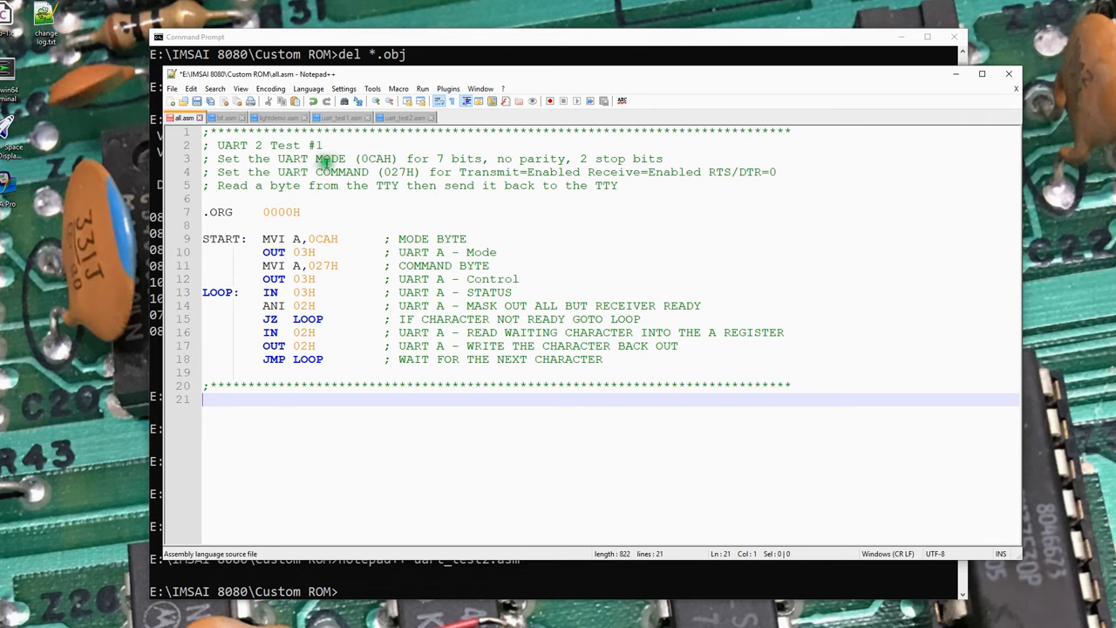
click(403, 118)
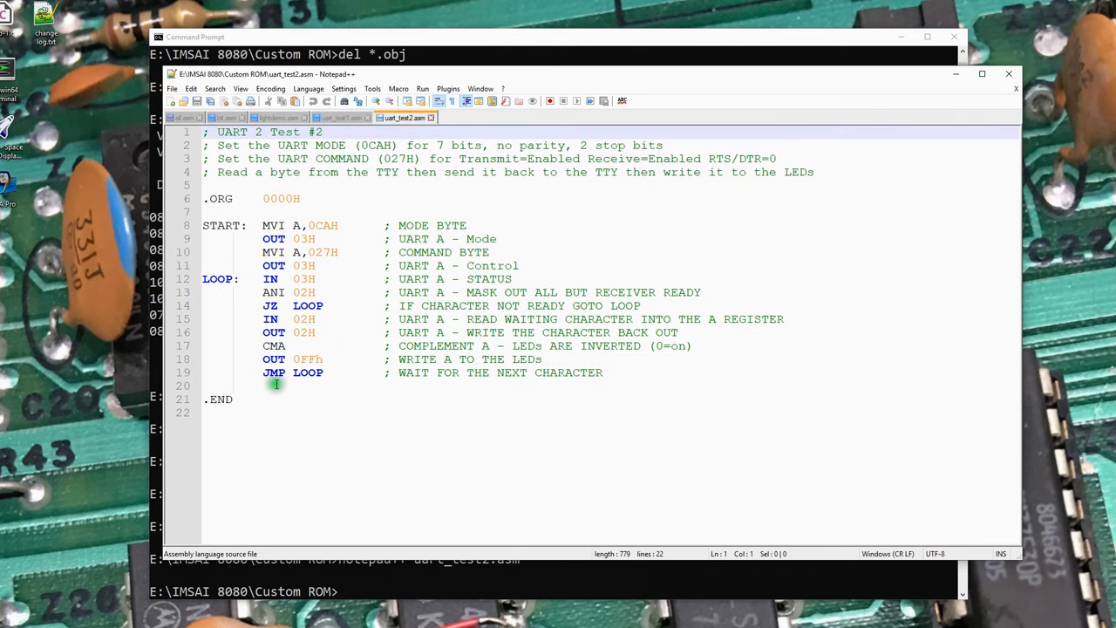
key(ctrl+a)
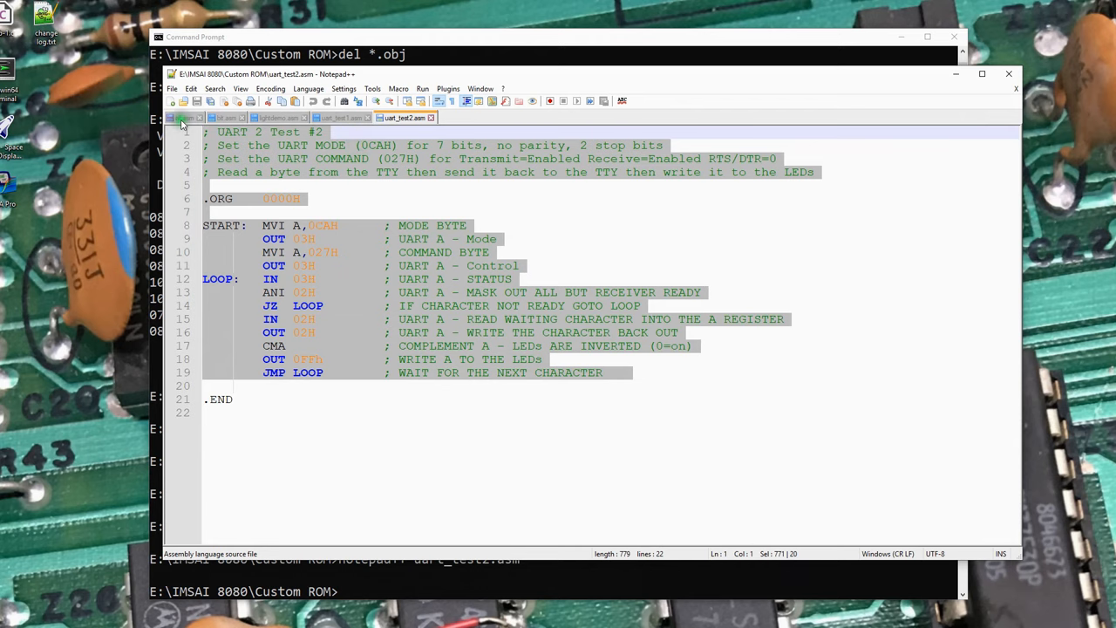
click(181, 118)
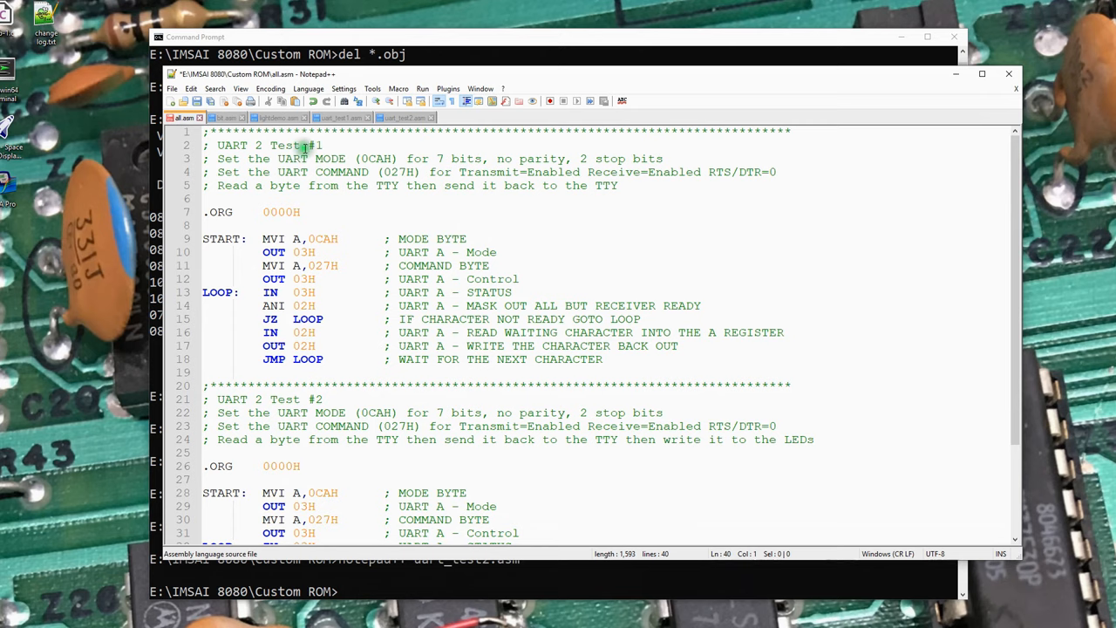
scroll(down, 3)
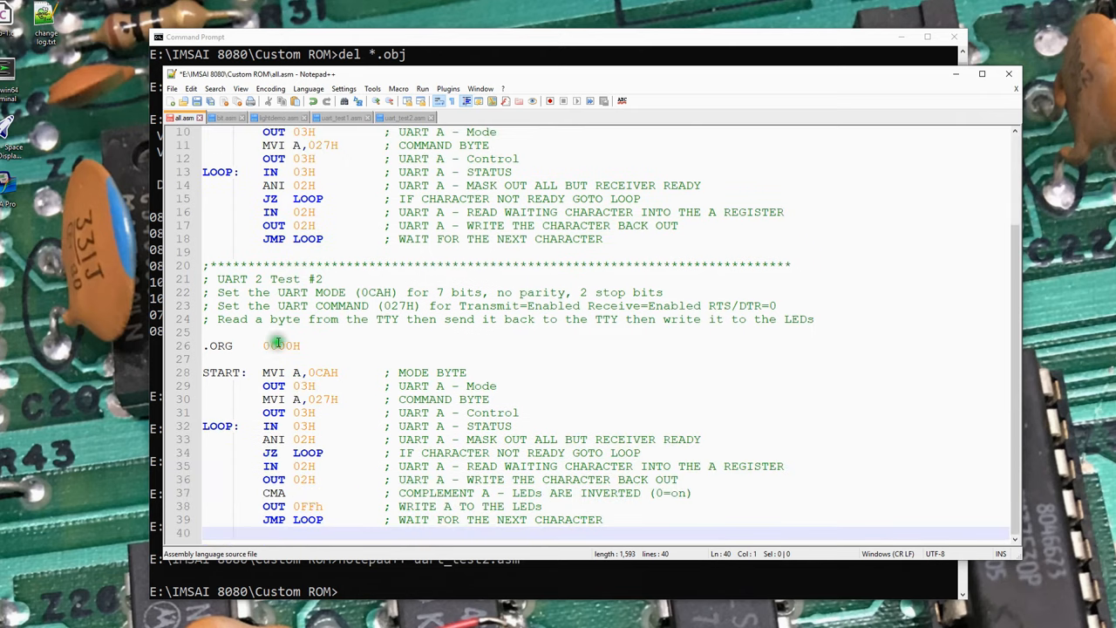
mouse_move(805, 262)
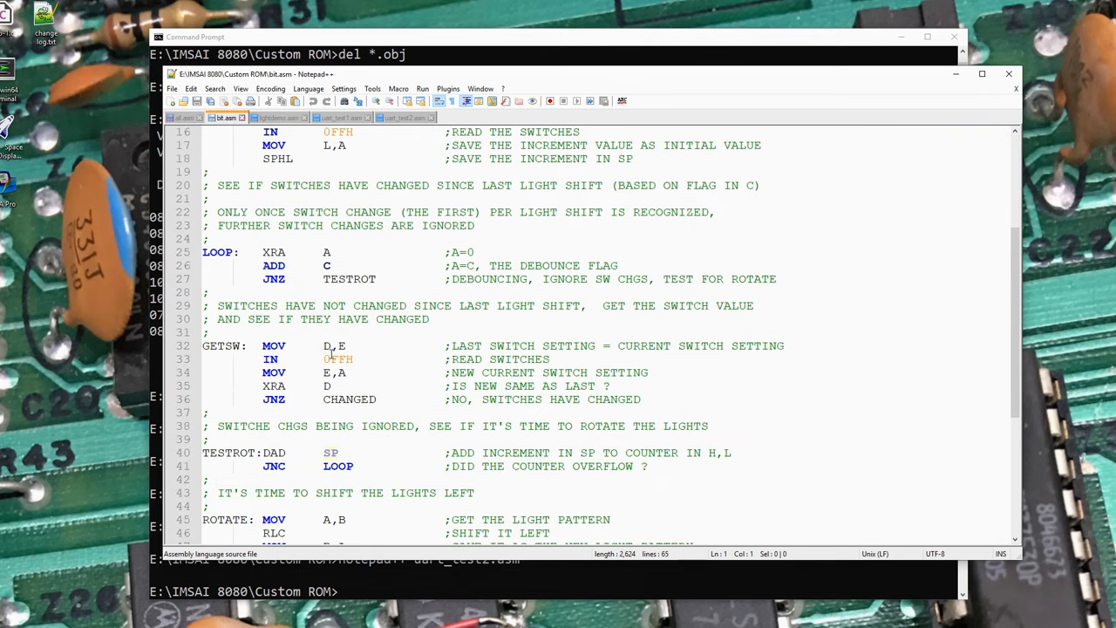
Append the lightdemo.asm and bit.asm code to all.asm, ending with .END
click(277, 117)
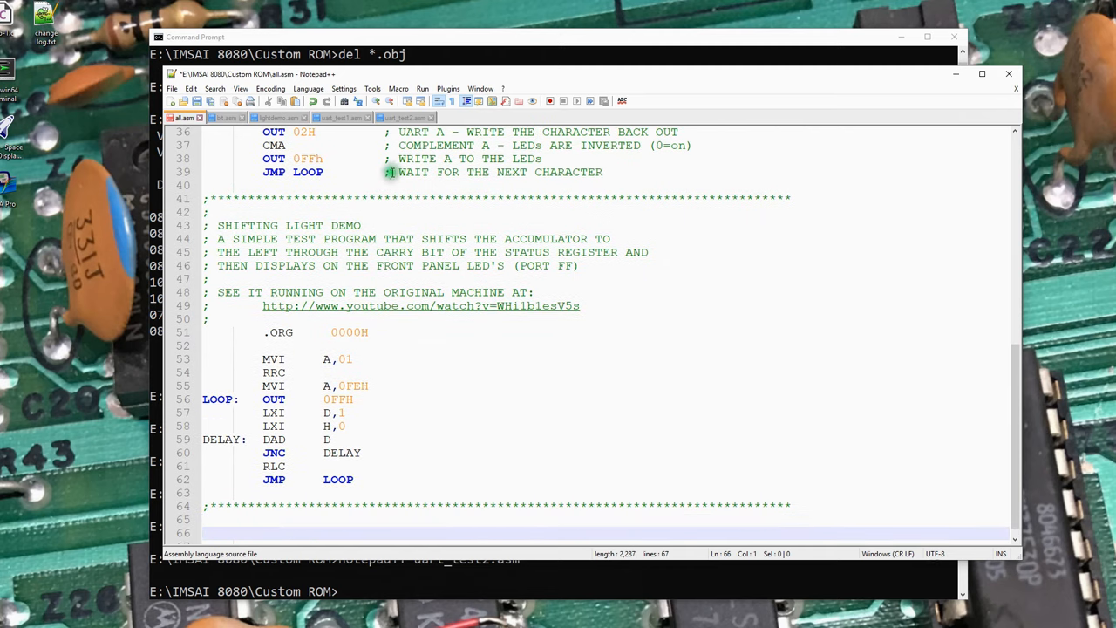
click(278, 118)
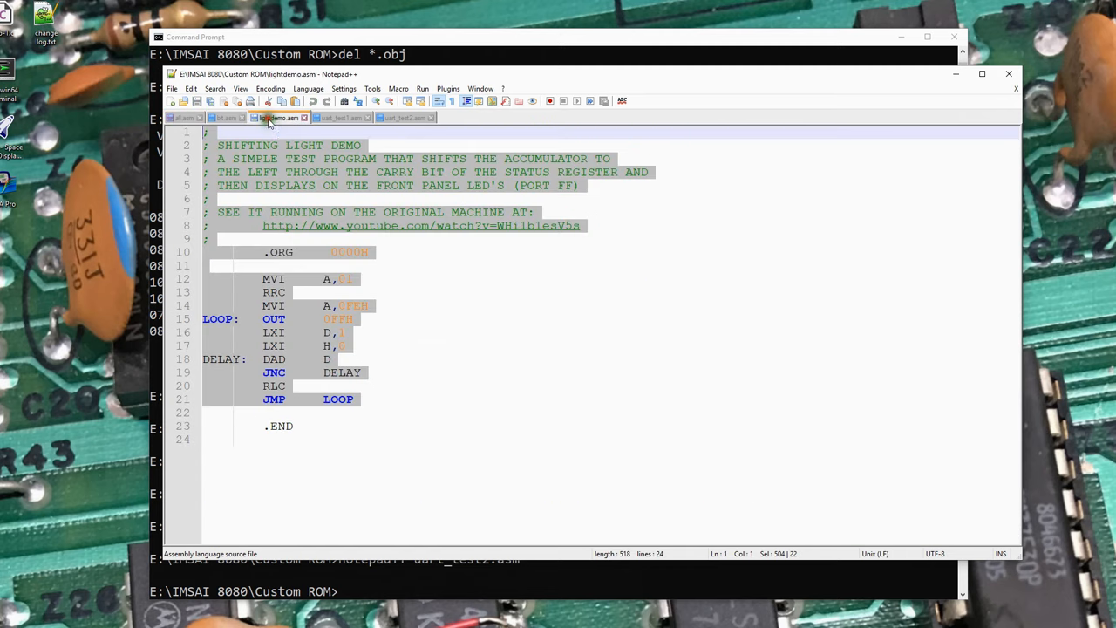
click(225, 118)
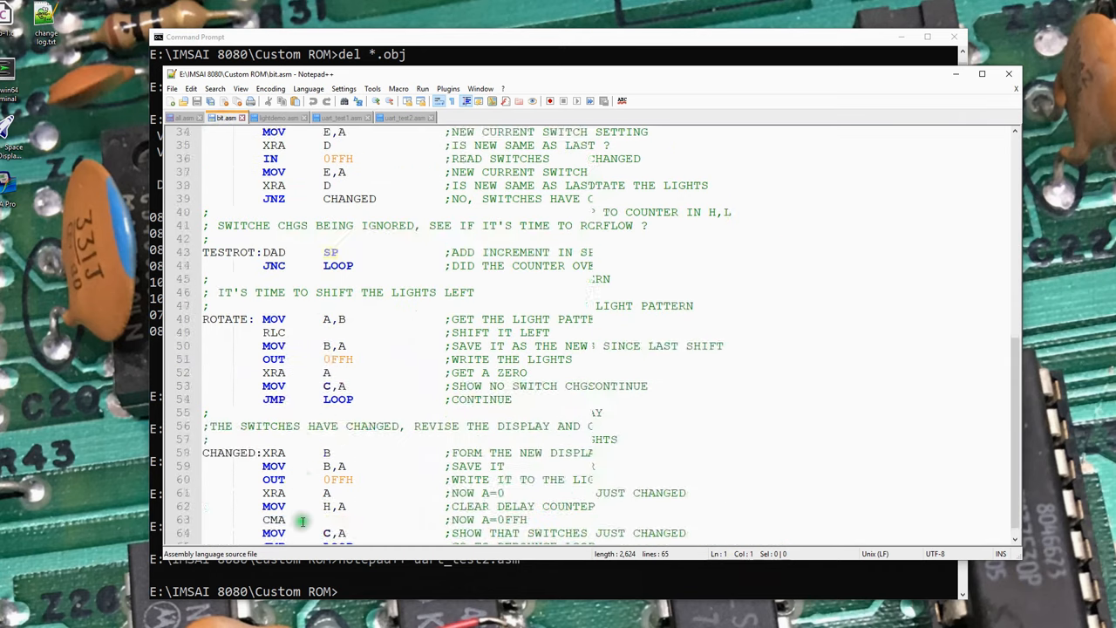
scroll(down, 3)
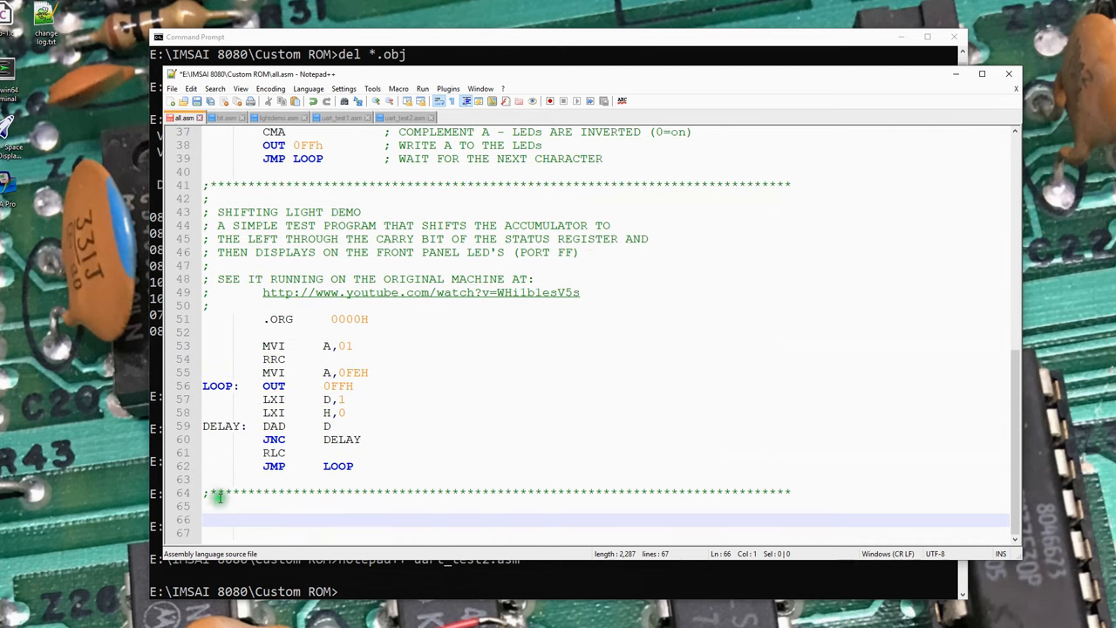
scroll(down, 3)
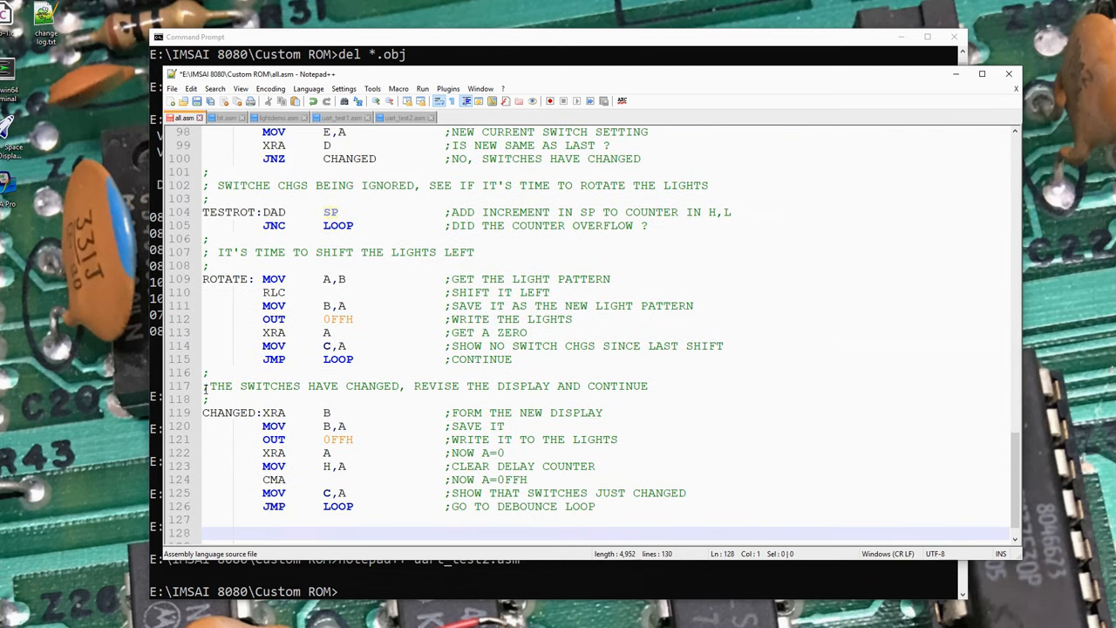
text(.END)
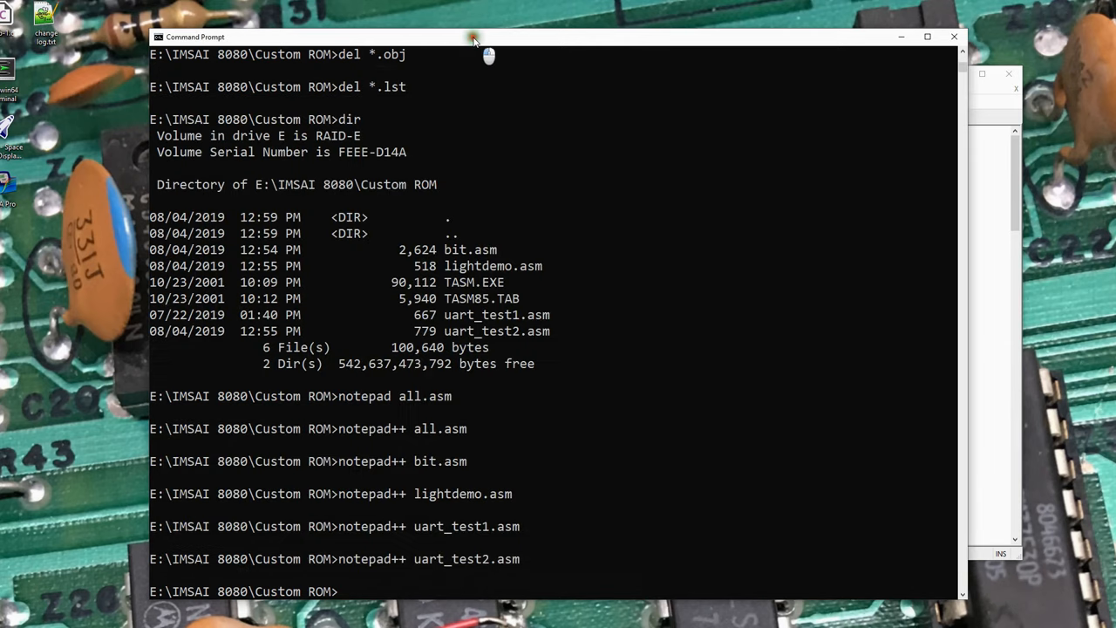
Assemble all.asm with tasm -85, getting 7 errors from duplicate START and LOOP labels
text(tasm -85)
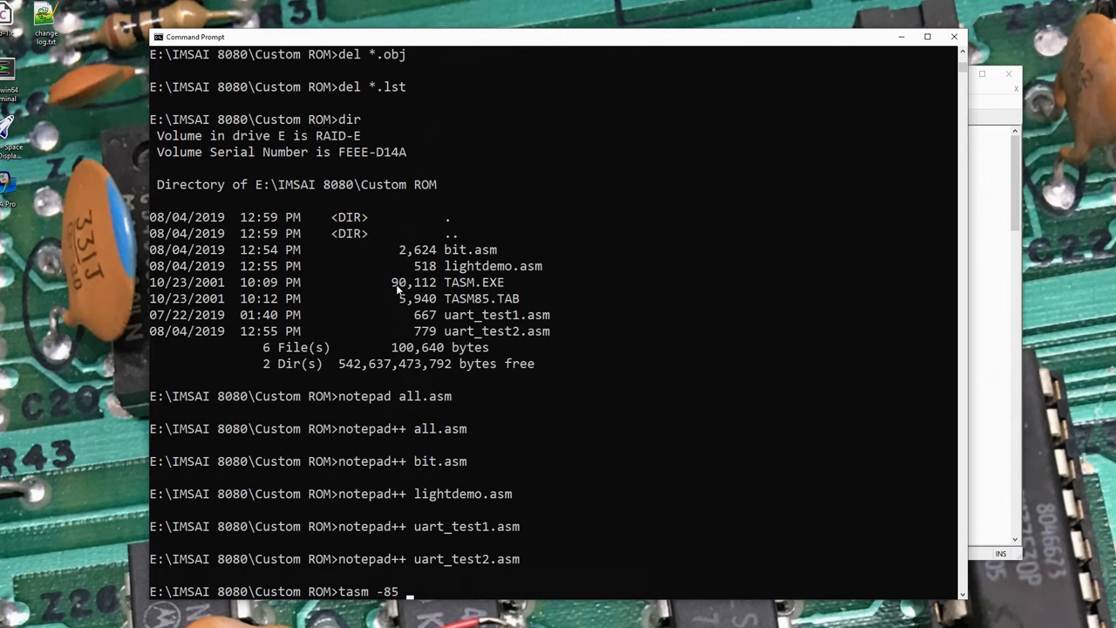
text(all.asm)
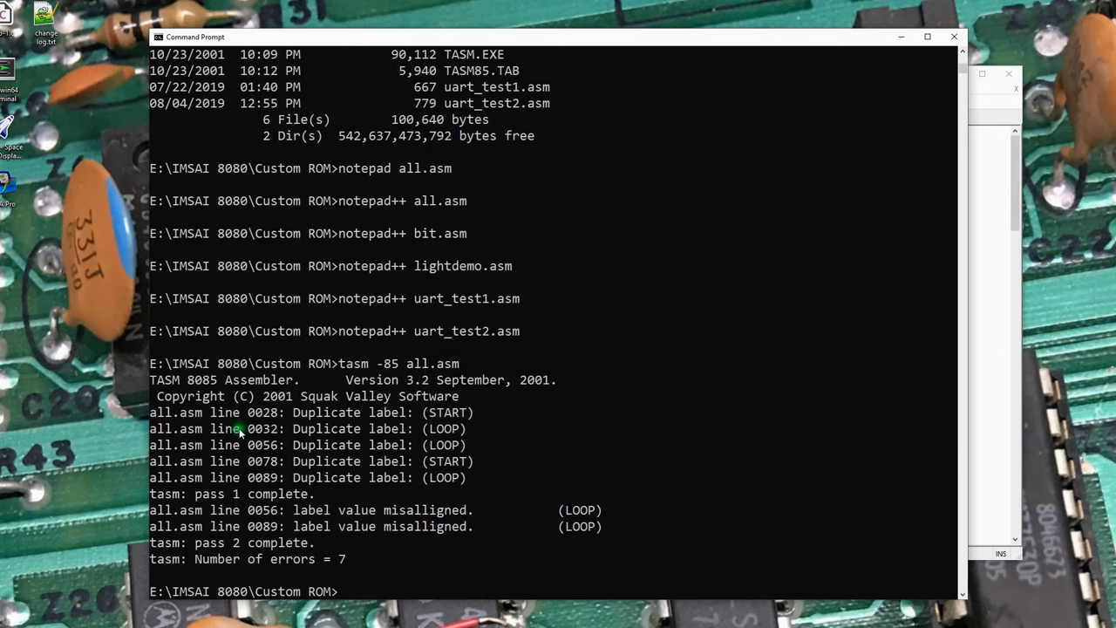
mouse_move(445, 428)
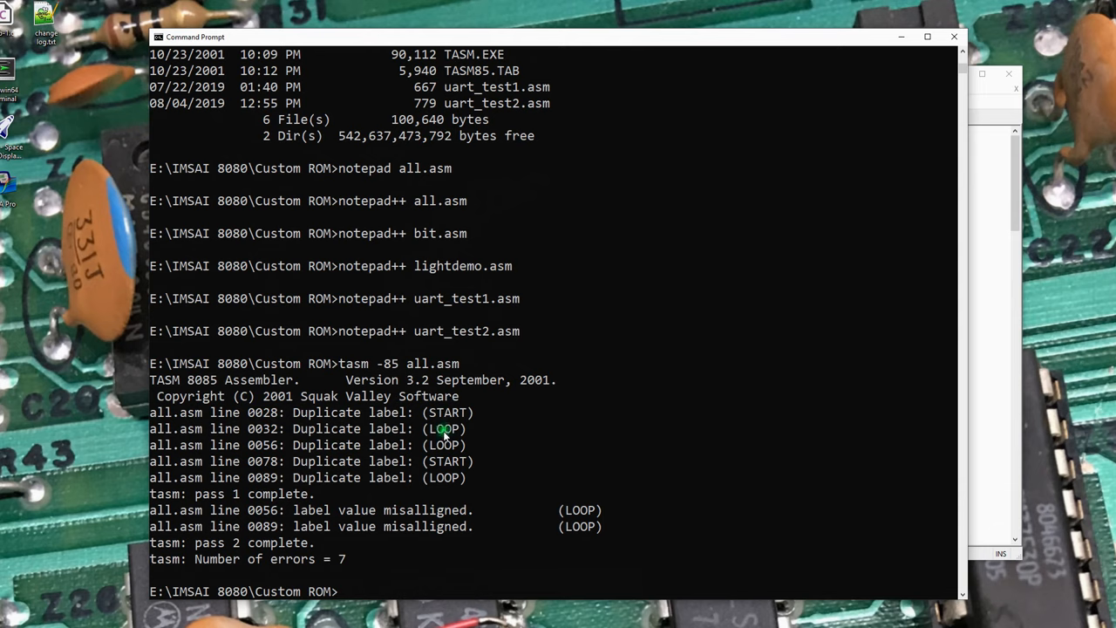
mouse_move(412, 523)
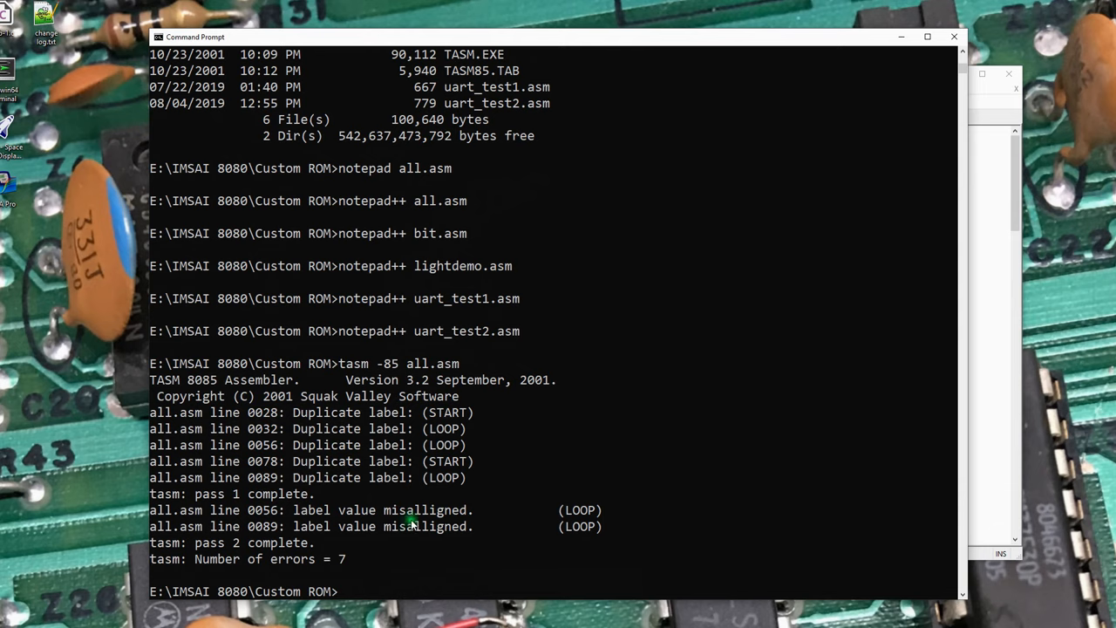
mouse_move(330, 538)
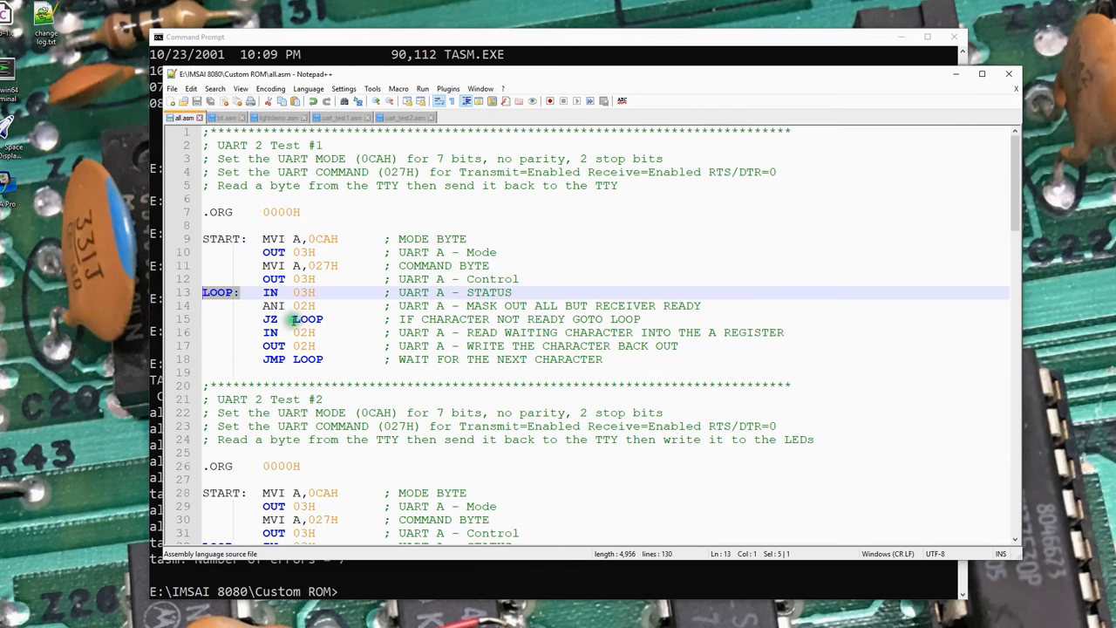
Rename labels to START1/LOOP1, START2/LOOP2 and LOOP3/DELAY3, and fix LOOP3's alignment
scroll(down, 3)
text(1)
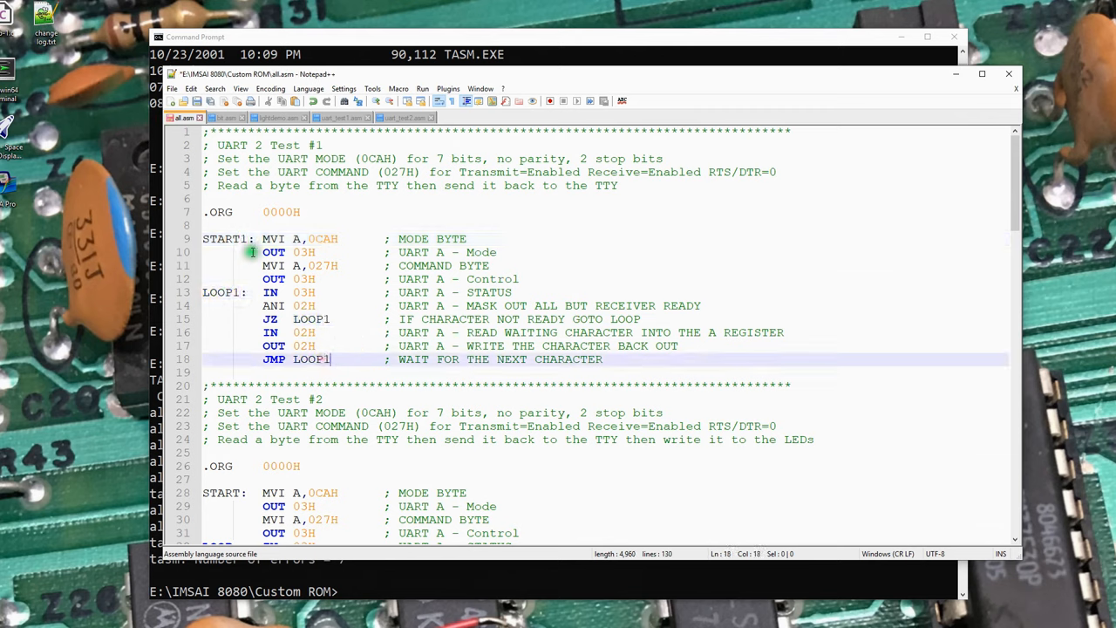
scroll(down, 3)
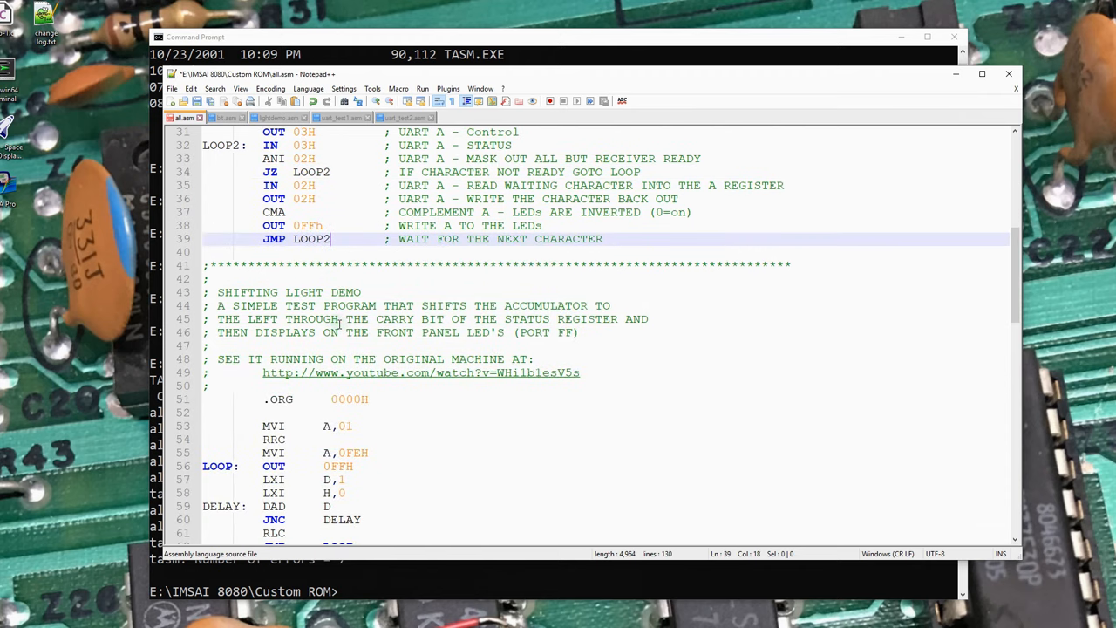
scroll(down, 3)
text(3)
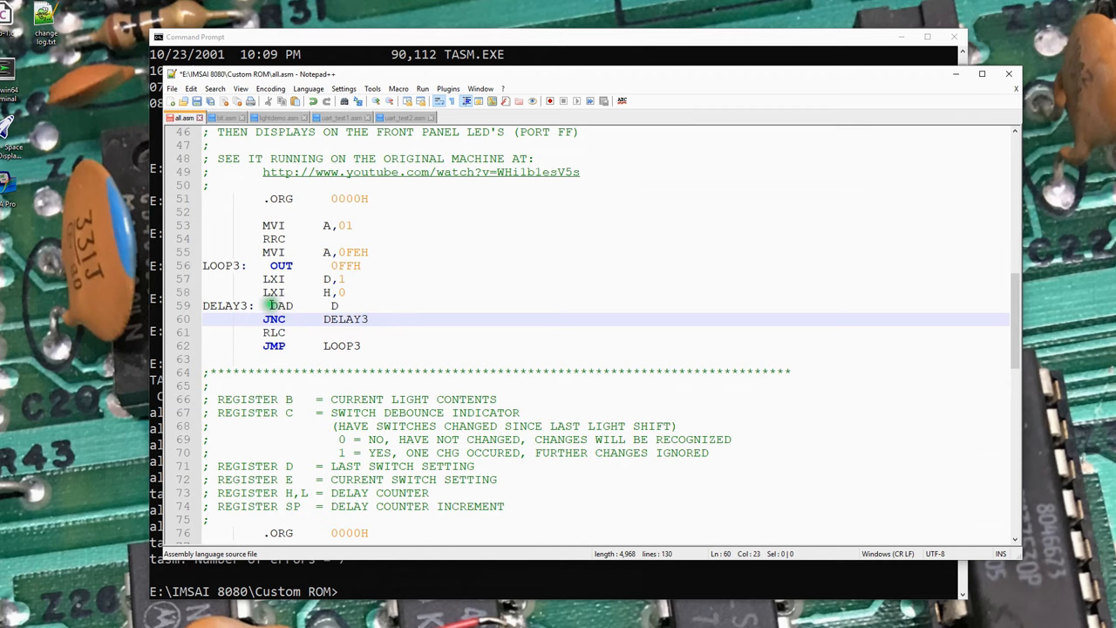
click(273, 266)
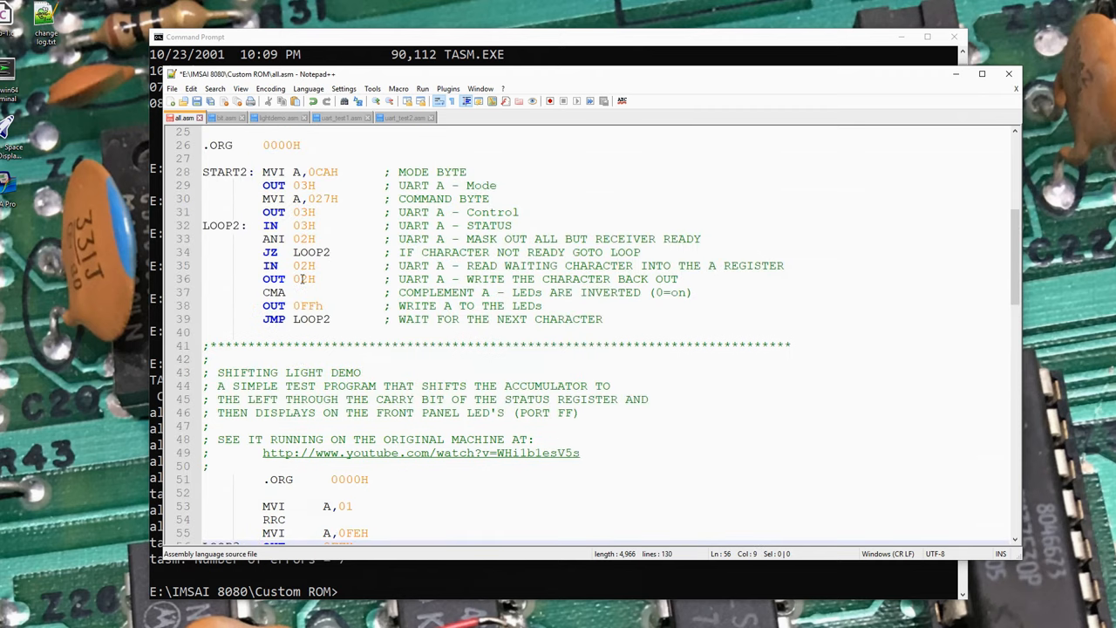
Change the JNC operand on line 105 from LOOP to LOOP4
scroll(down, 3)
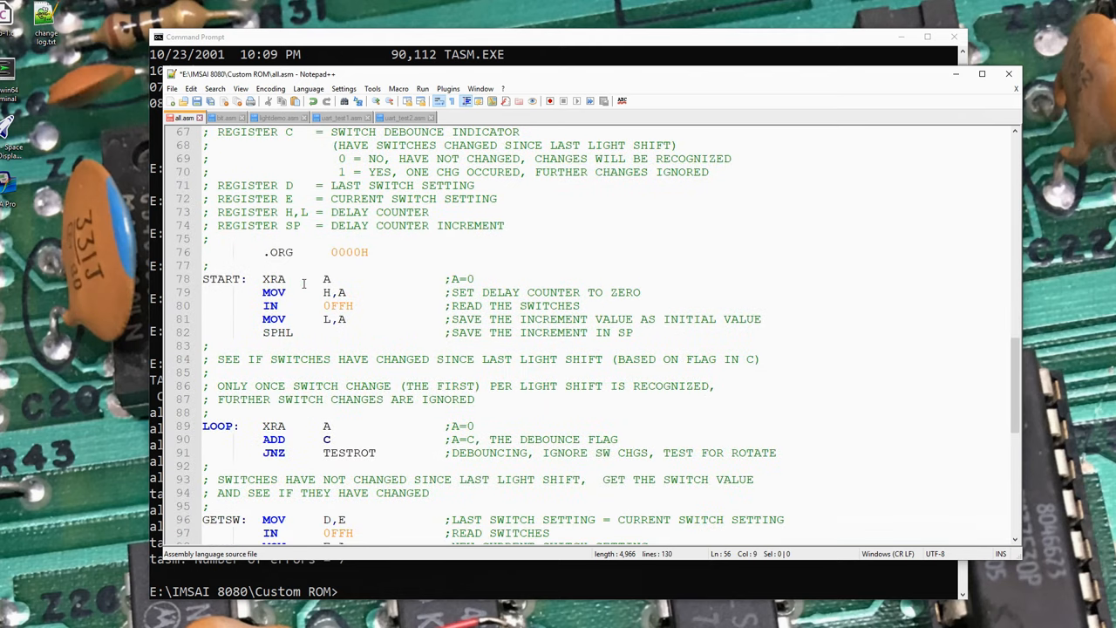
scroll(down, 3)
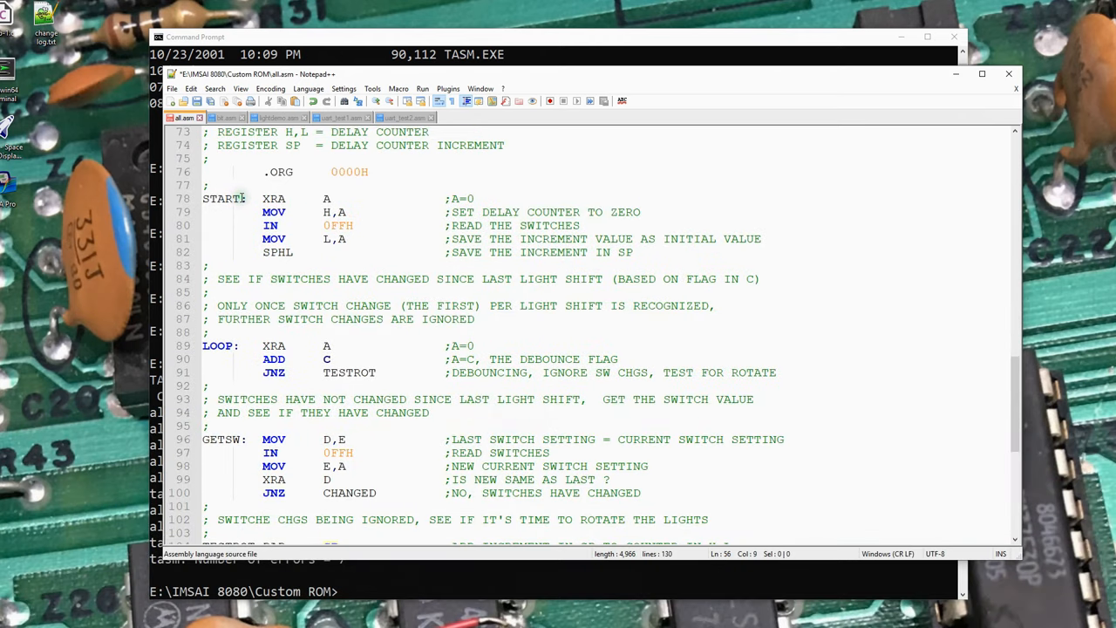
text(4)
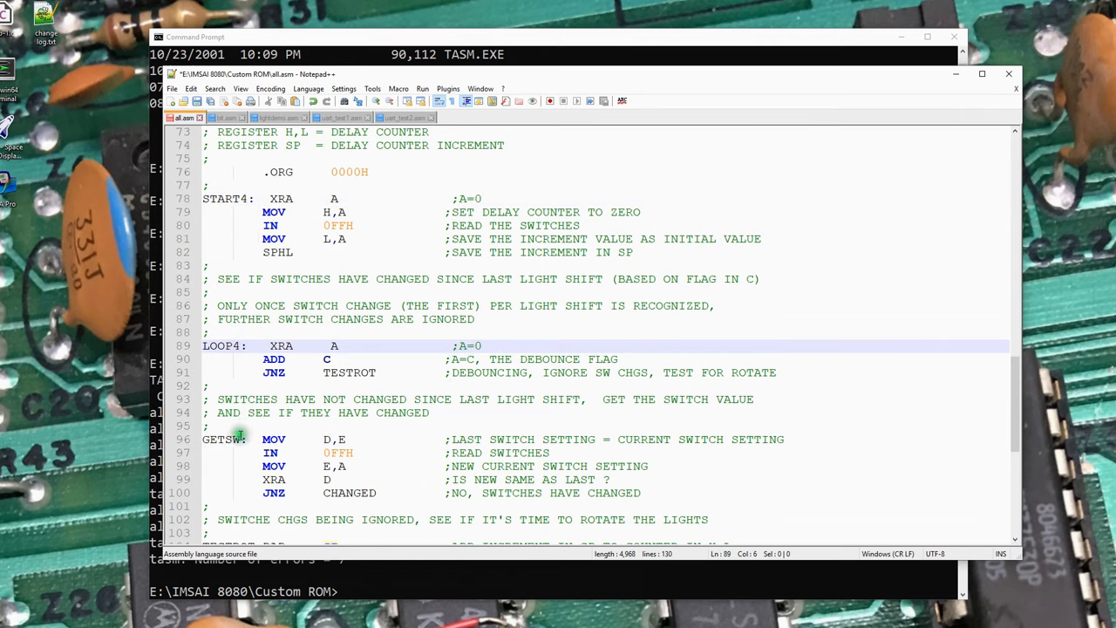
scroll(down, 3)
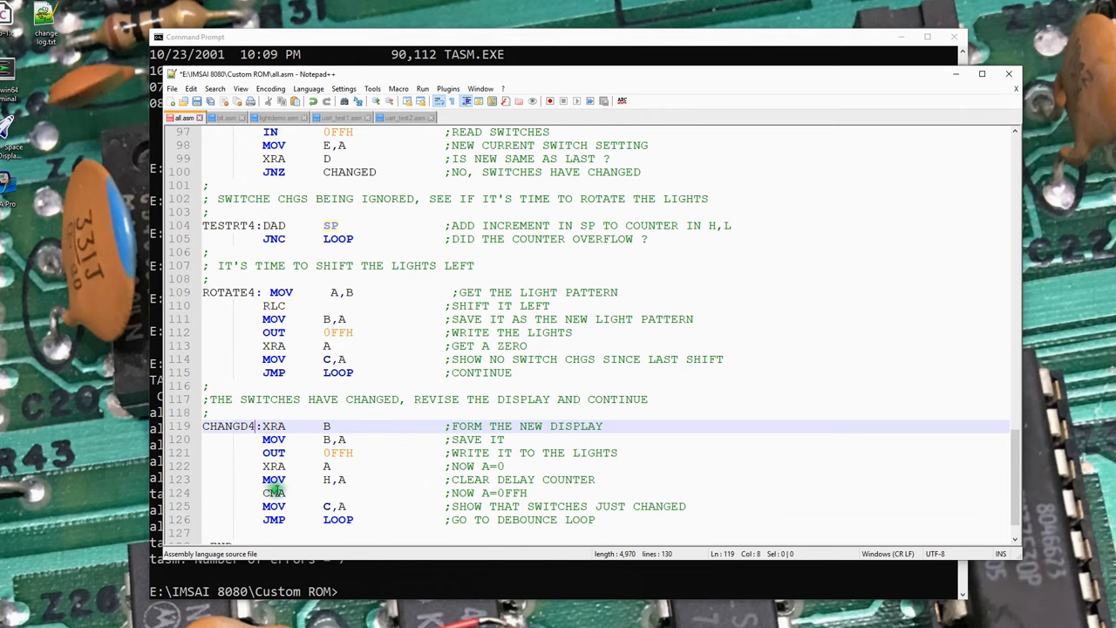
scroll(down, 3)
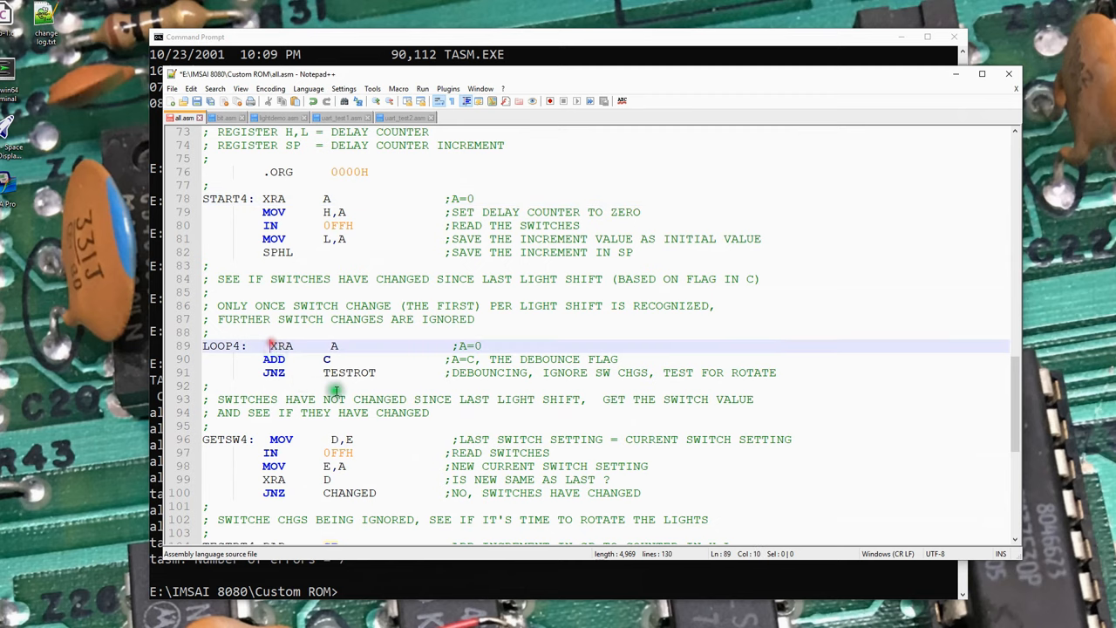
click(378, 373)
text(4)
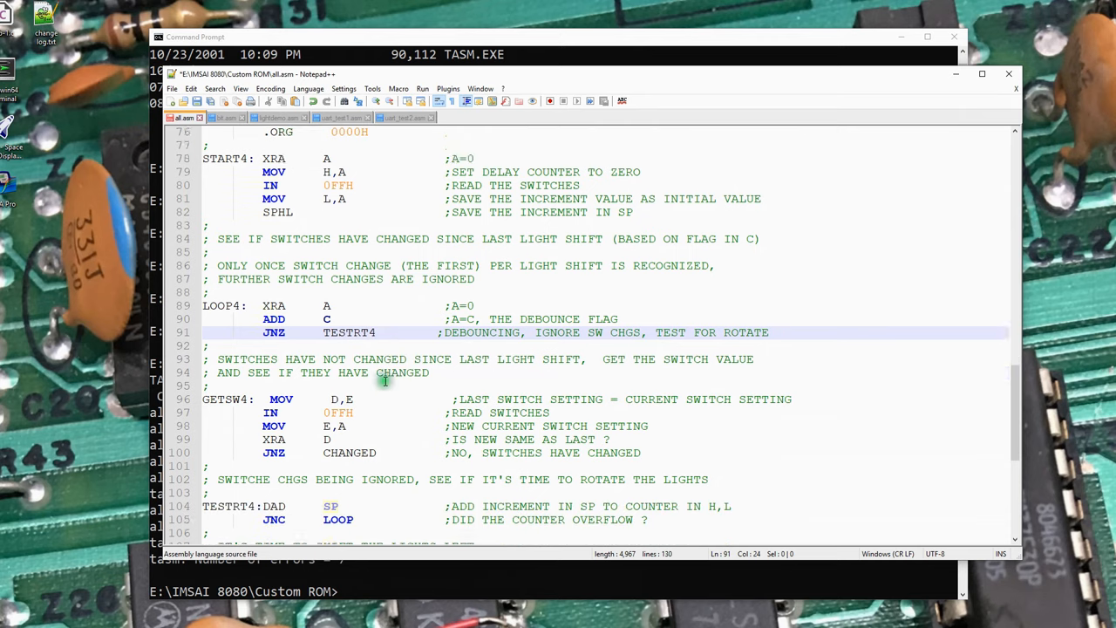
scroll(down, 3)
text(4)
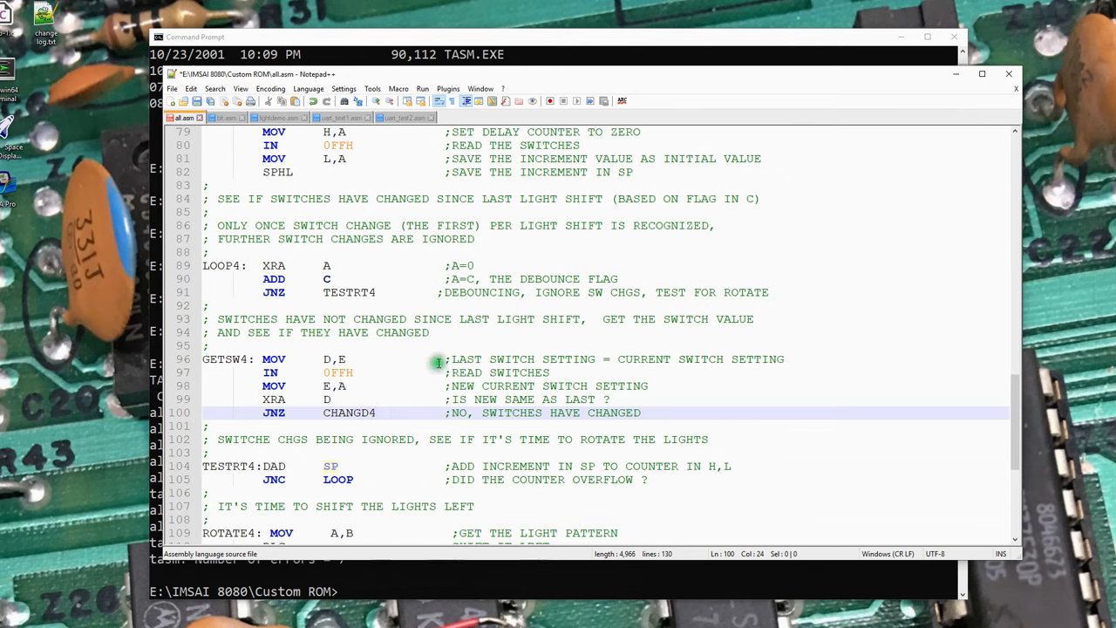
click(436, 292)
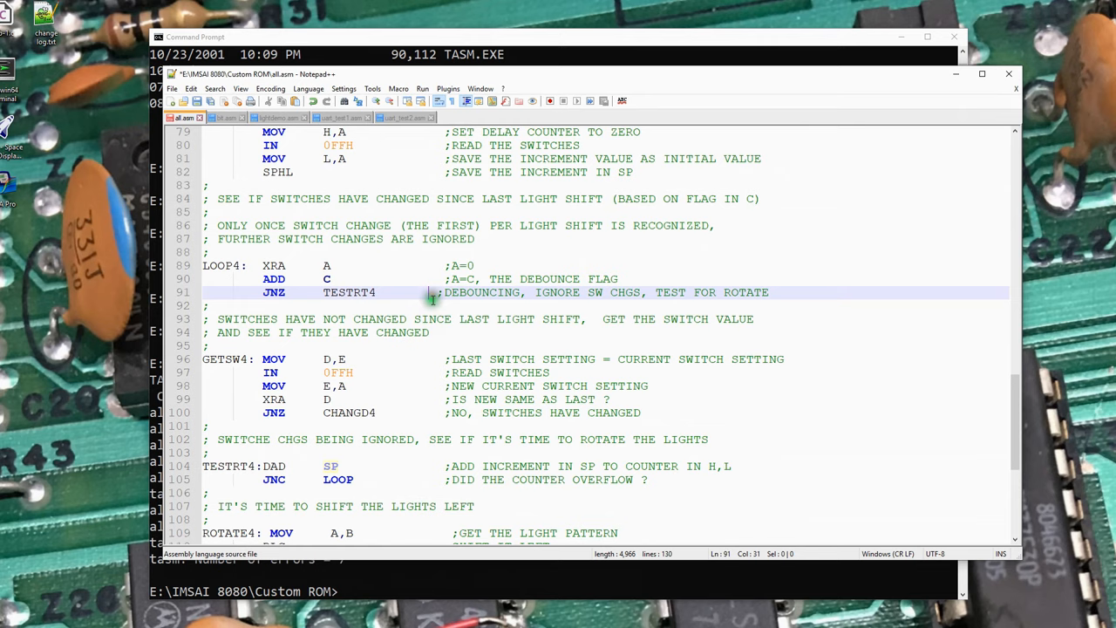
scroll(down, 3)
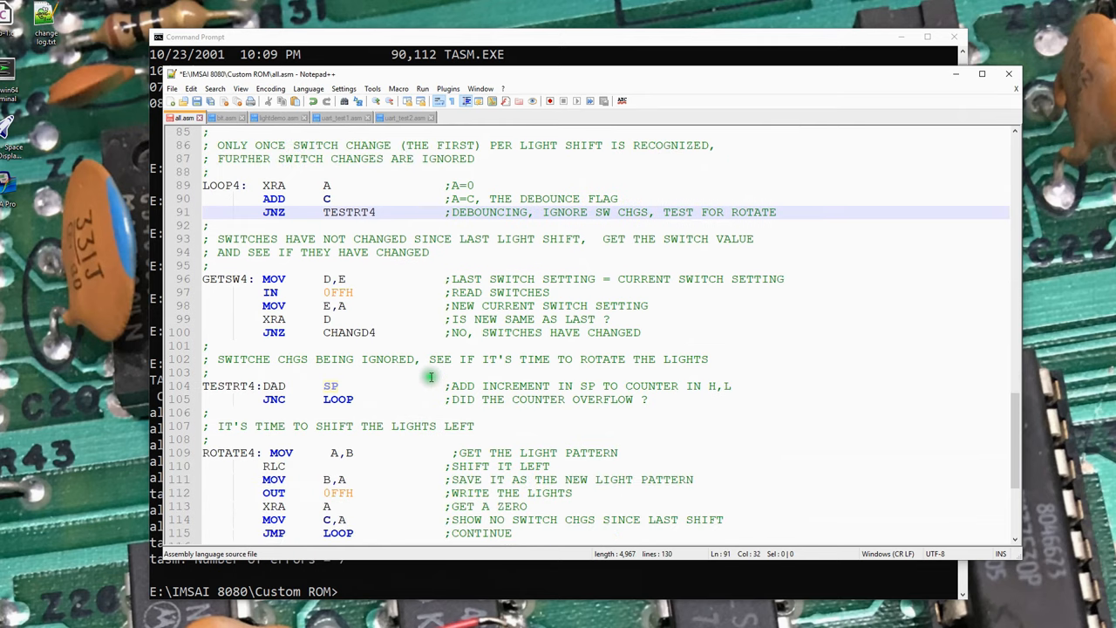
scroll(down, 3)
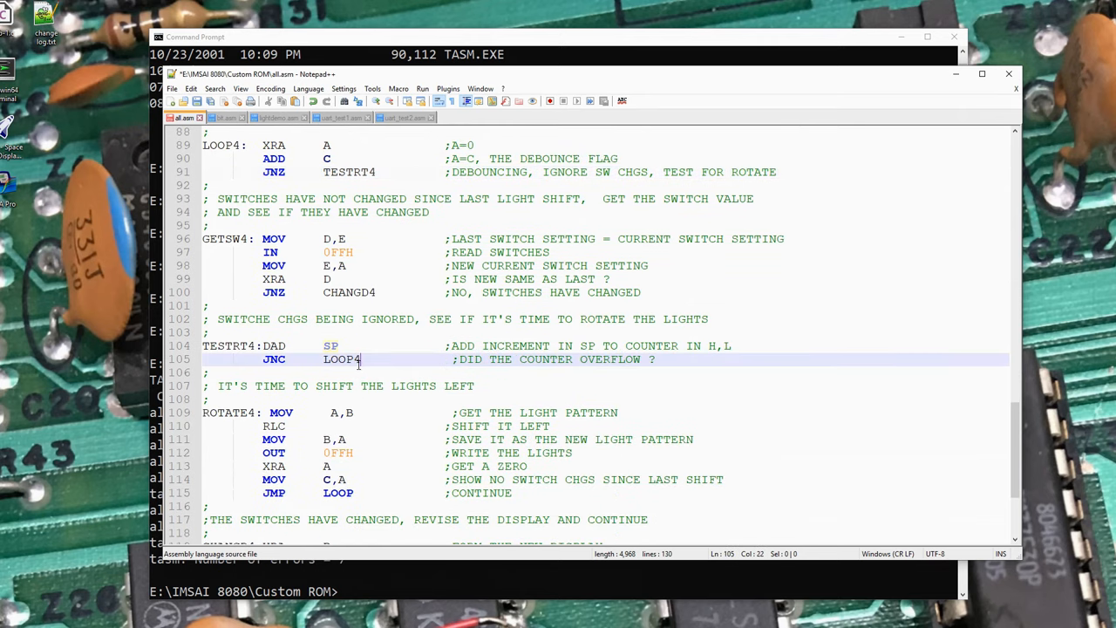
scroll(down, 3)
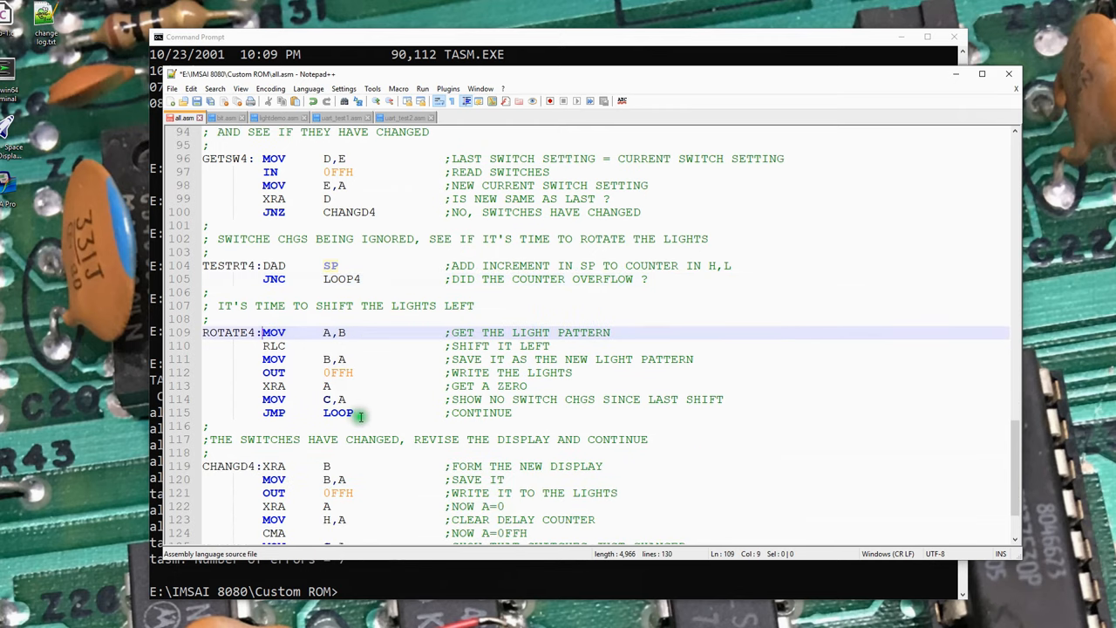
Change the final JMP operand on line 115 from LOOP to LOOP4
click(398, 413)
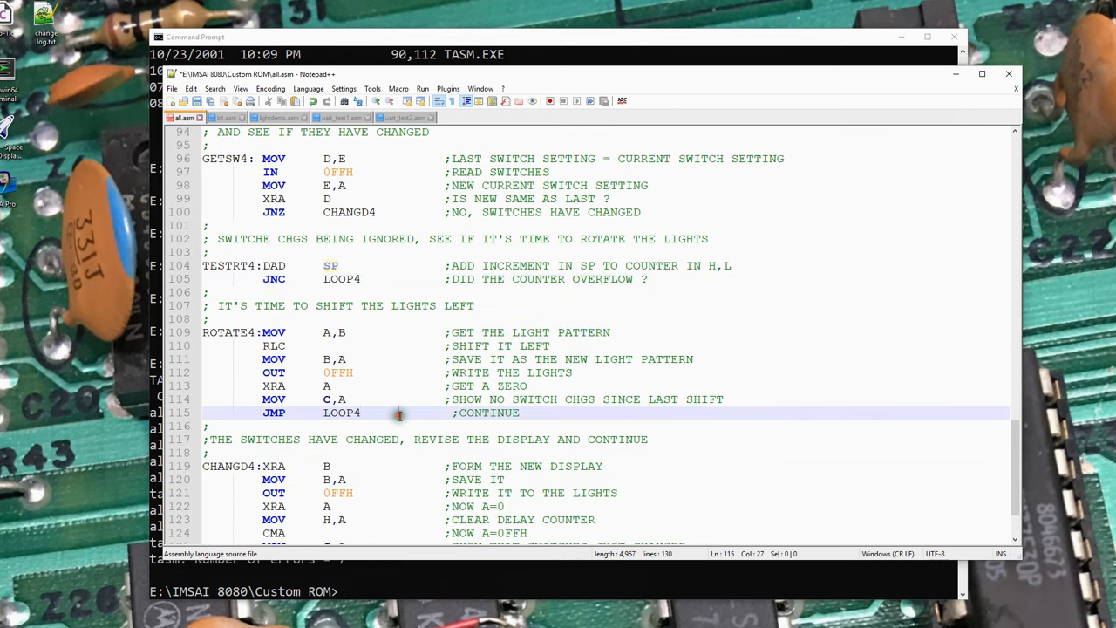
scroll(down, 3)
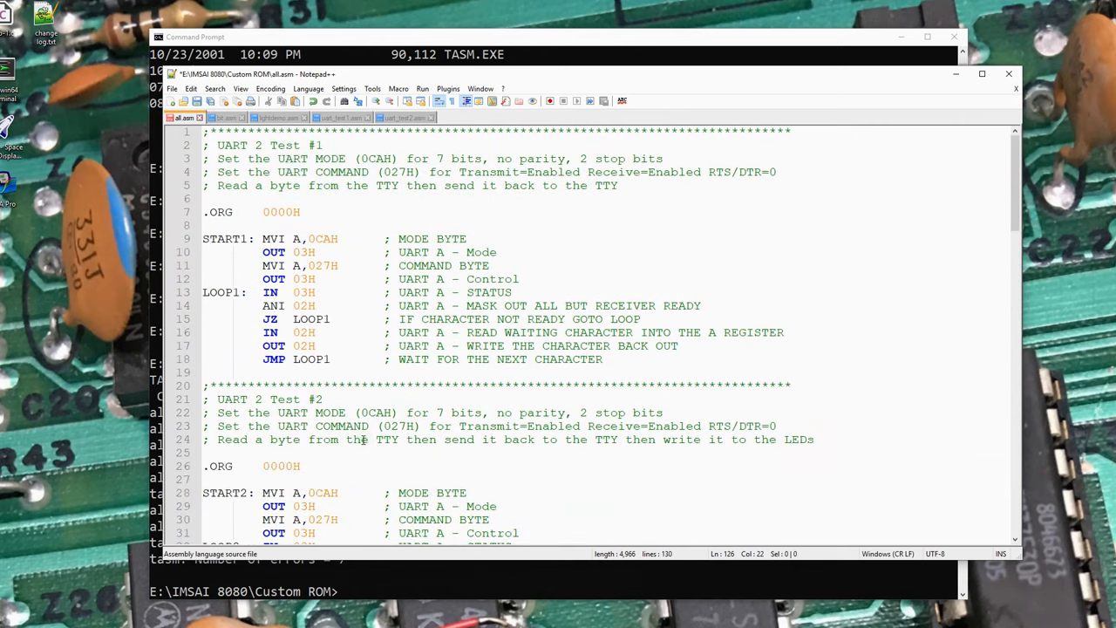
scroll(down, 3)
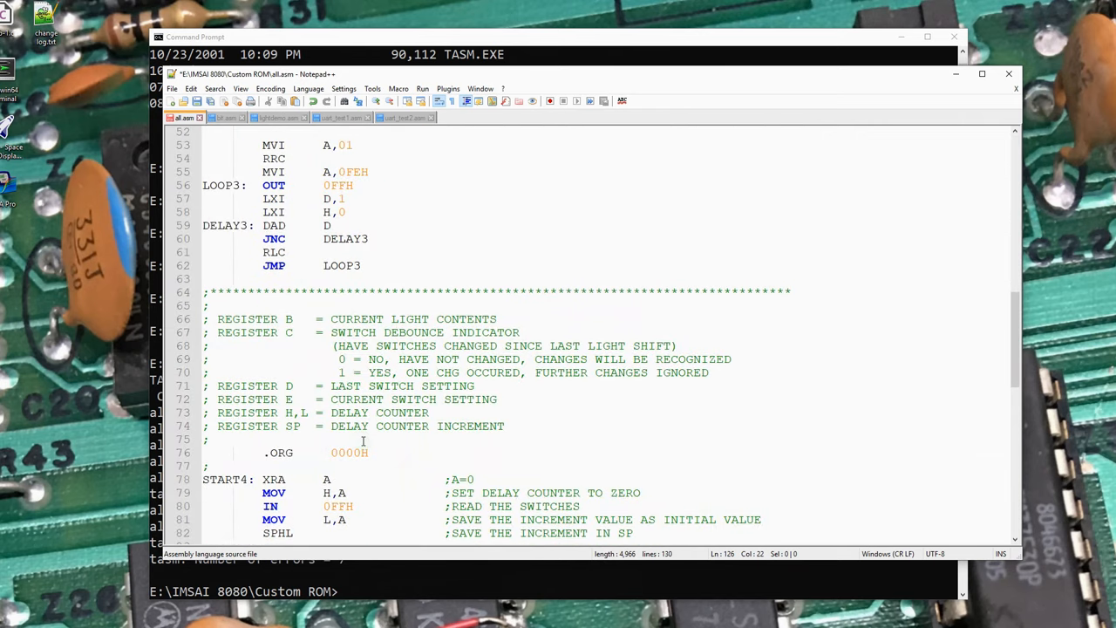
scroll(down, 3)
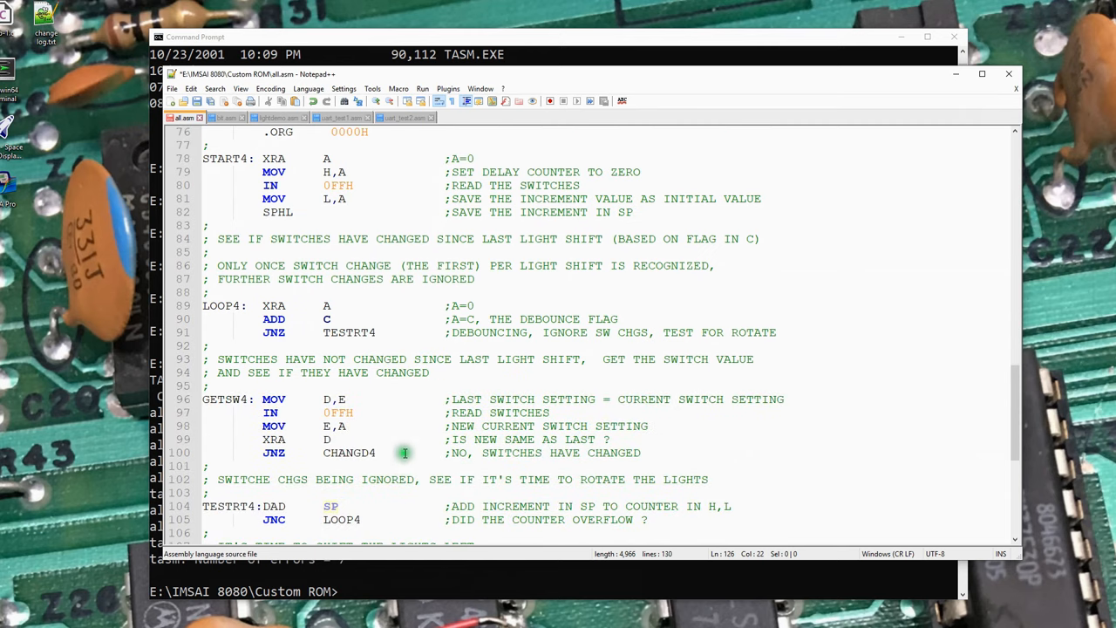
scroll(down, 3)
text(tasm -85 all.asm)
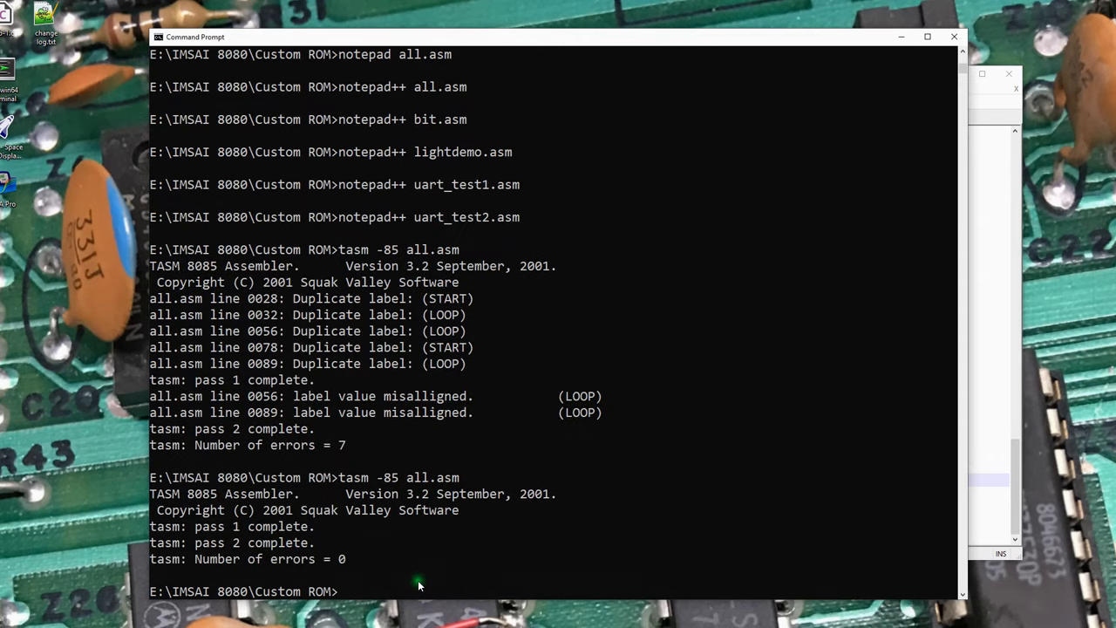
mouse_move(454, 541)
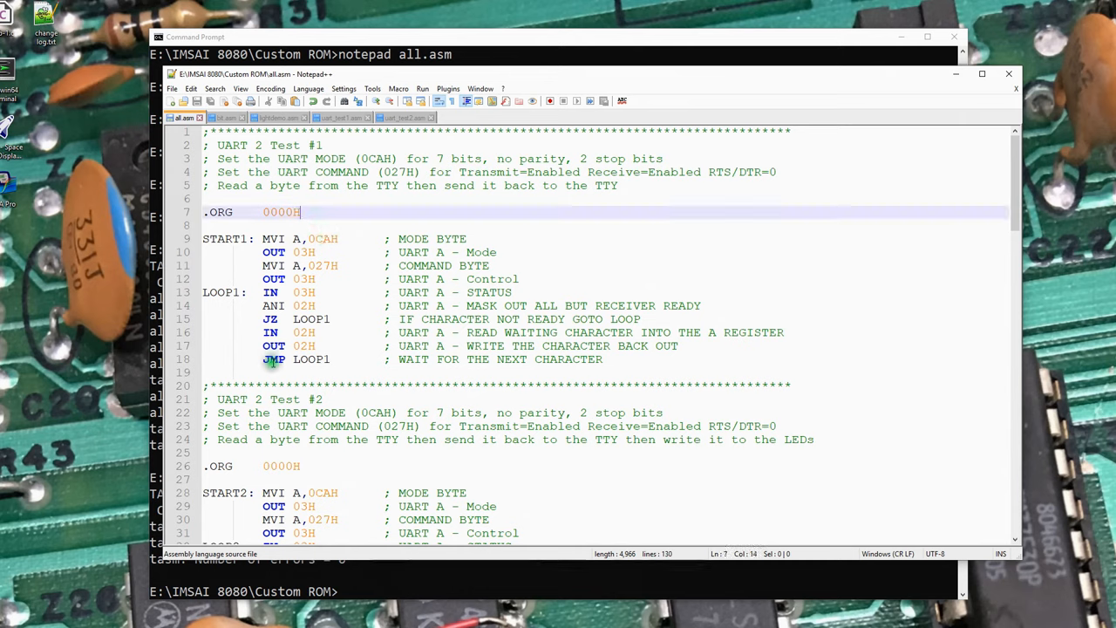
Open the all.list listing in Notepad++ and review each routine's 0000H load address
click(204, 212)
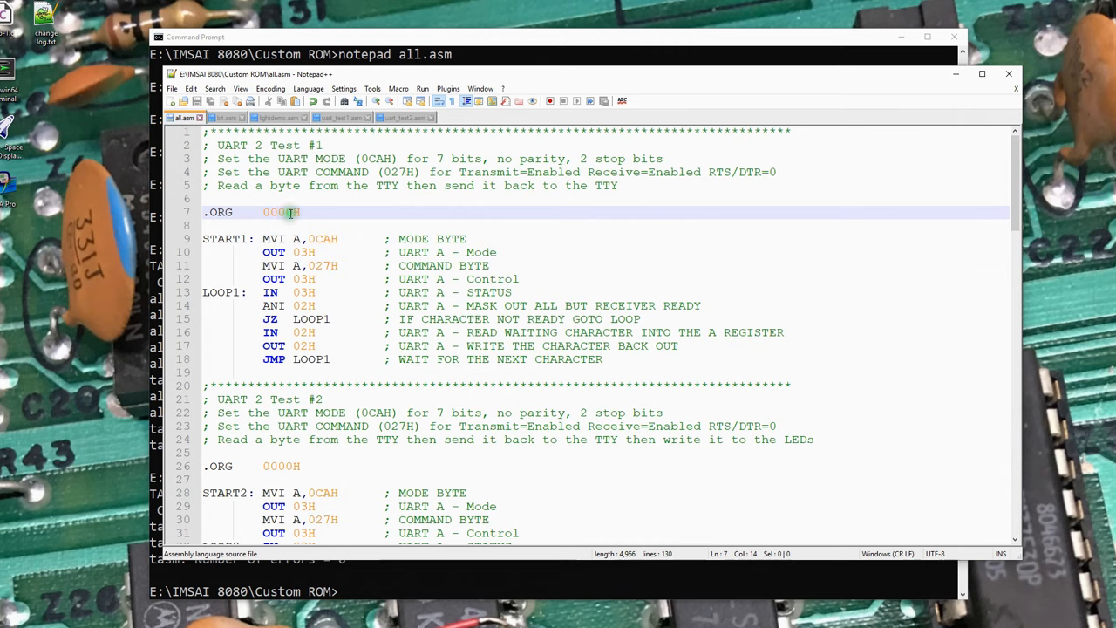
scroll(down, 3)
text(tasm -85 all.asm)
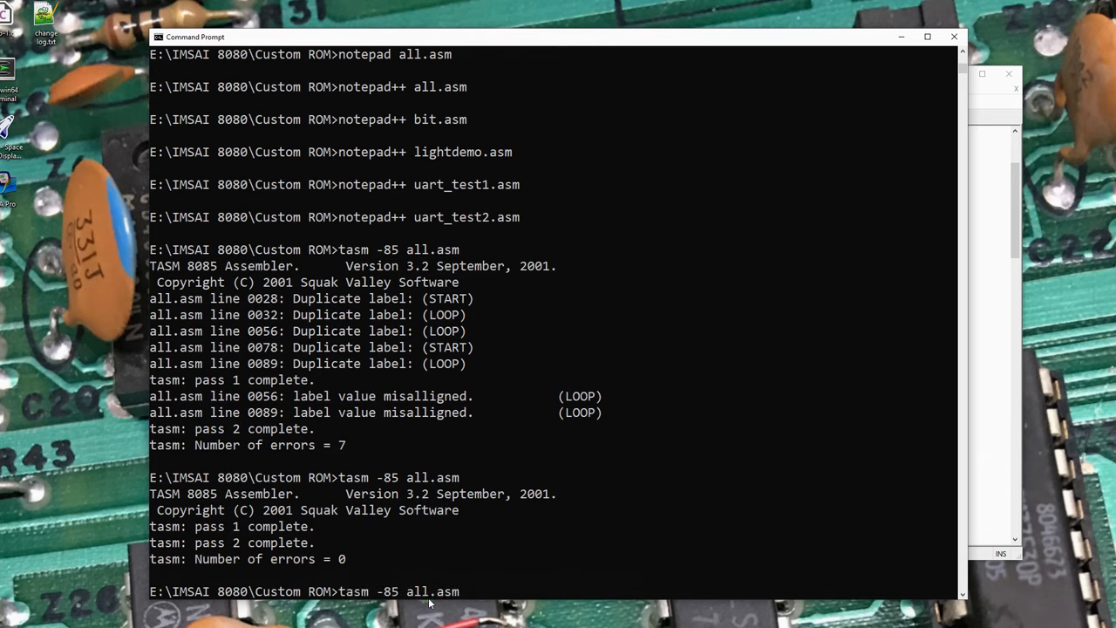
text(notepad++ uart_test2.)
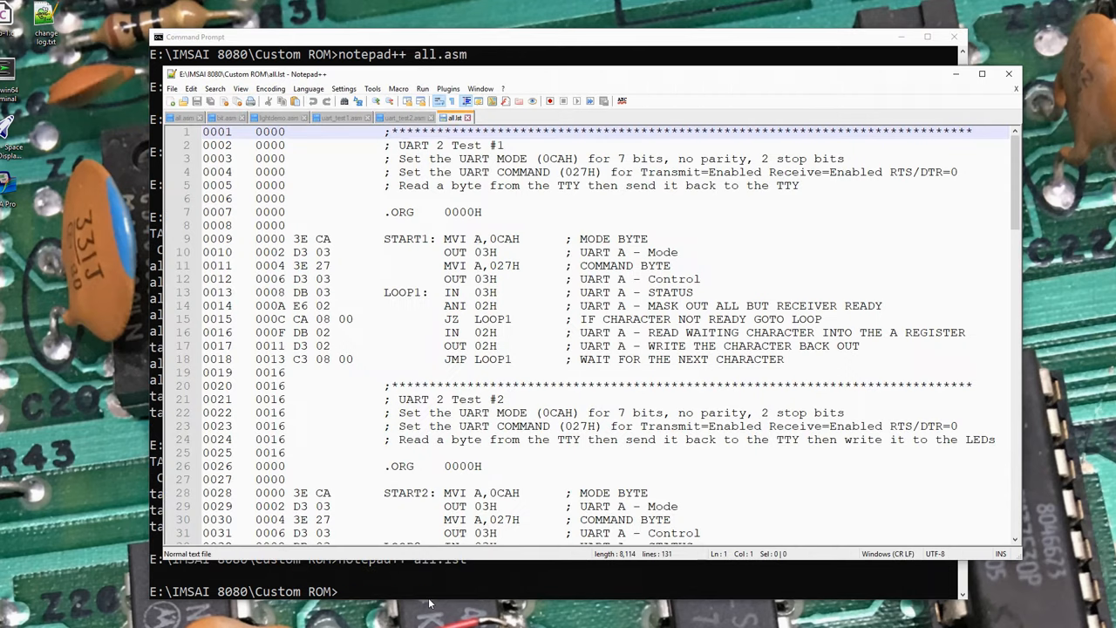
mouse_move(397, 232)
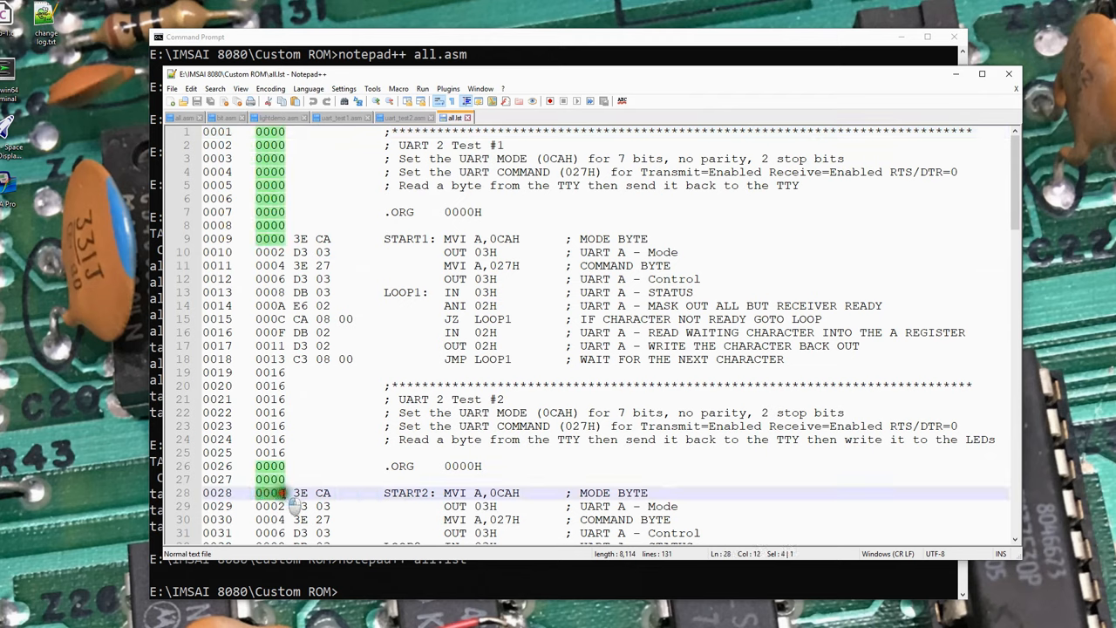
mouse_move(355, 517)
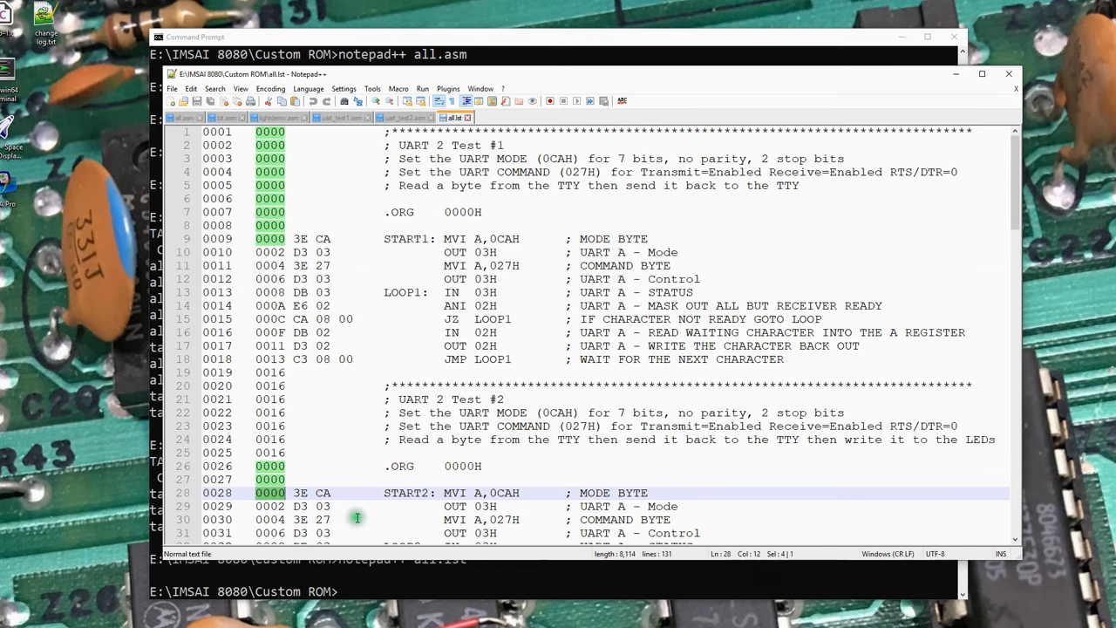
scroll(down, 3)
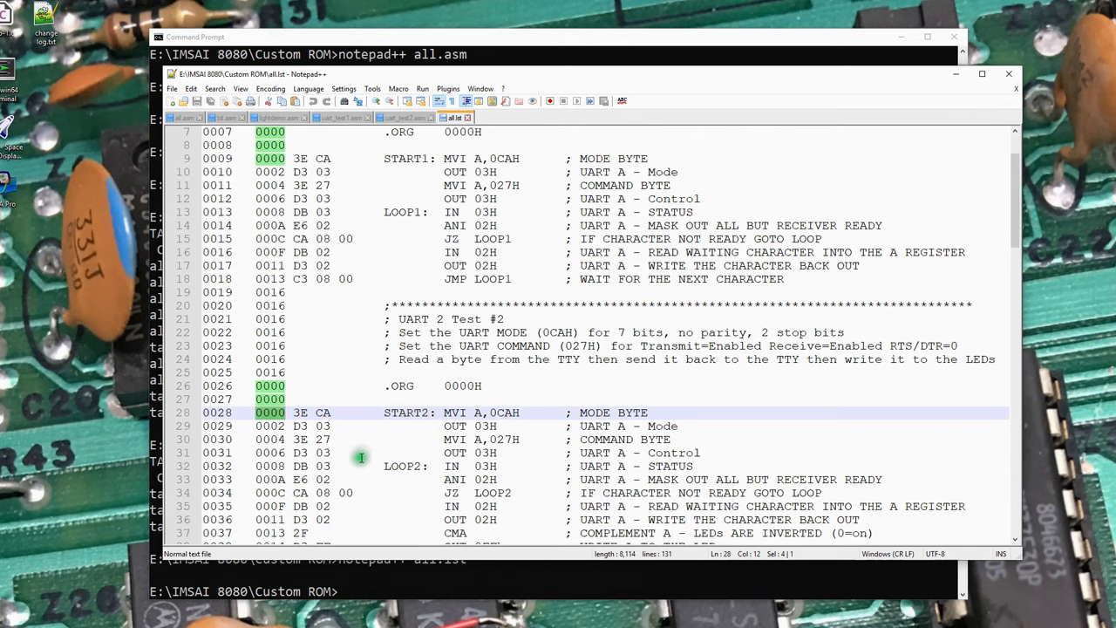
scroll(down, 3)
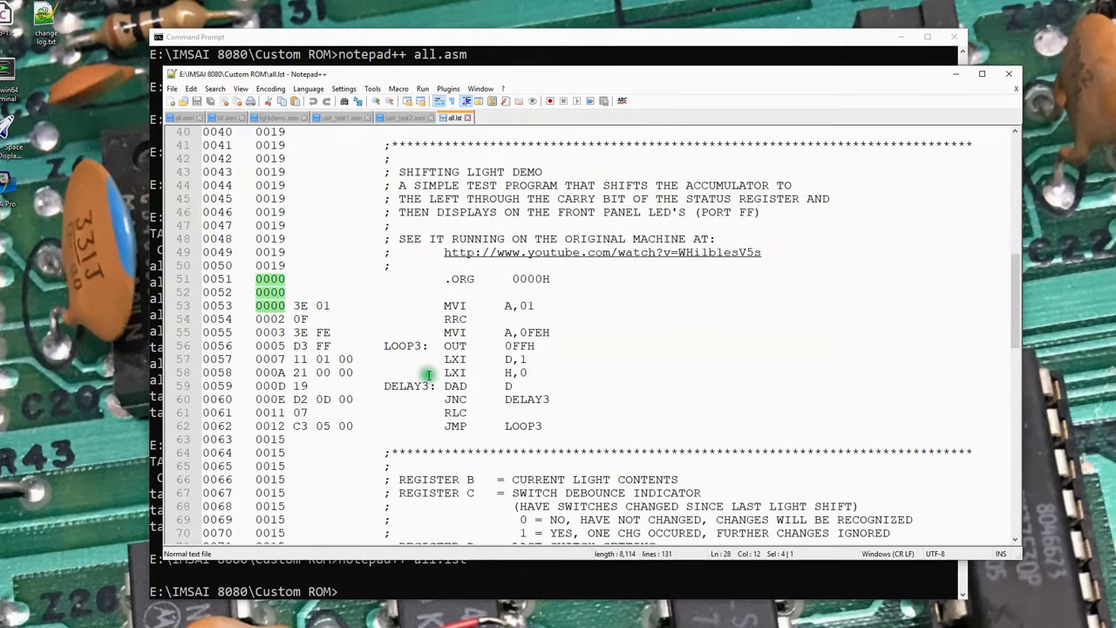
scroll(down, 3)
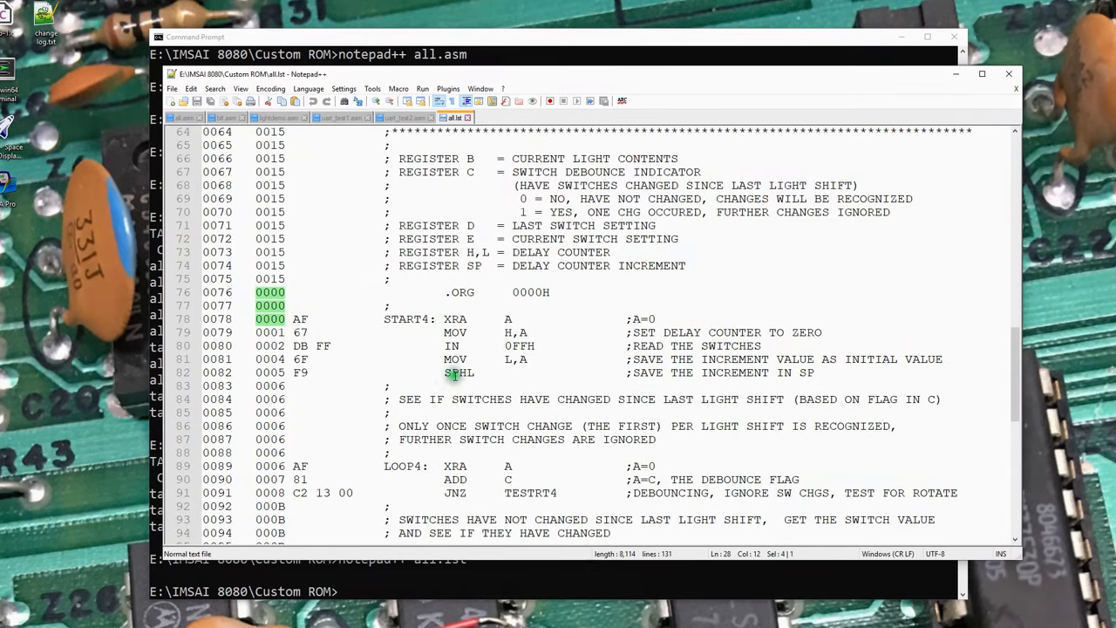
mouse_move(362, 154)
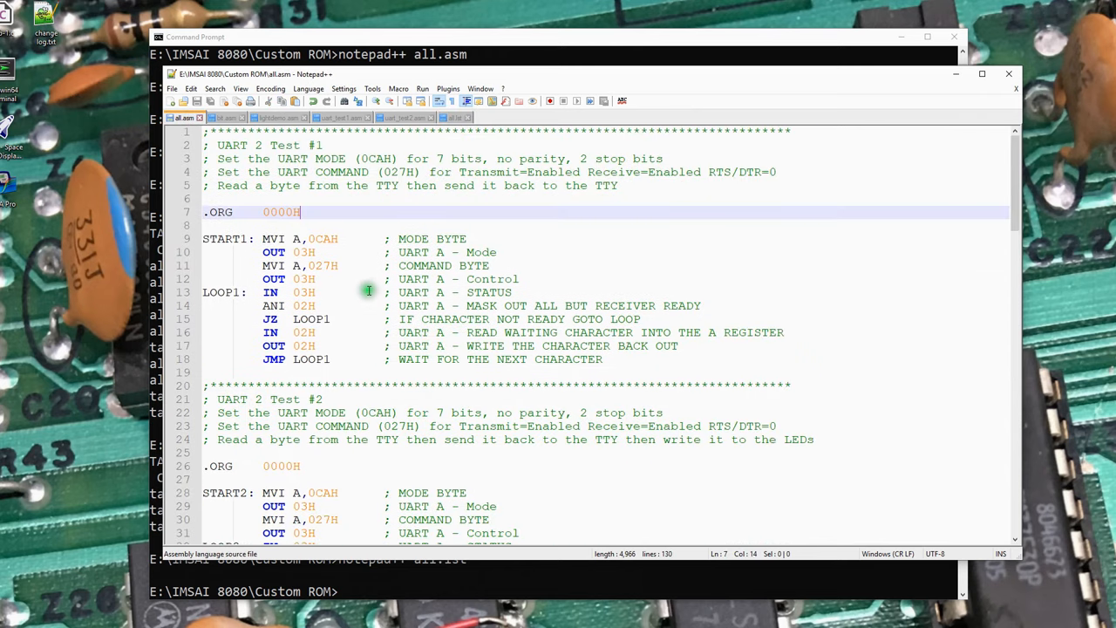
Change the .ORG values on lines 26, 51 and 76 to 0020H, 0040H and 0060H, then save
scroll(down, 3)
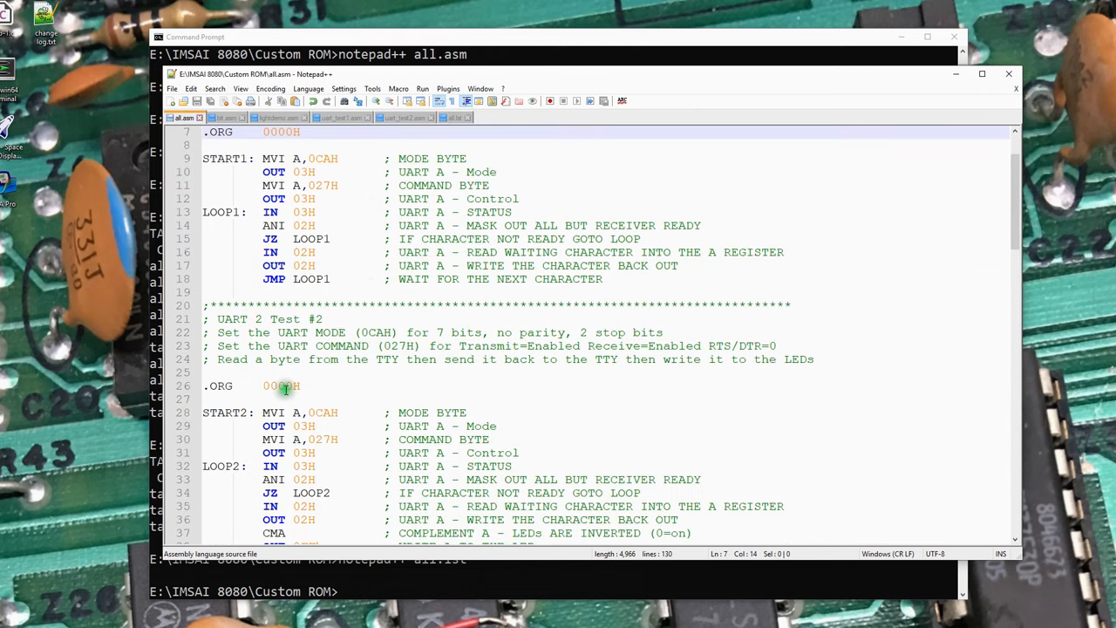
click(286, 386)
text(2)
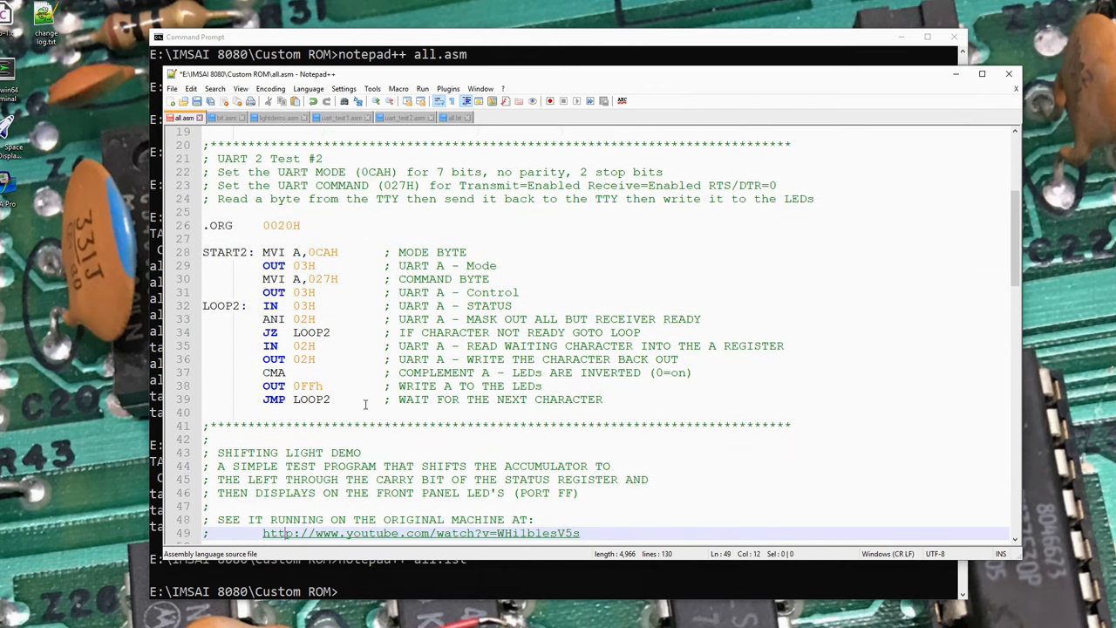
scroll(down, 3)
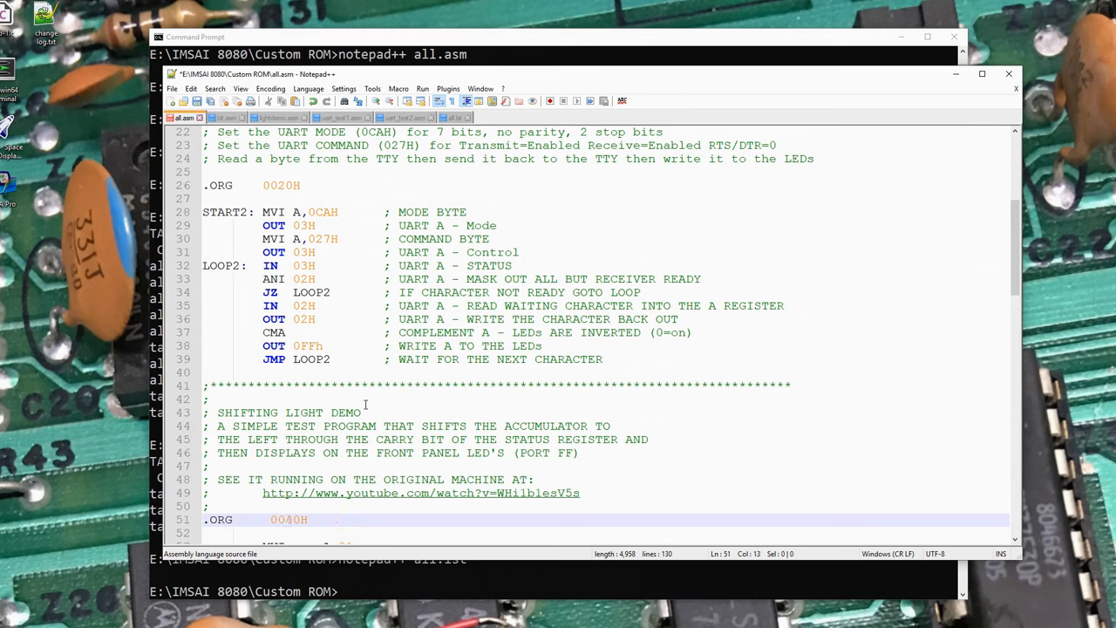
scroll(down, 3)
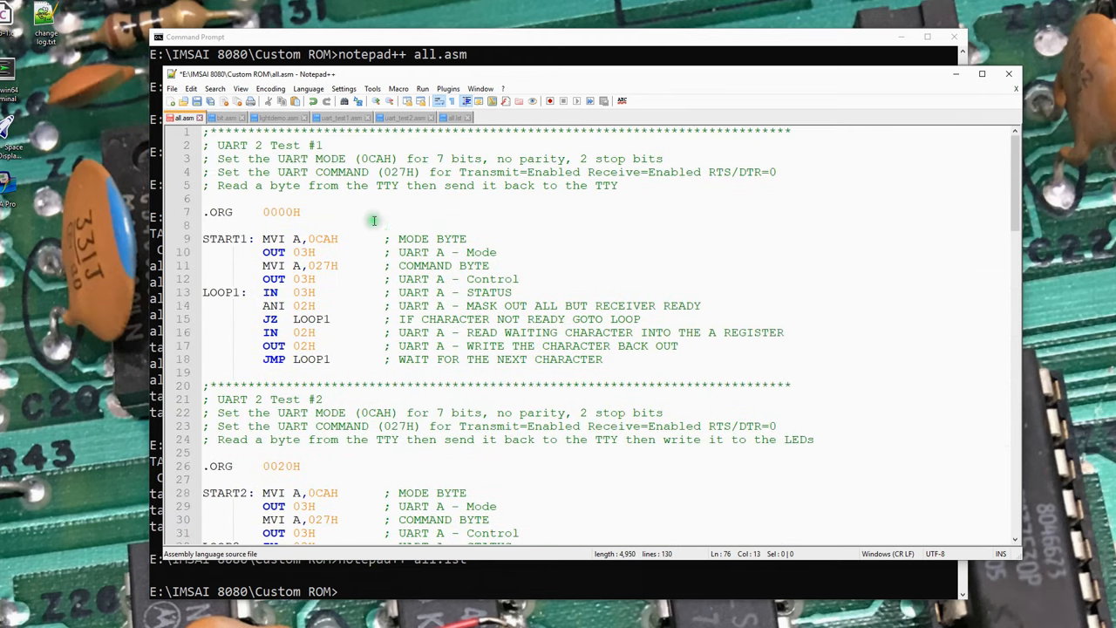
mouse_move(332, 265)
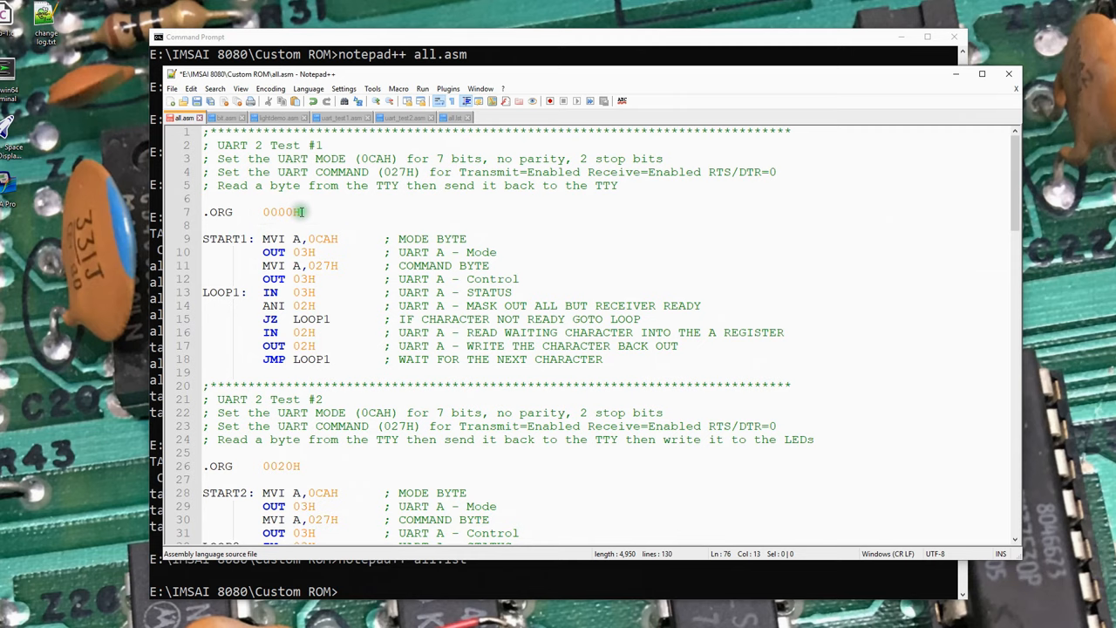
scroll(down, 3)
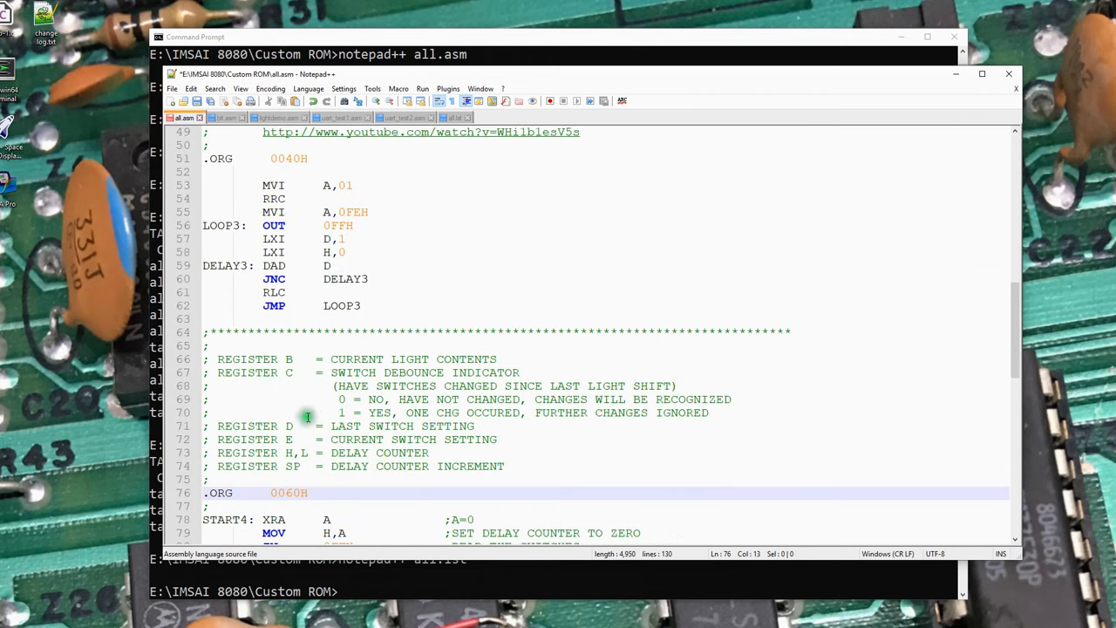
scroll(down, 3)
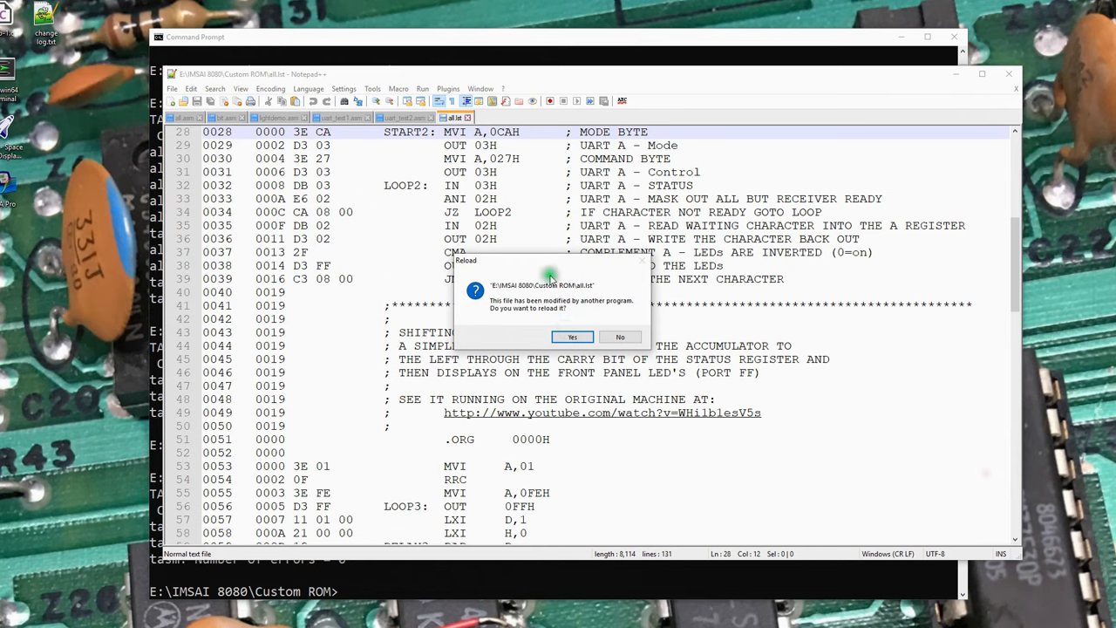
Reload all.list and review the routines at addresses 0000, 0020 and 0040
click(572, 337)
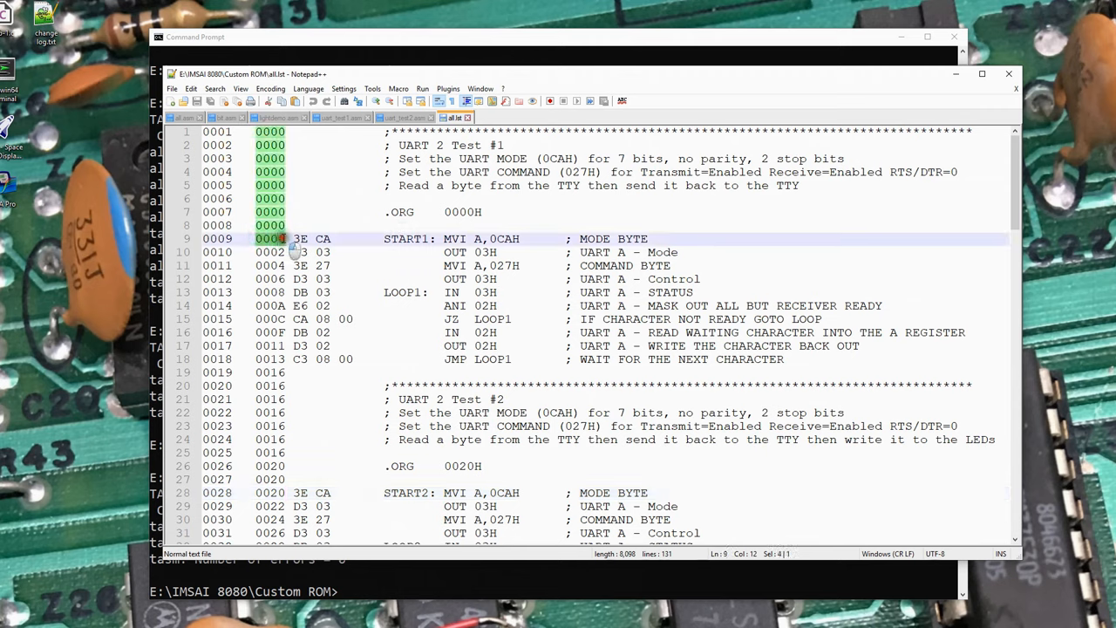
mouse_move(359, 430)
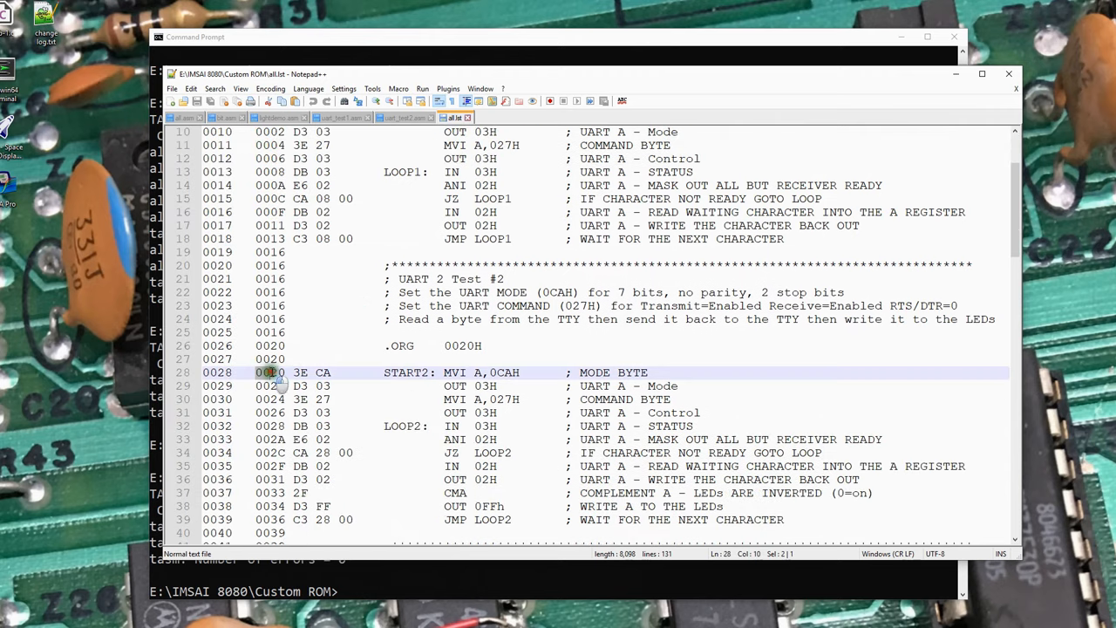
scroll(down, 3)
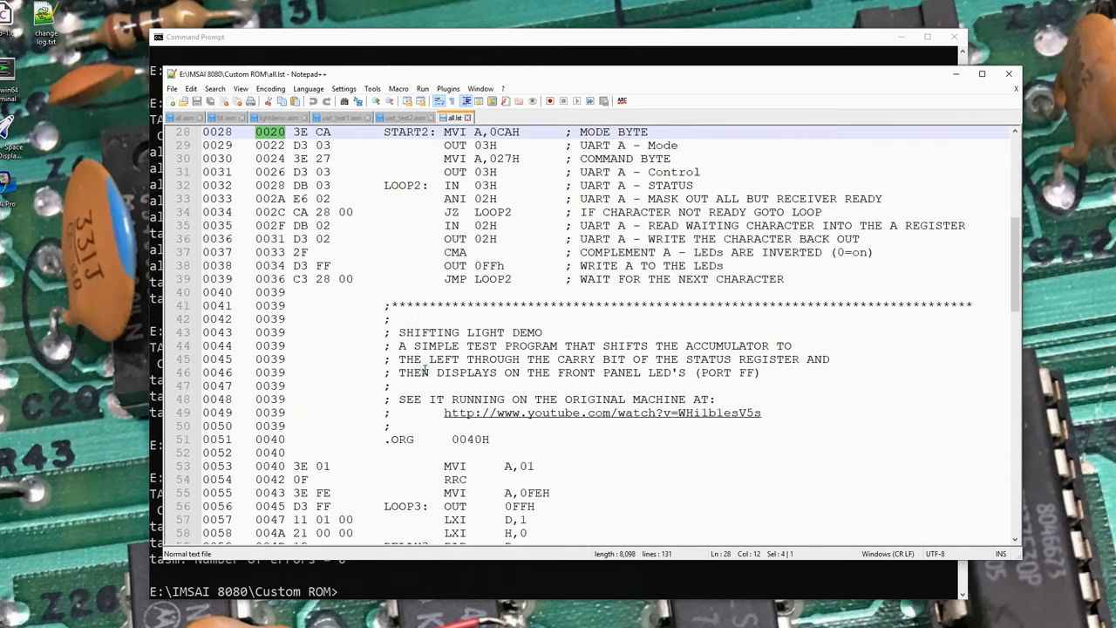
scroll(down, 3)
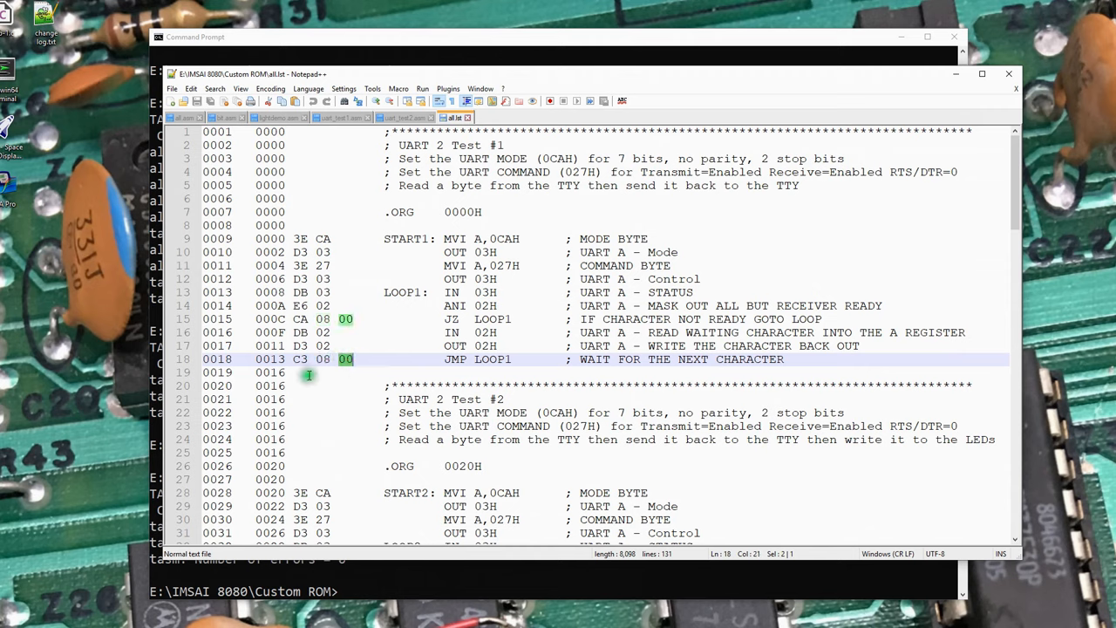
scroll(down, 3)
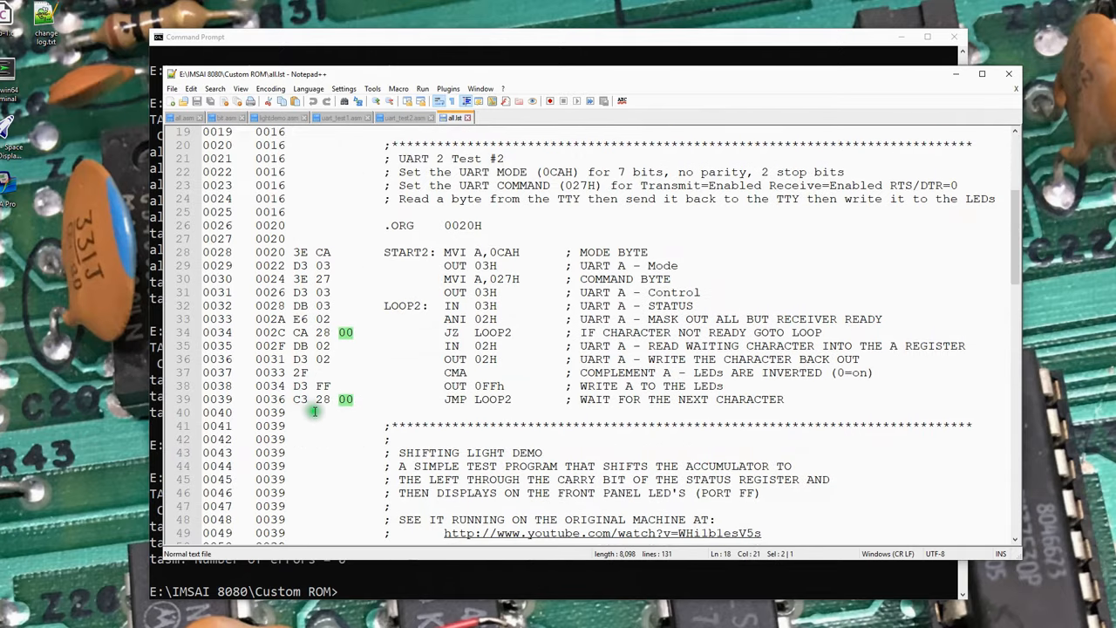
scroll(down, 3)
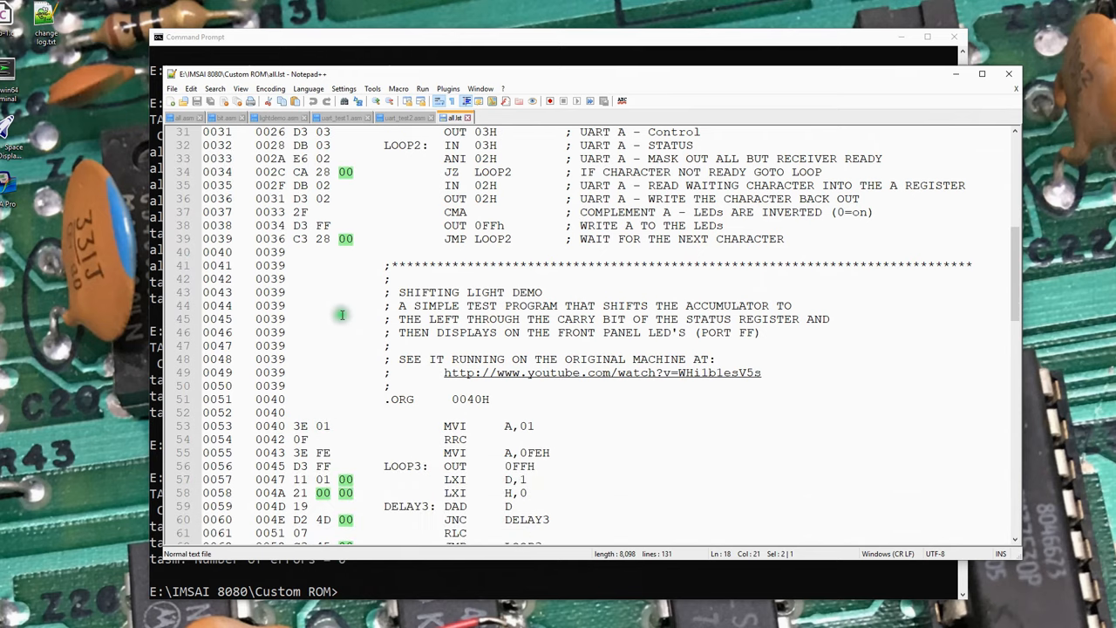
scroll(down, 3)
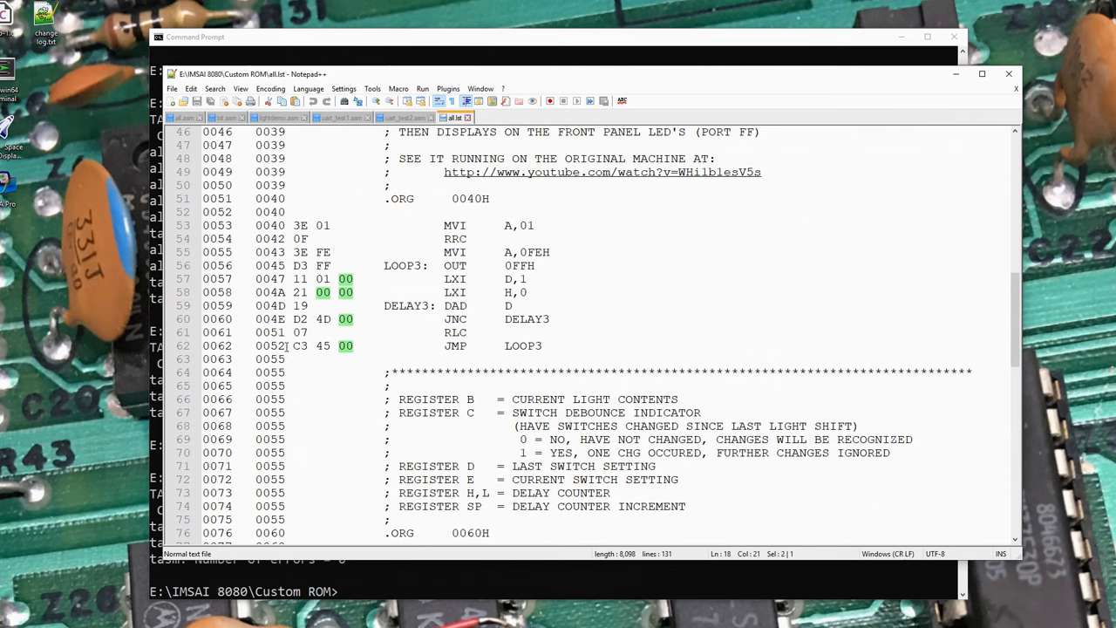
scroll(down, 3)
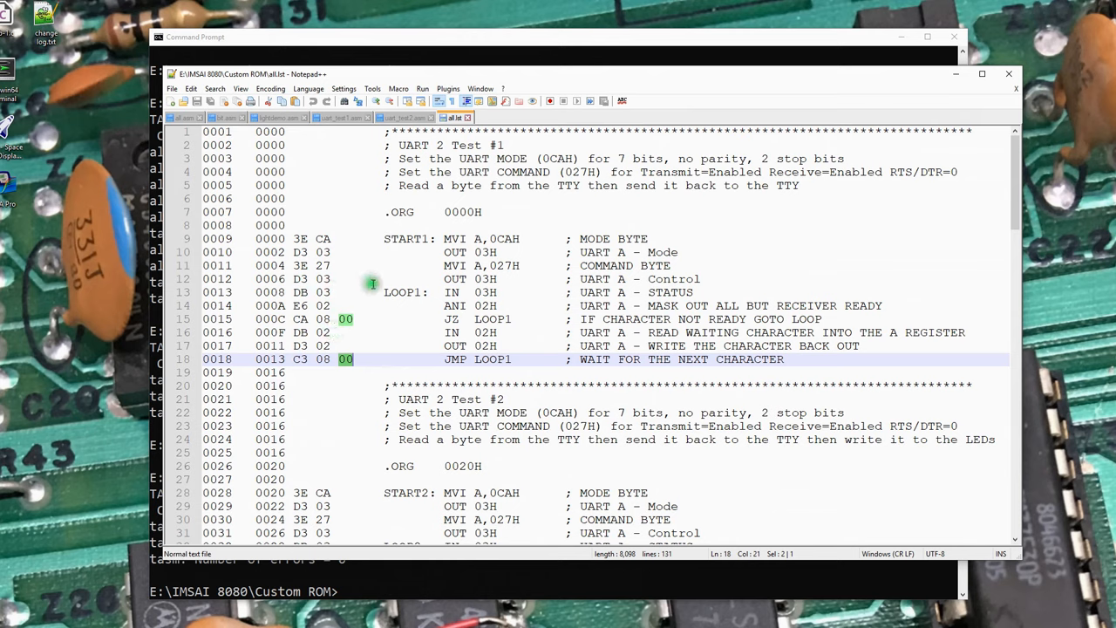
mouse_move(386, 292)
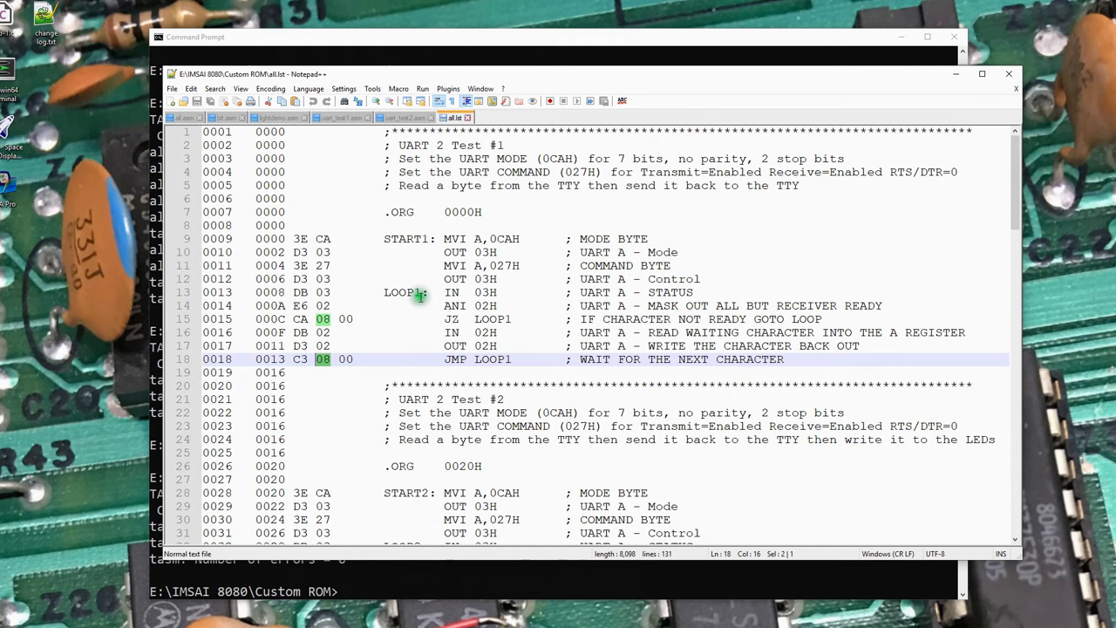
scroll(down, 3)
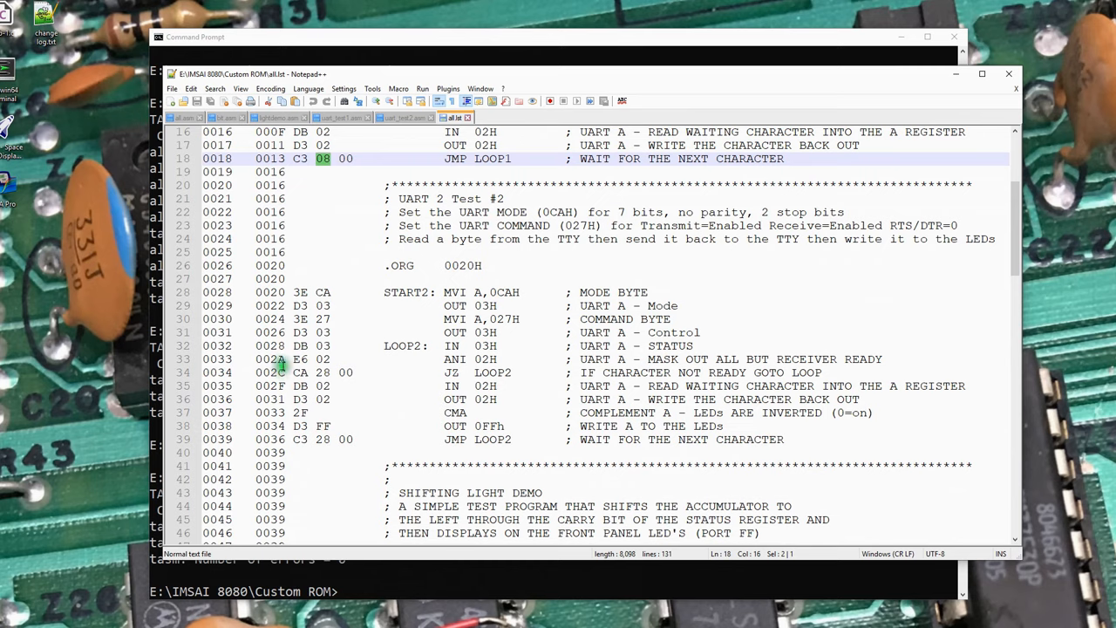
scroll(down, 3)
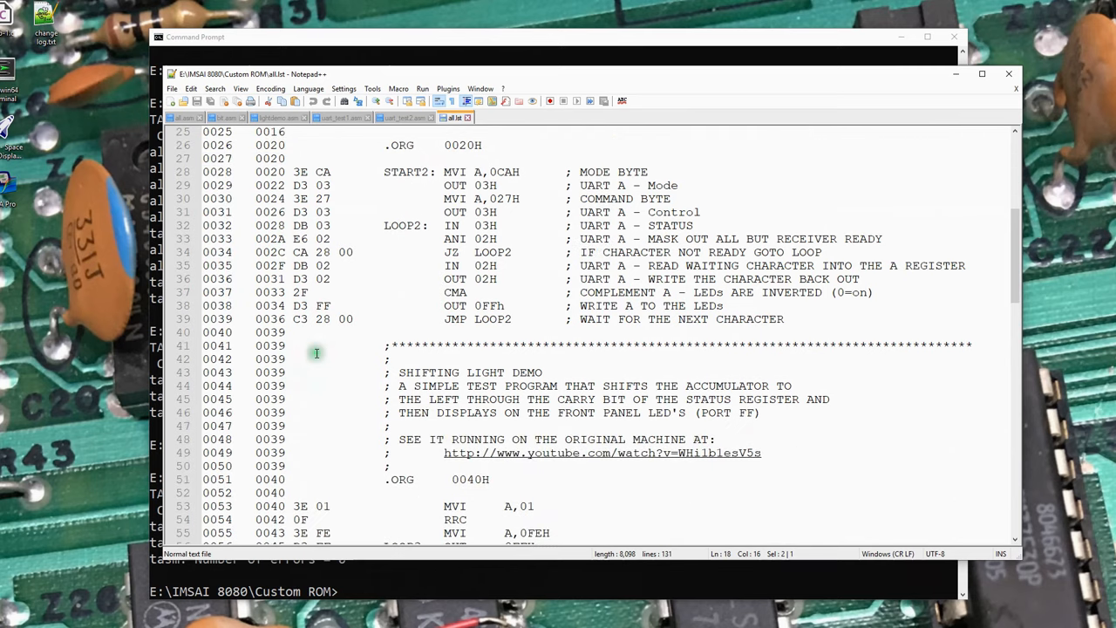
scroll(down, 3)
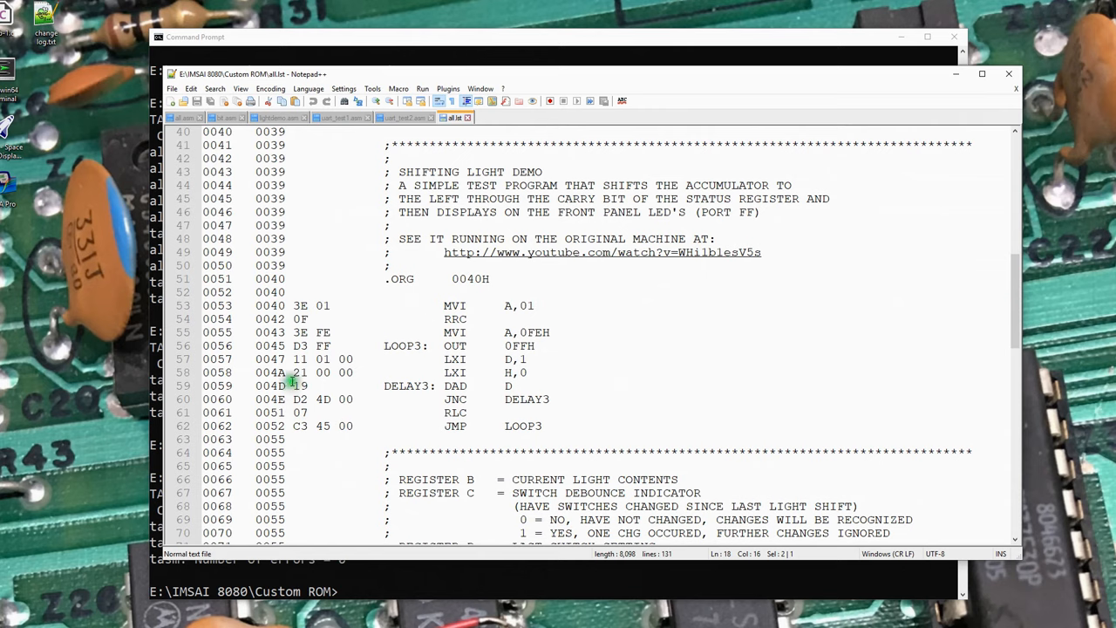
scroll(down, 3)
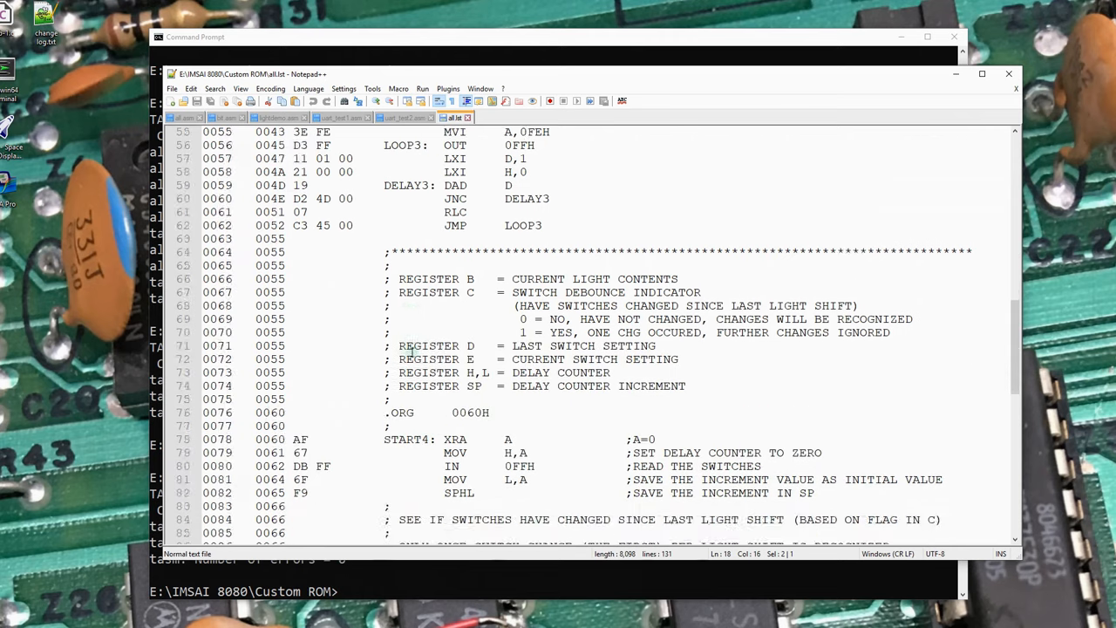
scroll(down, 3)
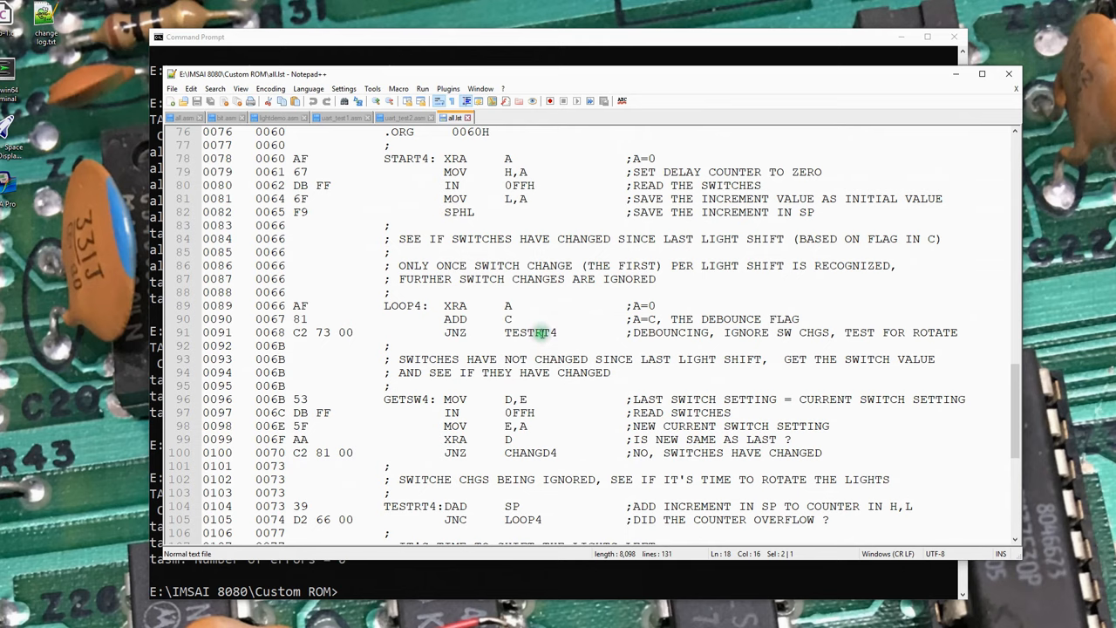
mouse_move(331, 469)
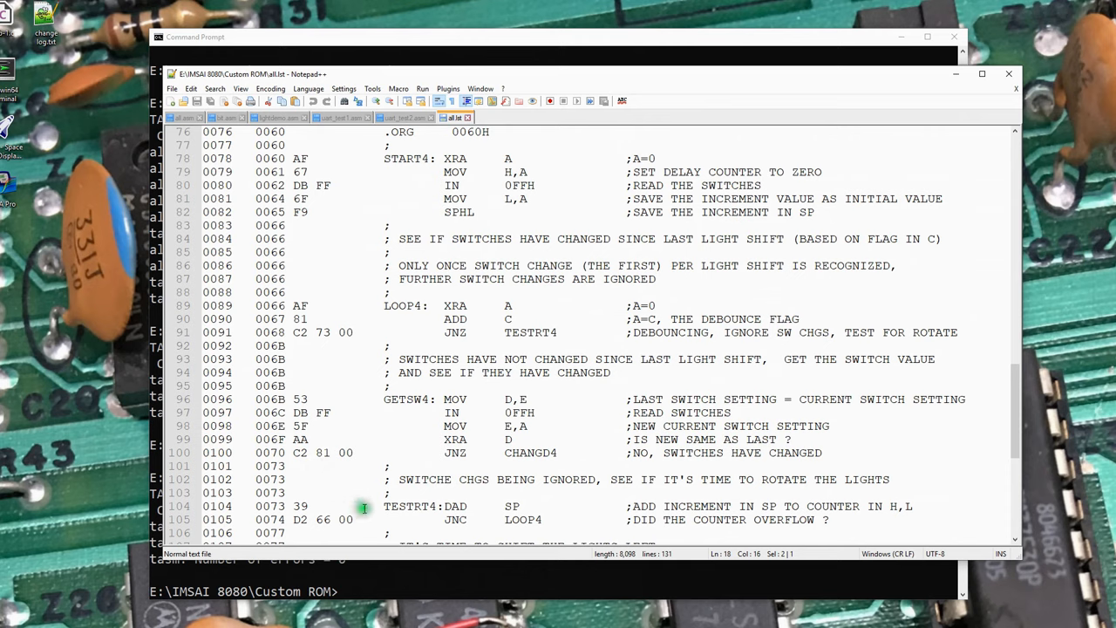
mouse_move(534, 452)
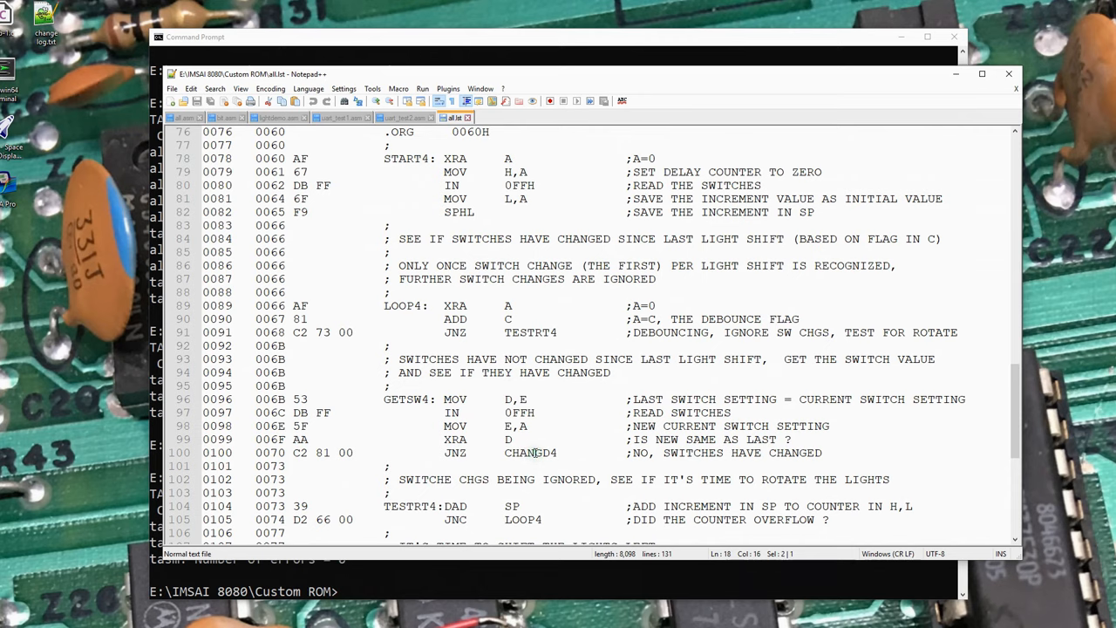
scroll(down, 3)
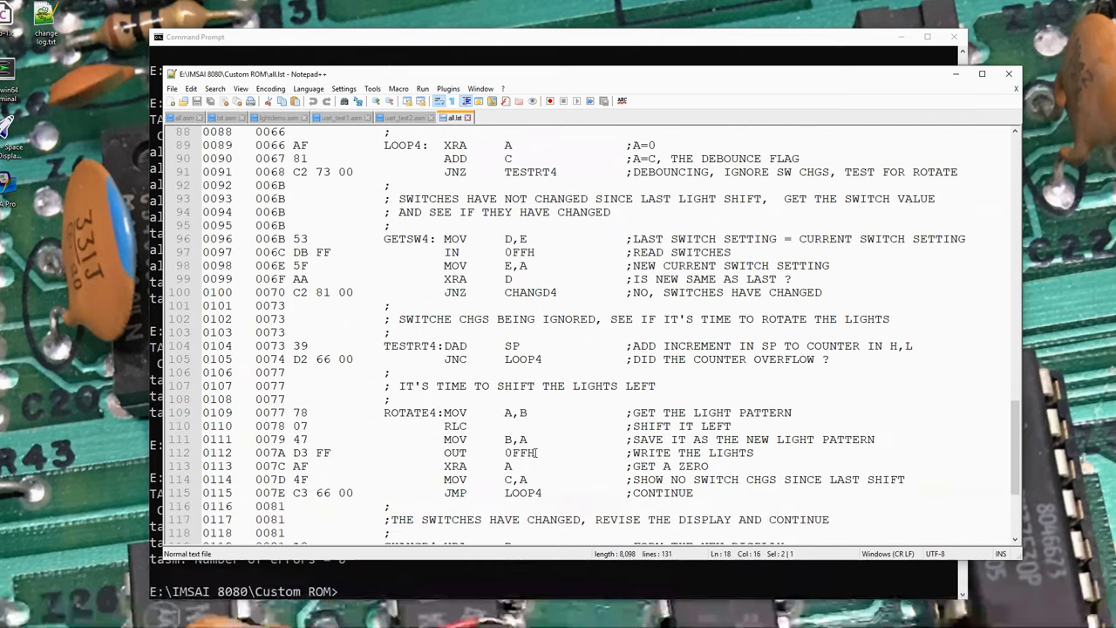
scroll(down, 3)
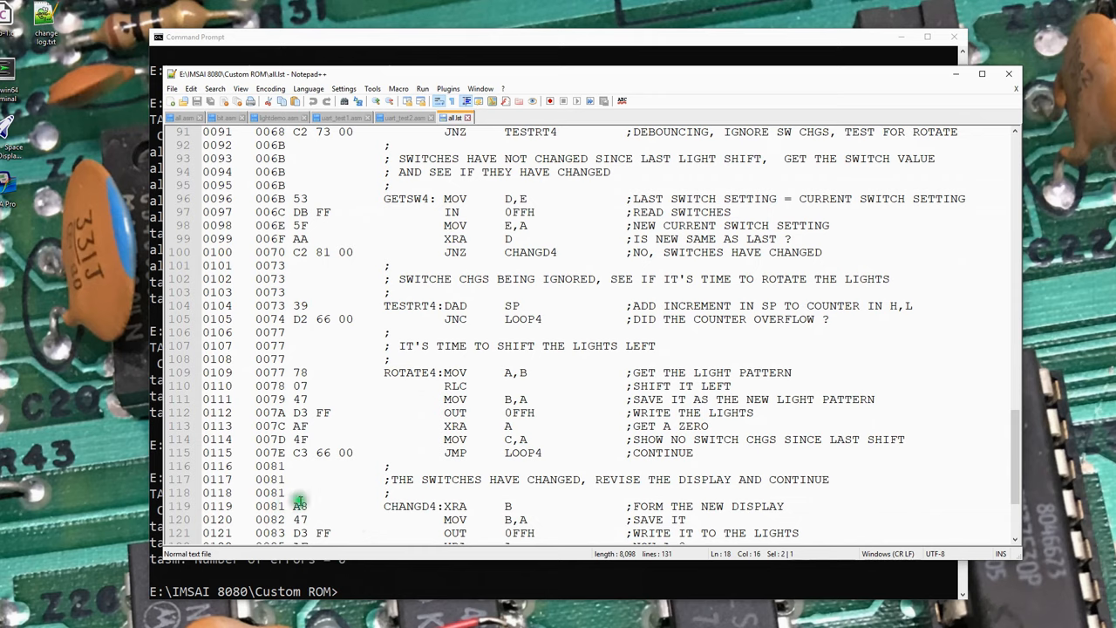
mouse_move(384, 326)
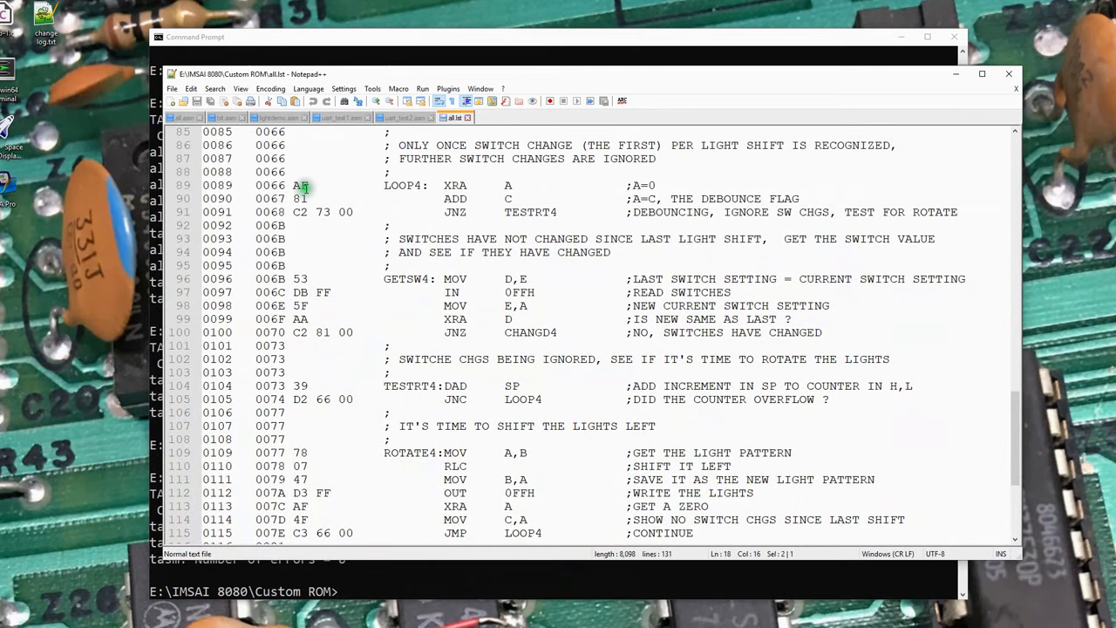
mouse_move(427, 186)
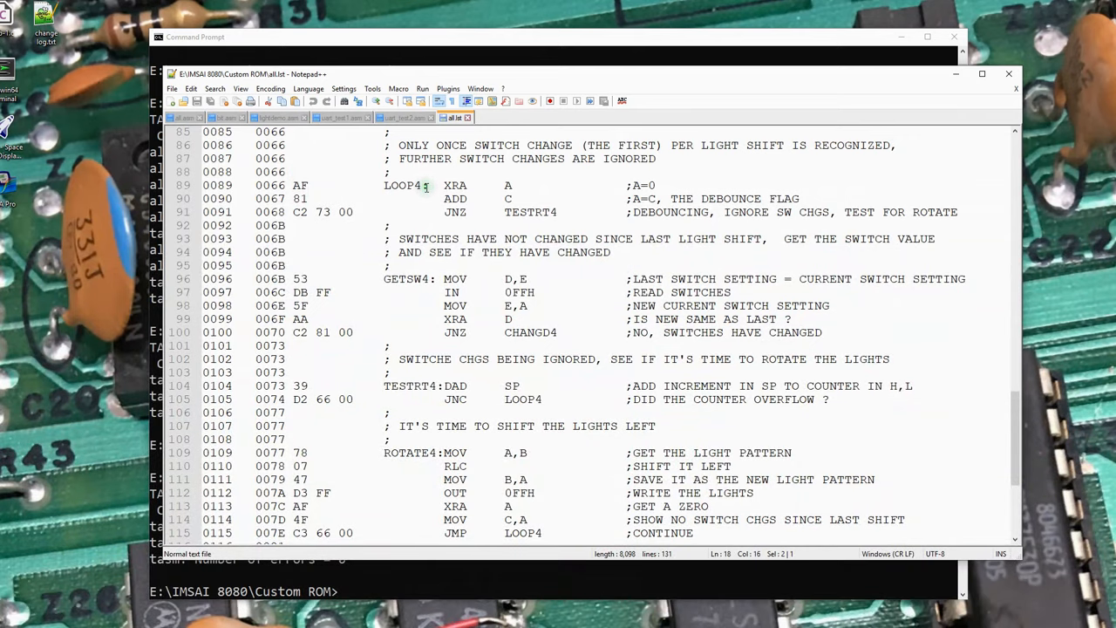
scroll(down, 3)
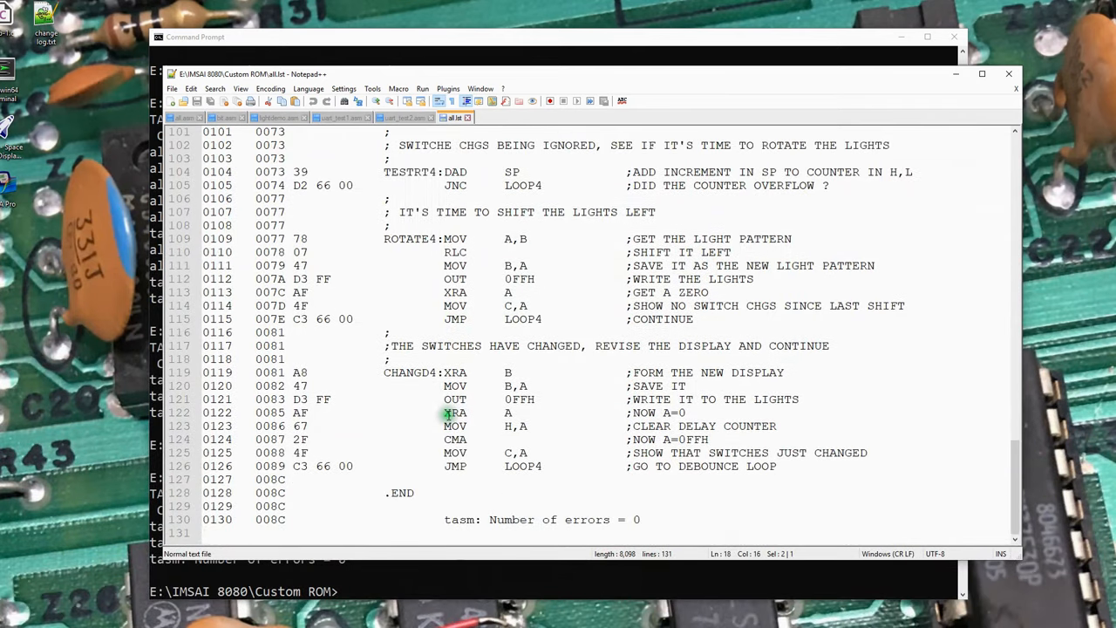
scroll(up, 3)
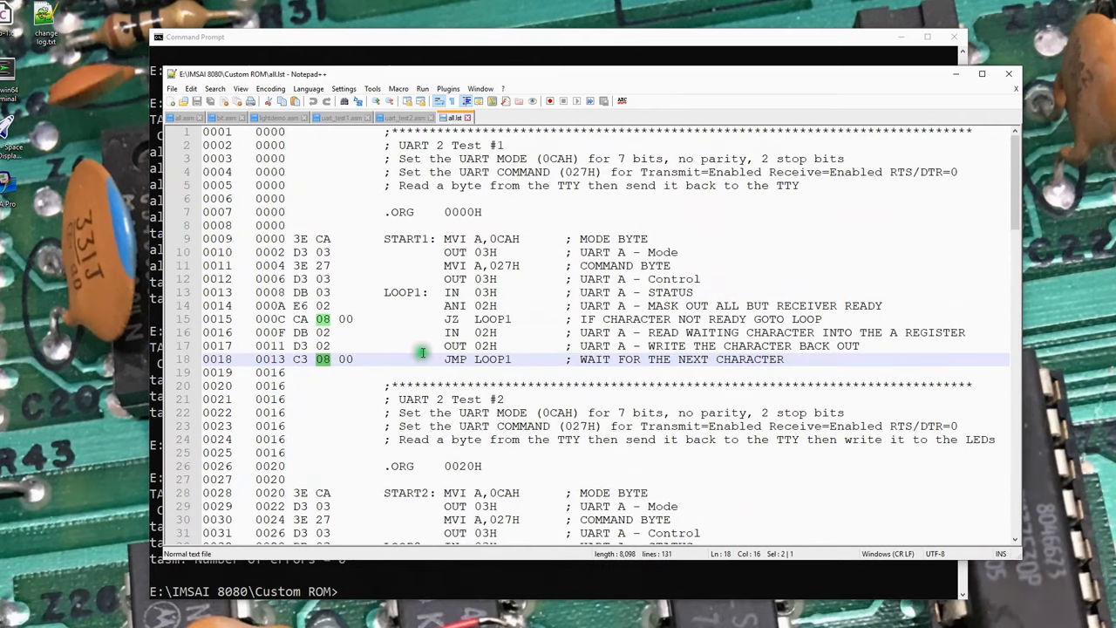
scroll(down, 3)
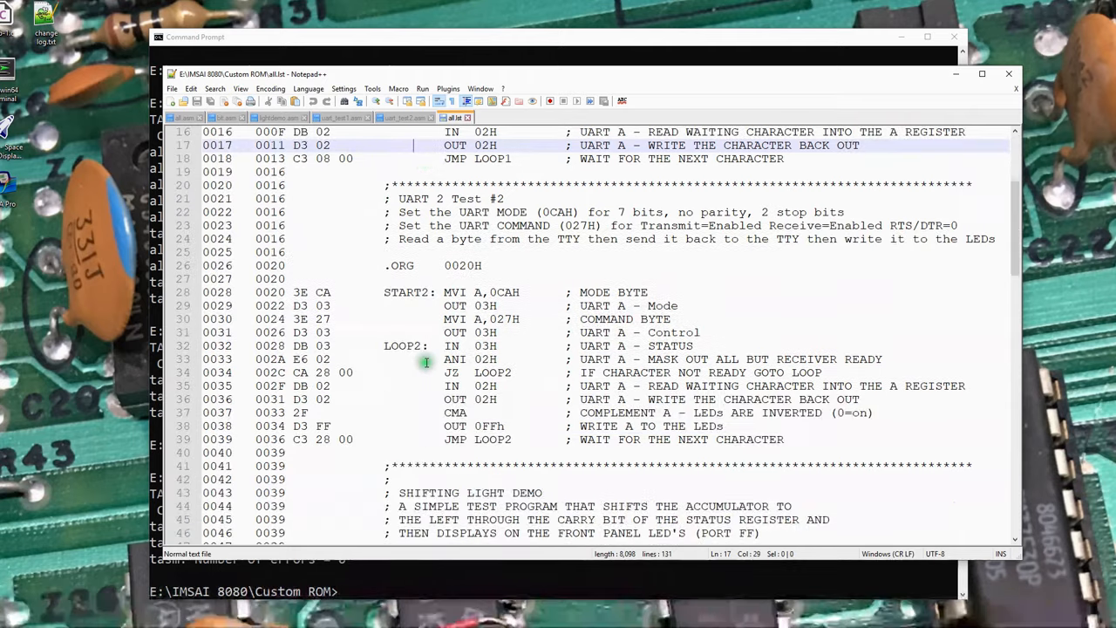
scroll(down, 3)
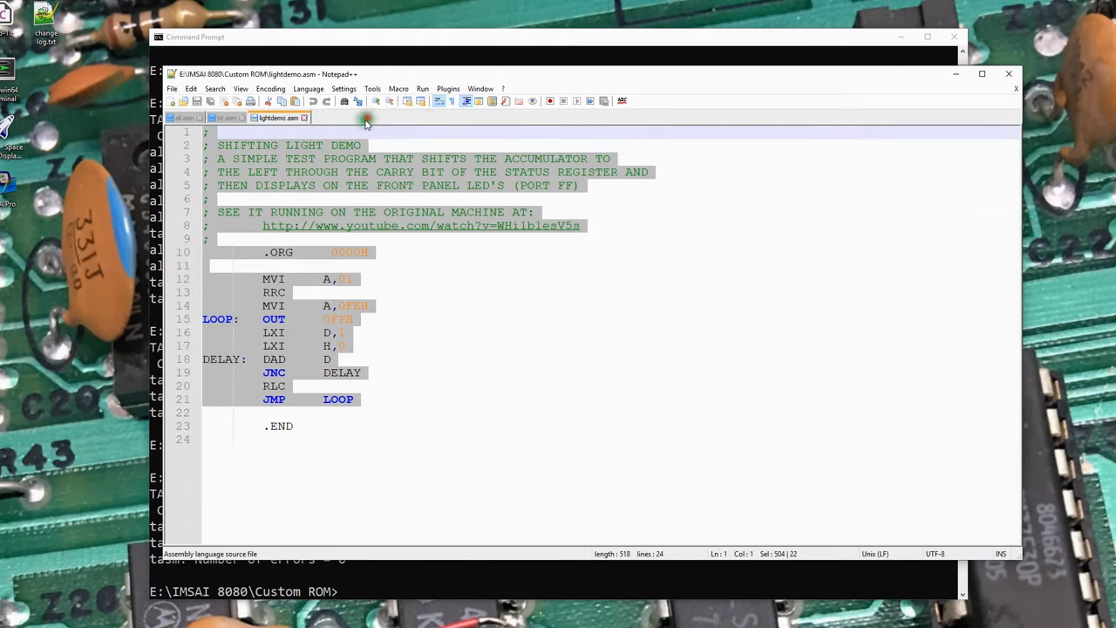
Close Notepad++ to bring the Command Prompt back to the front
click(183, 118)
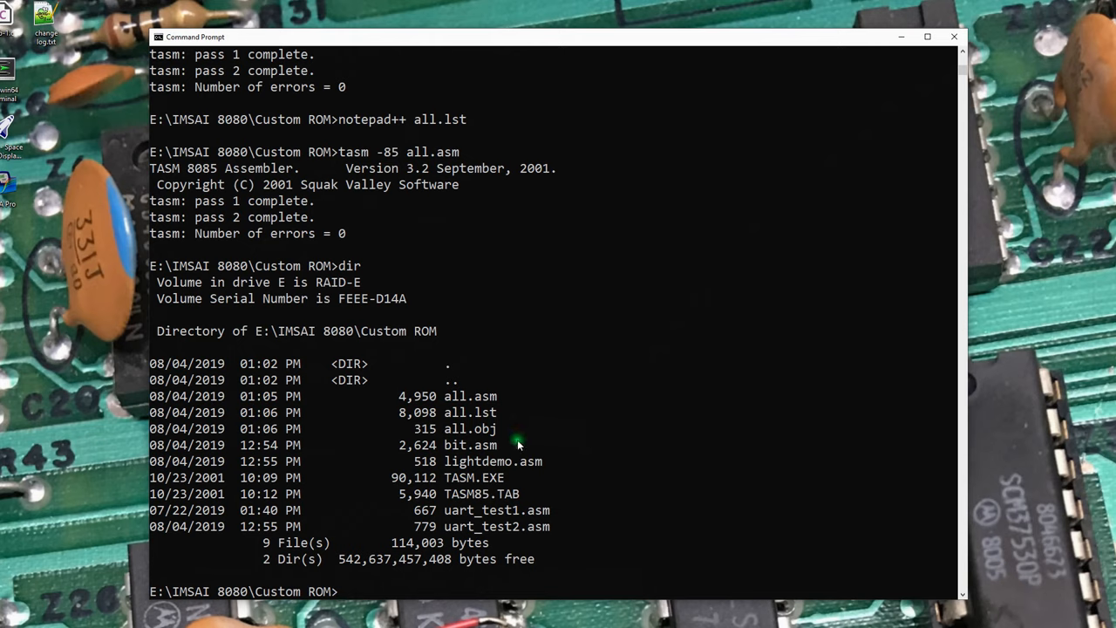
mouse_move(487, 428)
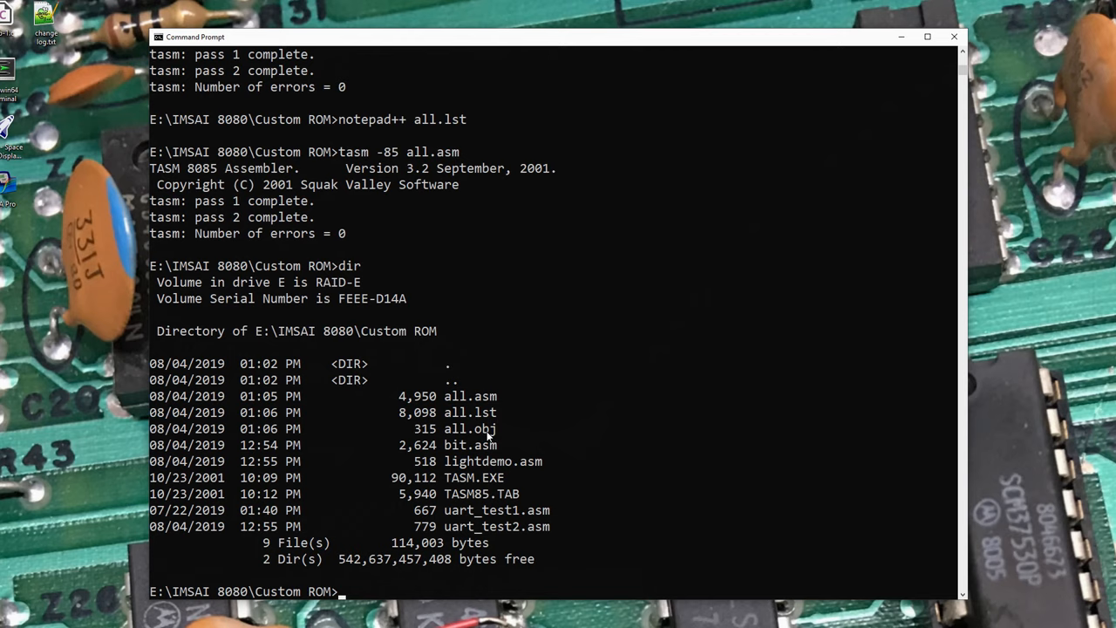
Open all.obj in Notepad++ and select the 0040 load address in record four
text(notepad++ all.obj)
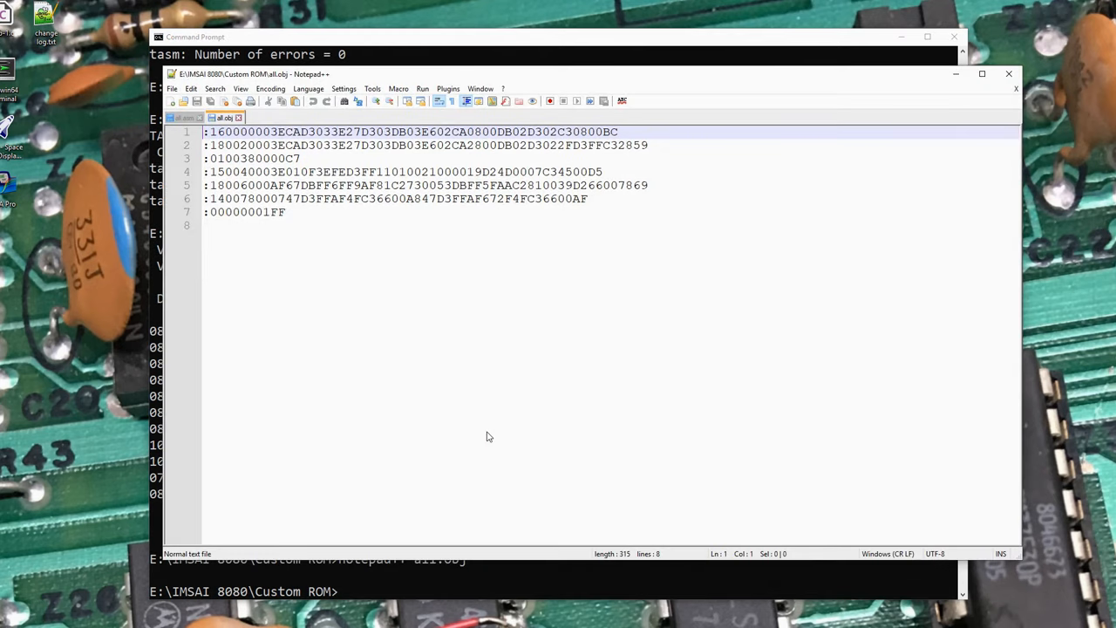
mouse_move(409, 346)
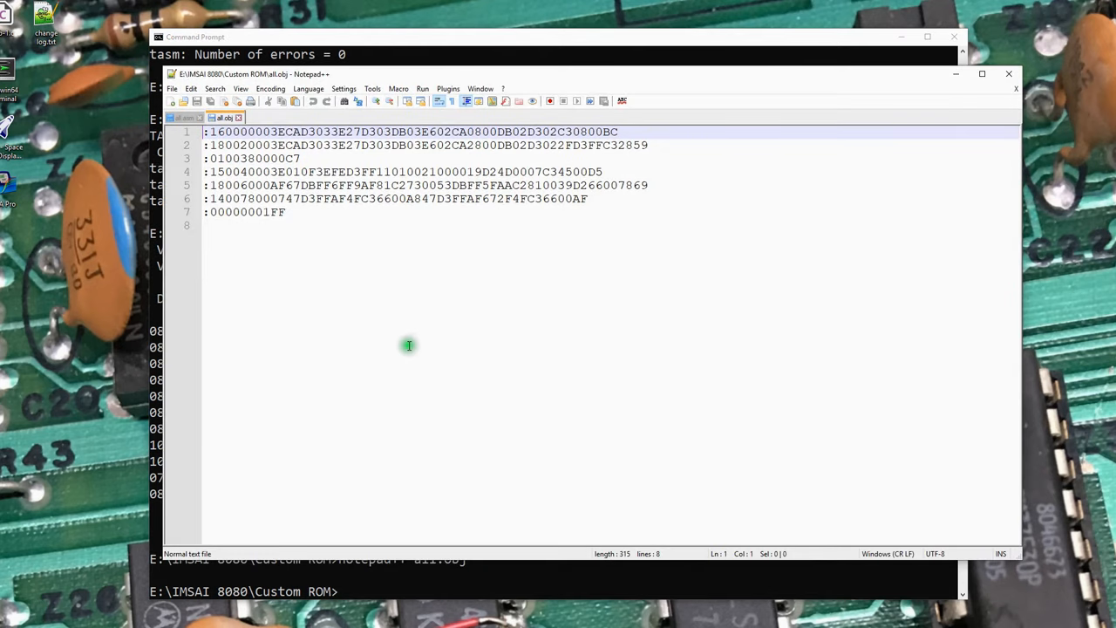
mouse_move(382, 321)
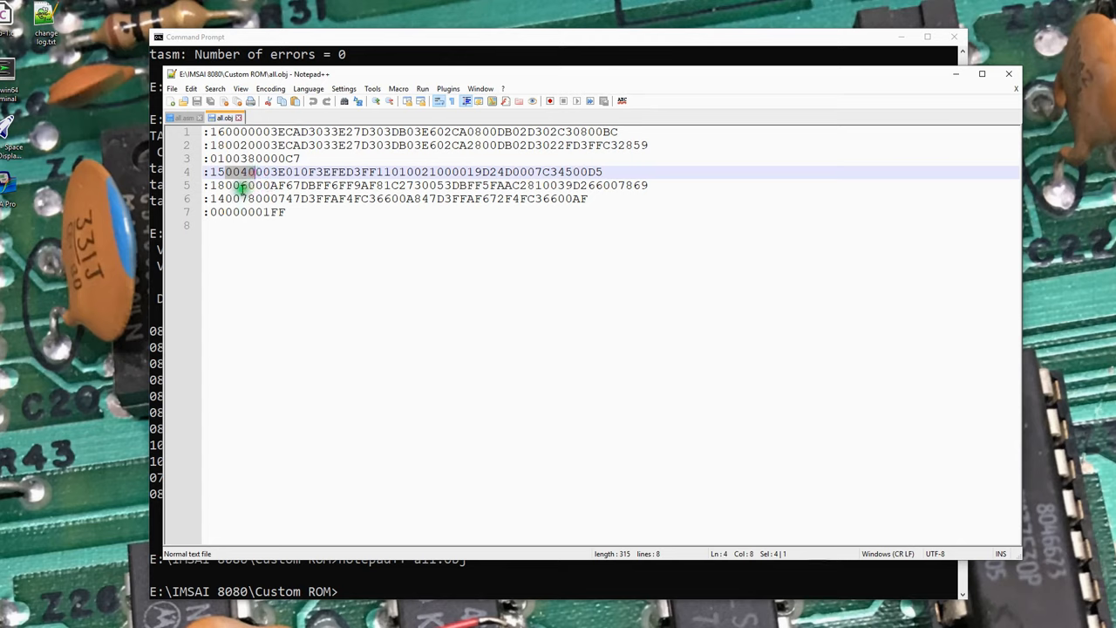
click(252, 185)
text(notepad++ all.lst)
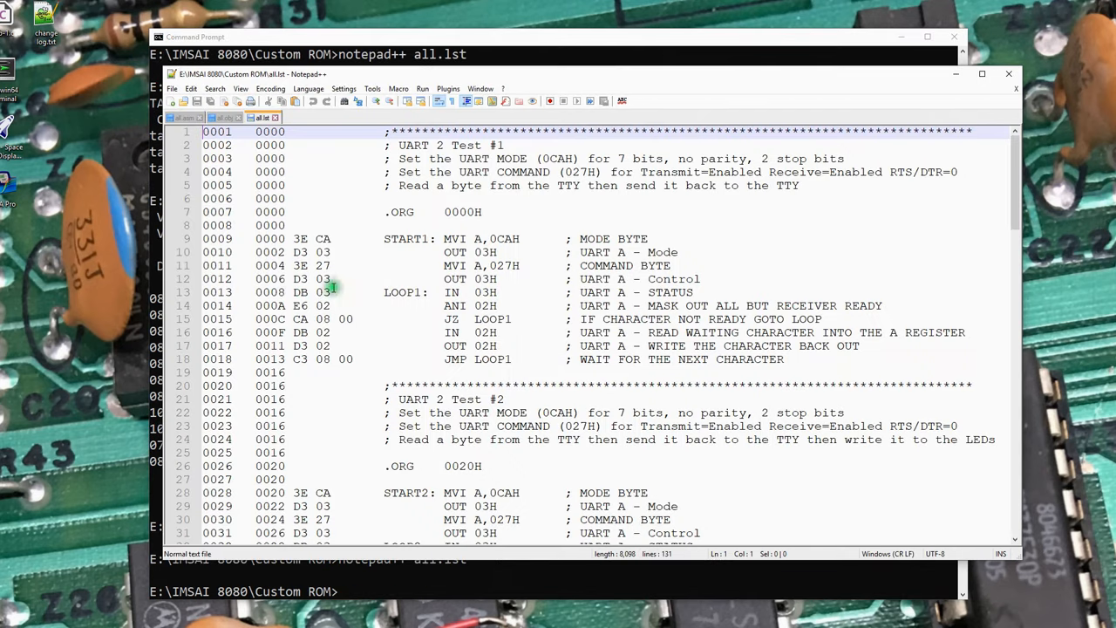
Highlight the 3E opcode in all.lst, then return to the all.obj hex records
double_click(302, 238)
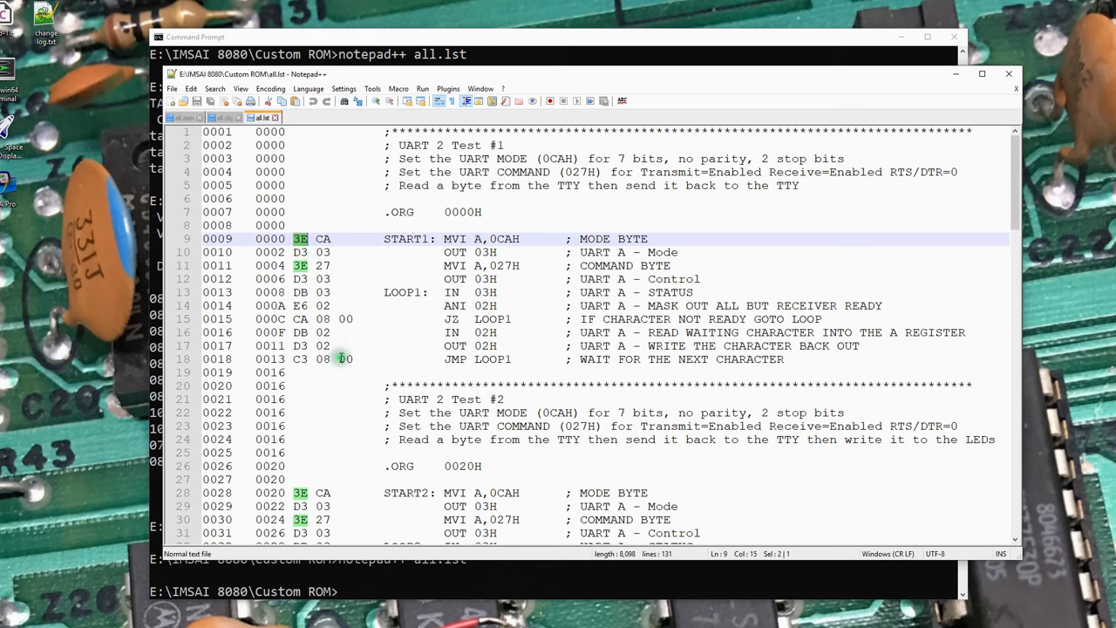
click(340, 358)
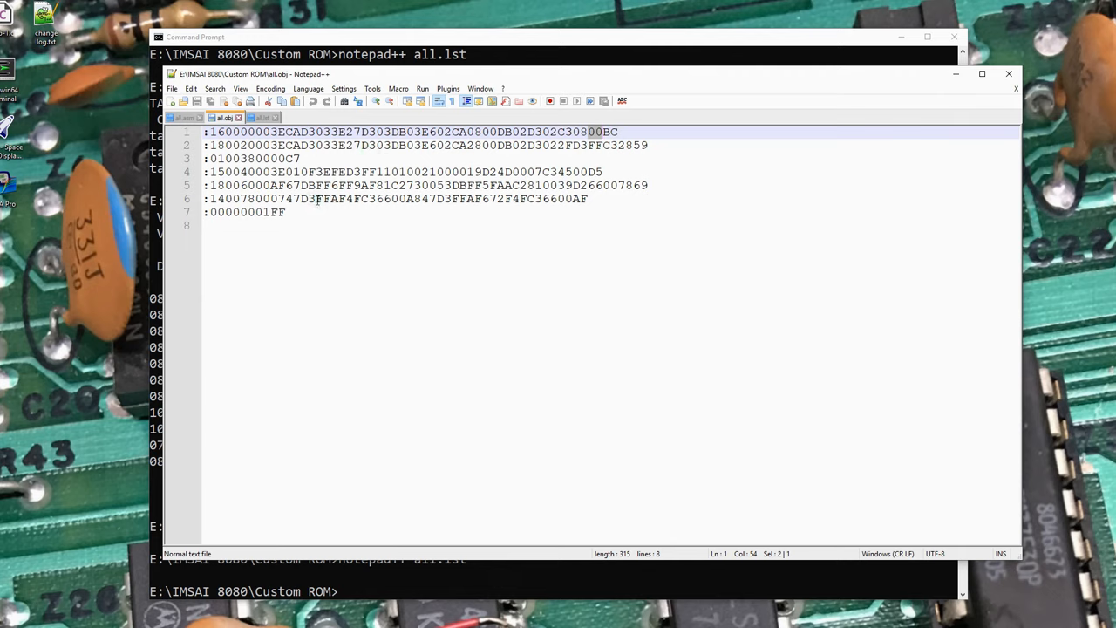
mouse_move(316, 220)
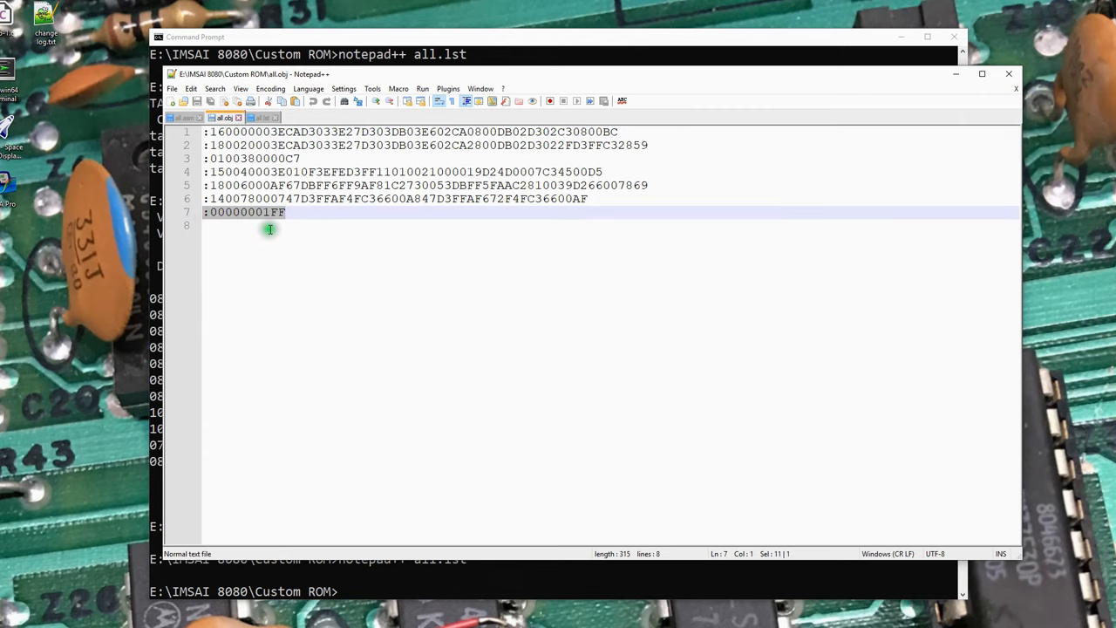
mouse_move(274, 254)
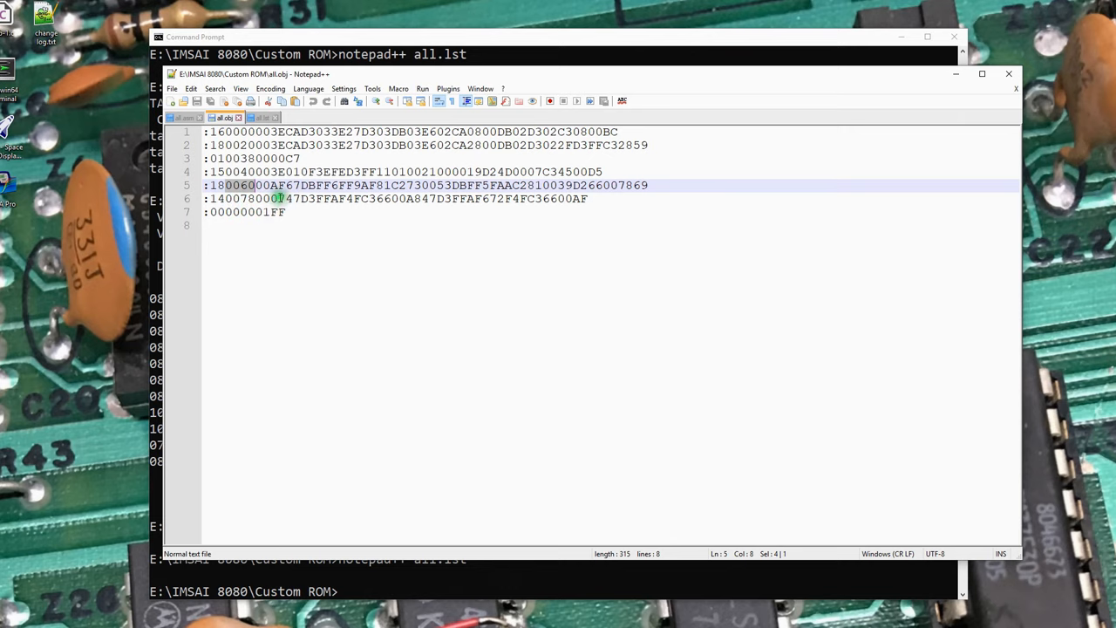
click(262, 117)
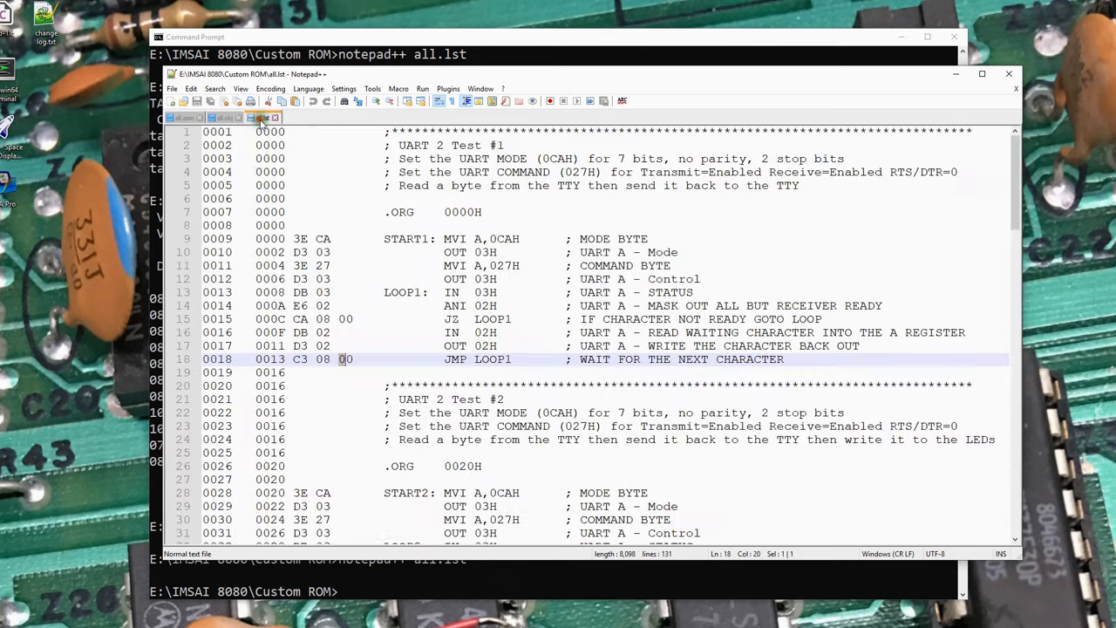
scroll(down, 3)
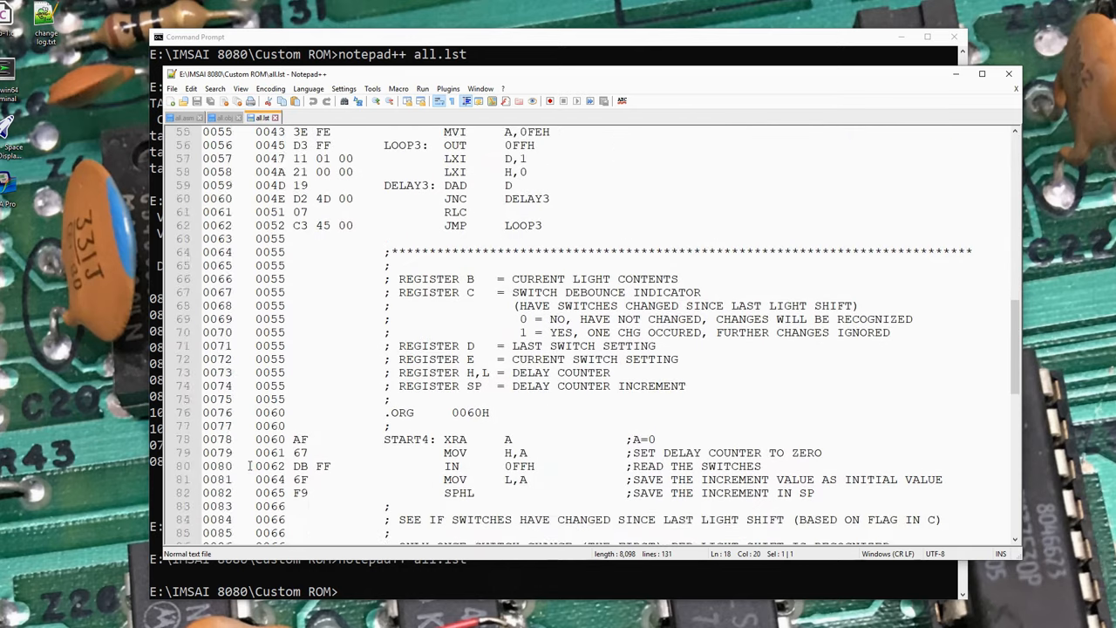
scroll(down, 3)
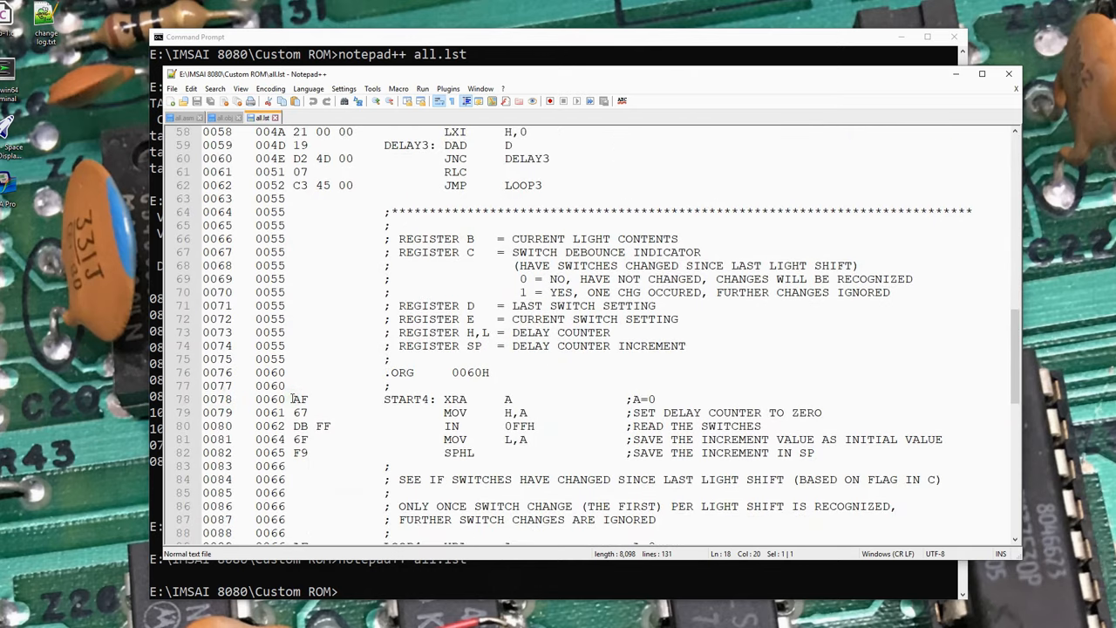
double_click(300, 398)
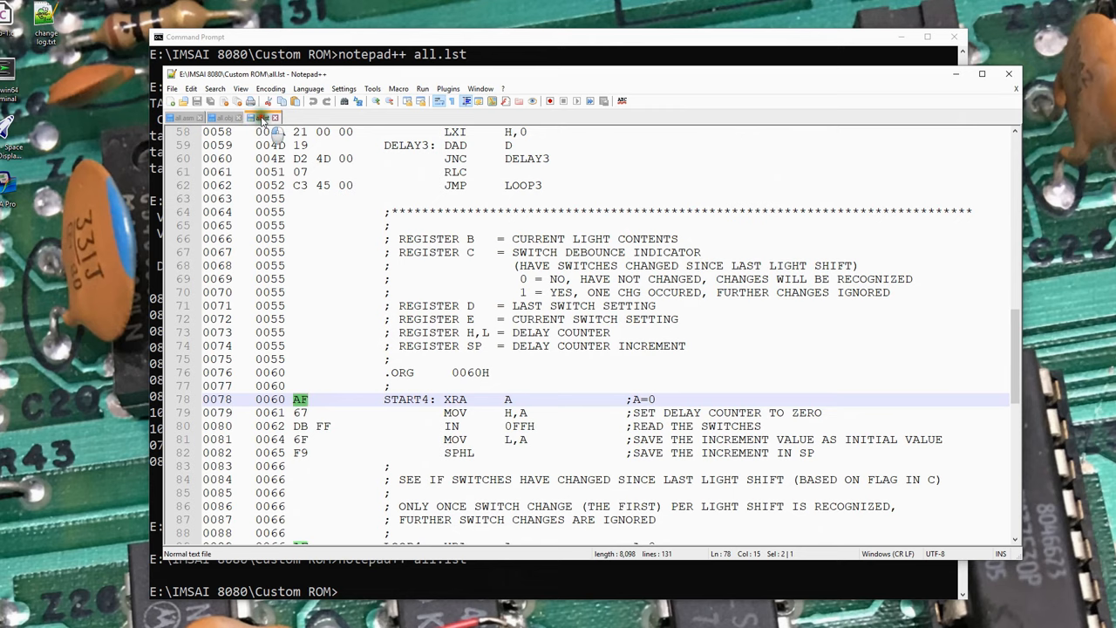
click(225, 117)
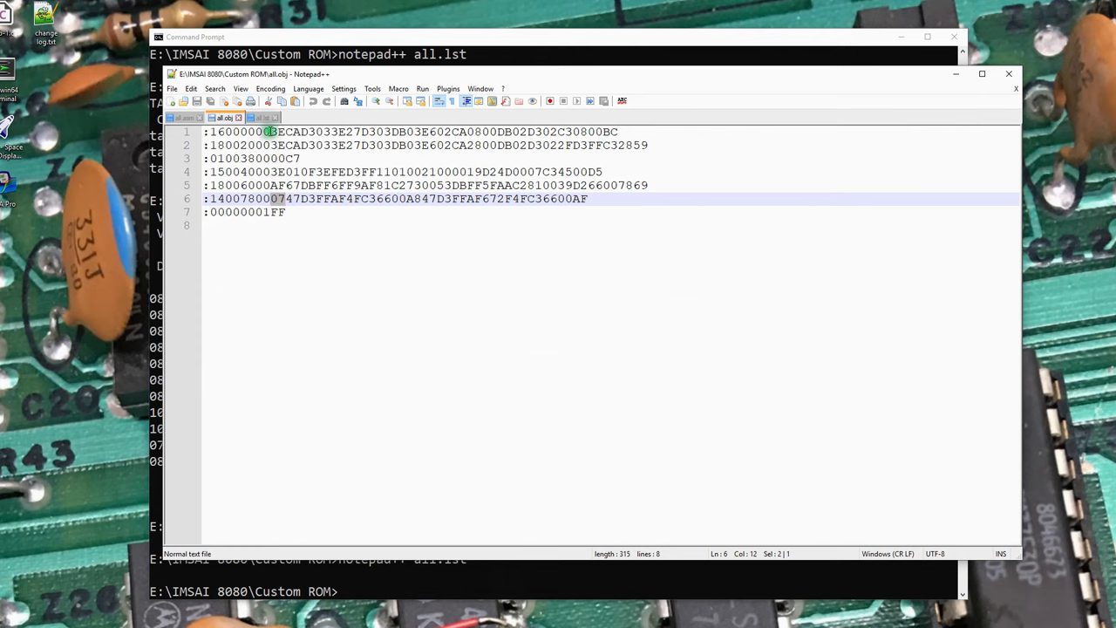
click(262, 118)
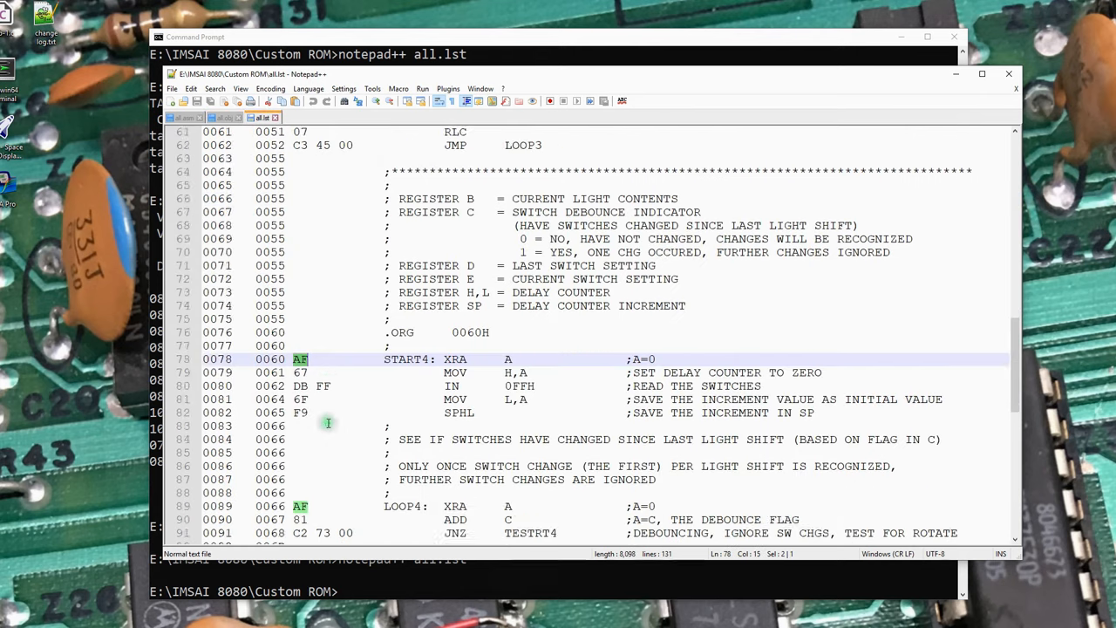
scroll(down, 3)
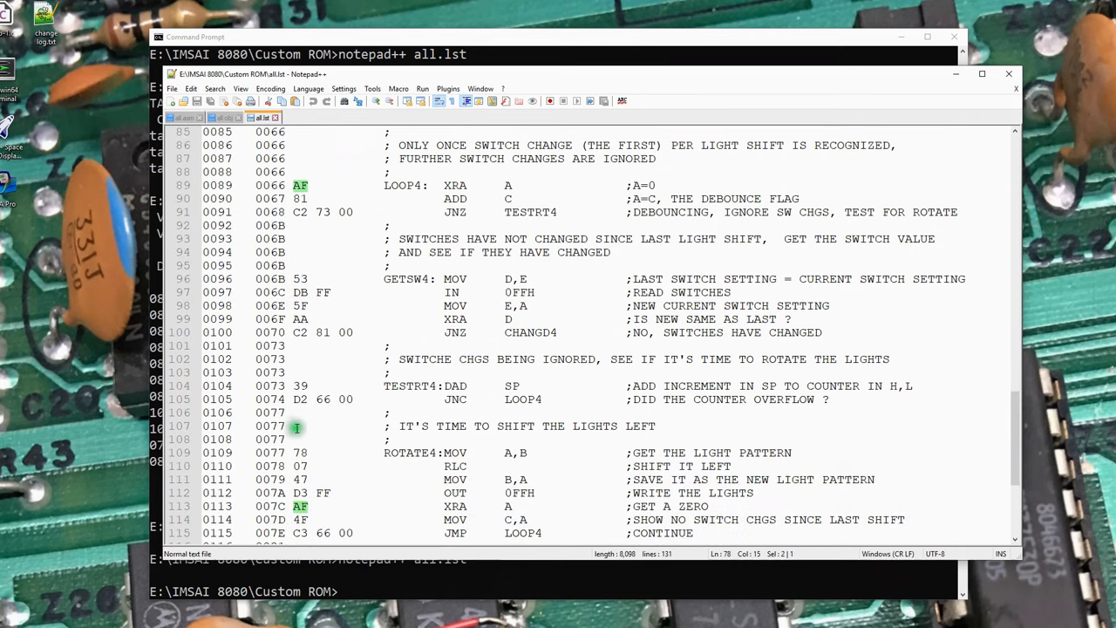
scroll(down, 3)
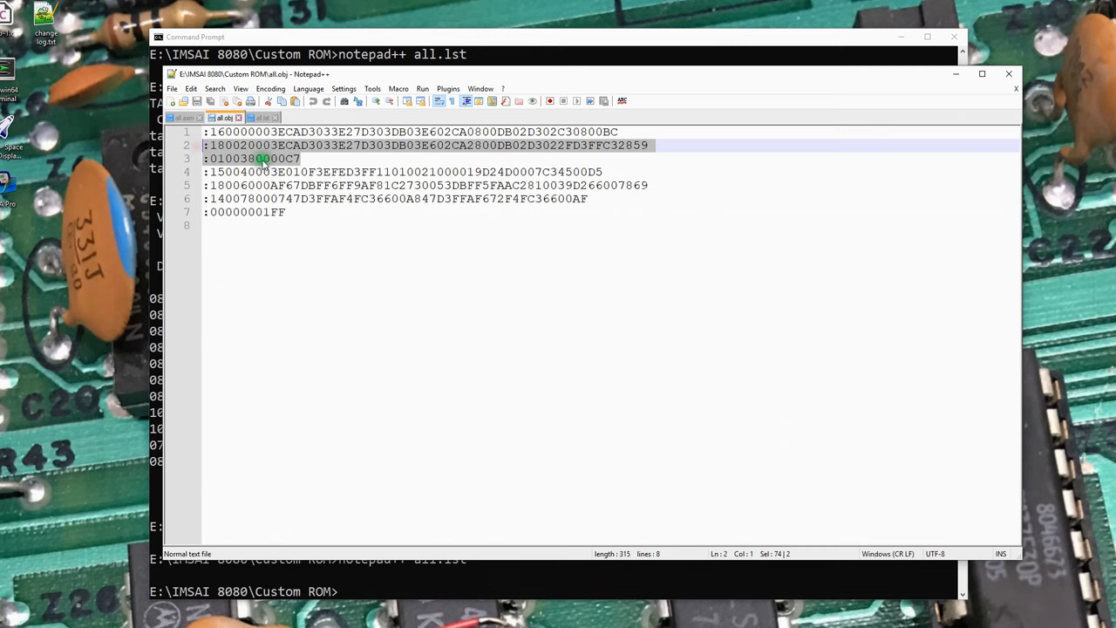
Select the 0038 address in the third all.obj record, then switch back to all.lst
click(225, 158)
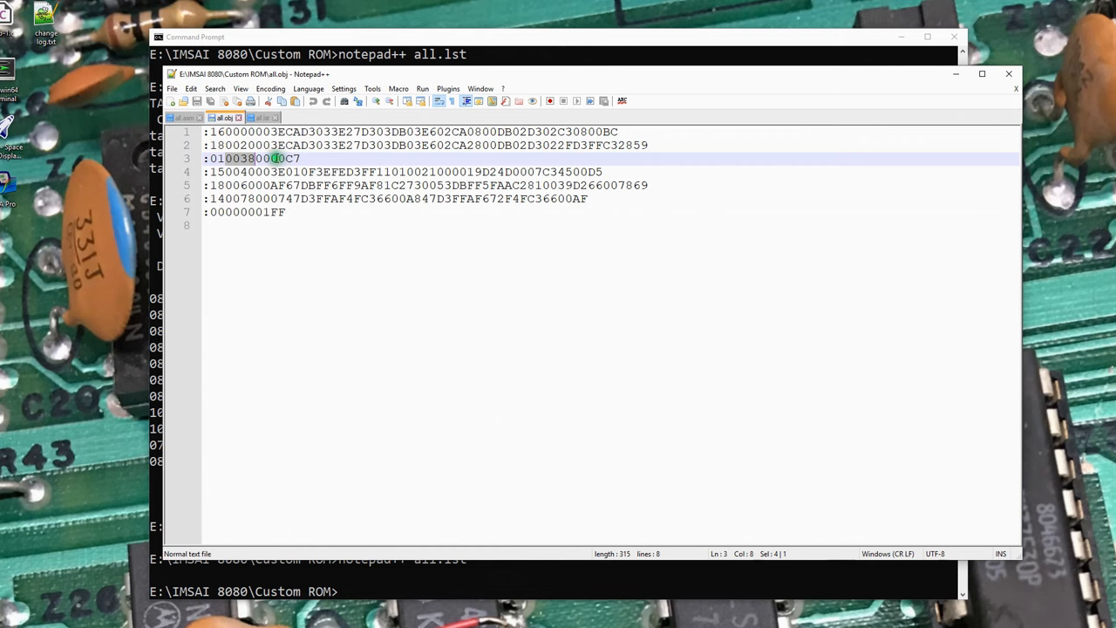
click(264, 118)
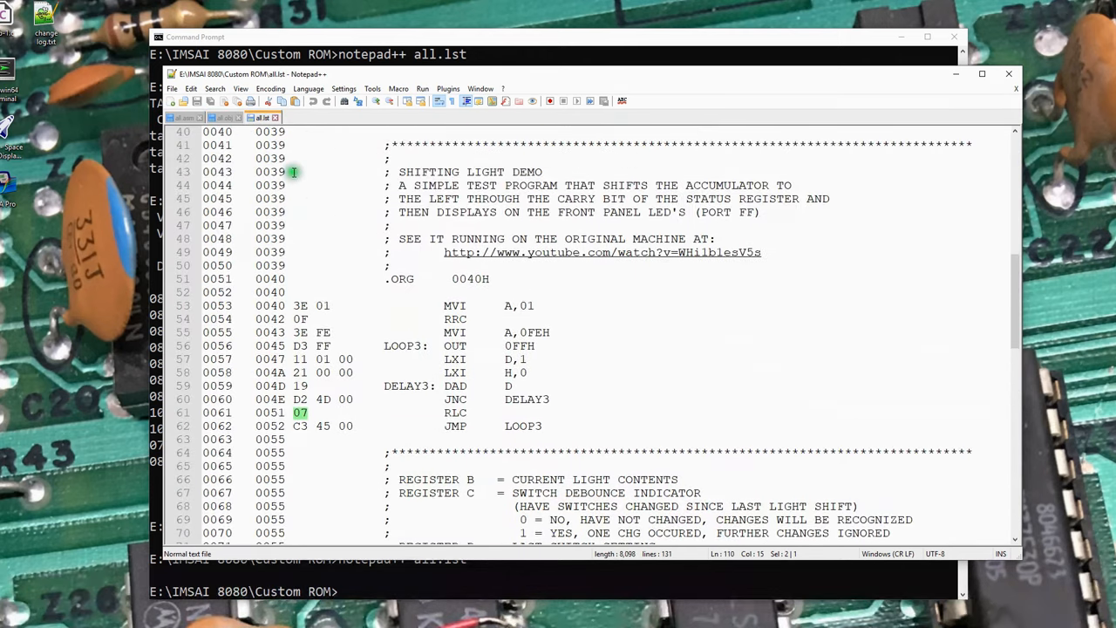
scroll(down, 3)
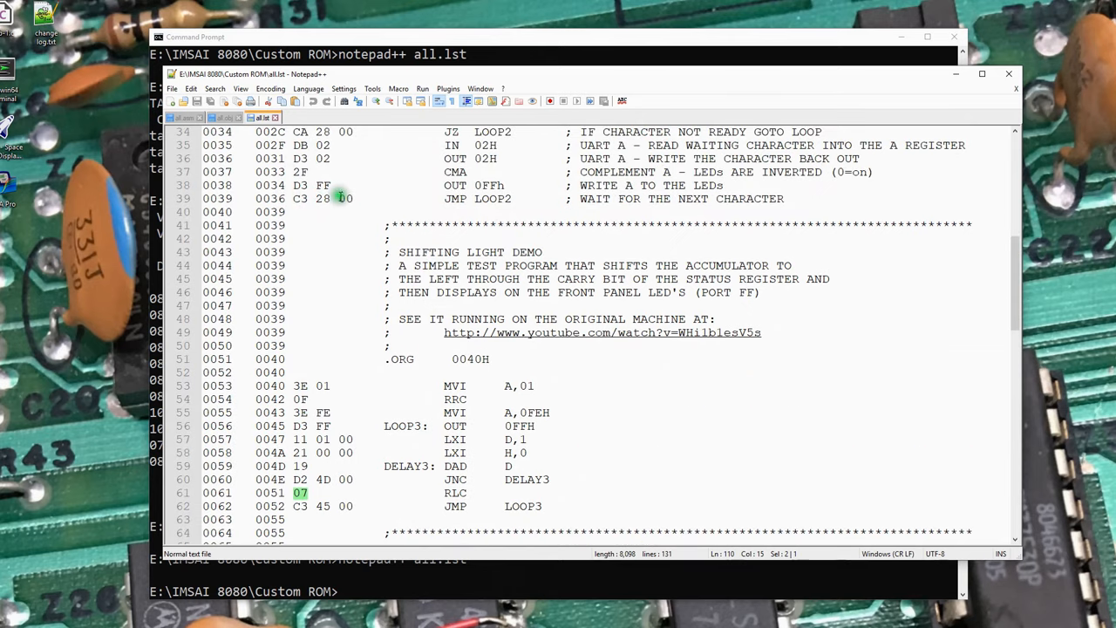
mouse_move(244, 118)
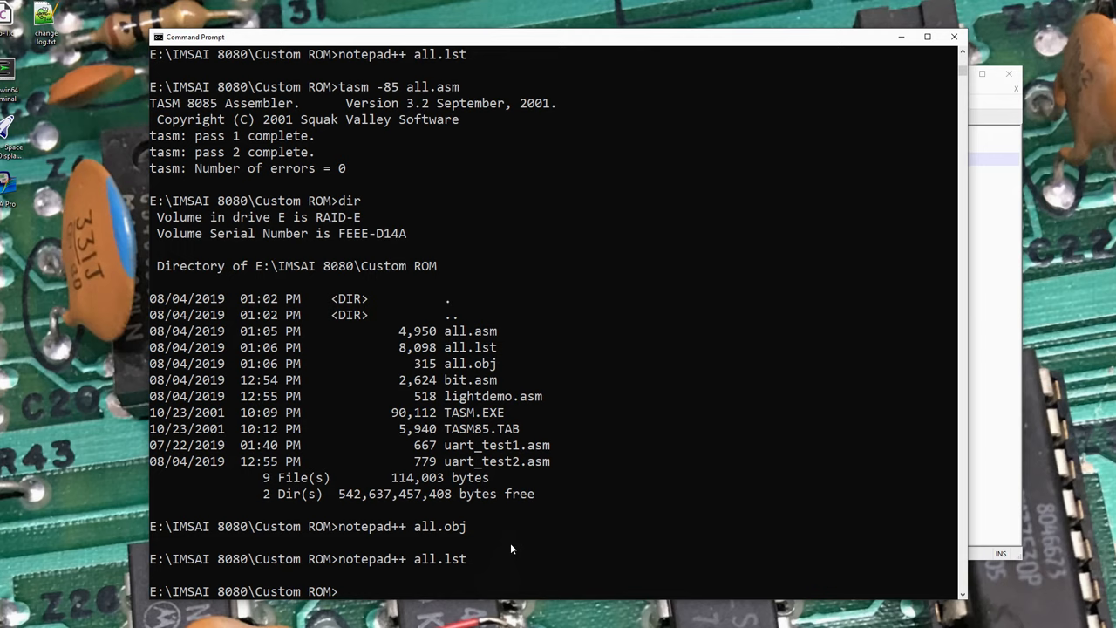
Rename all.obj to all.hex and decline keeping the missing all.obj in Notepad++
text(re)
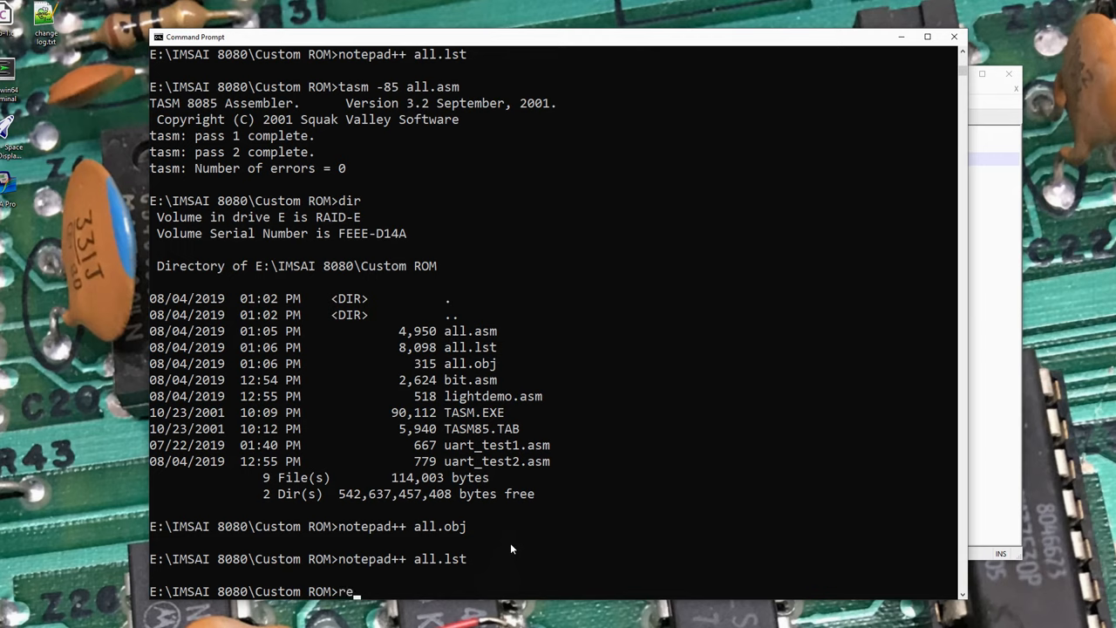
text(name all.asm)
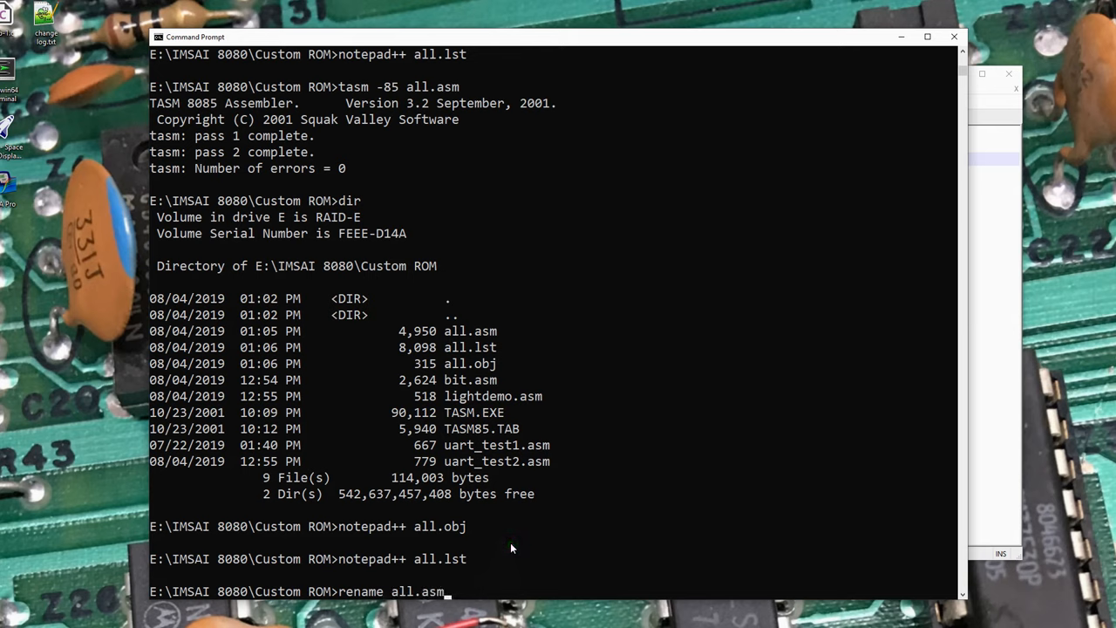
text(all.obj)
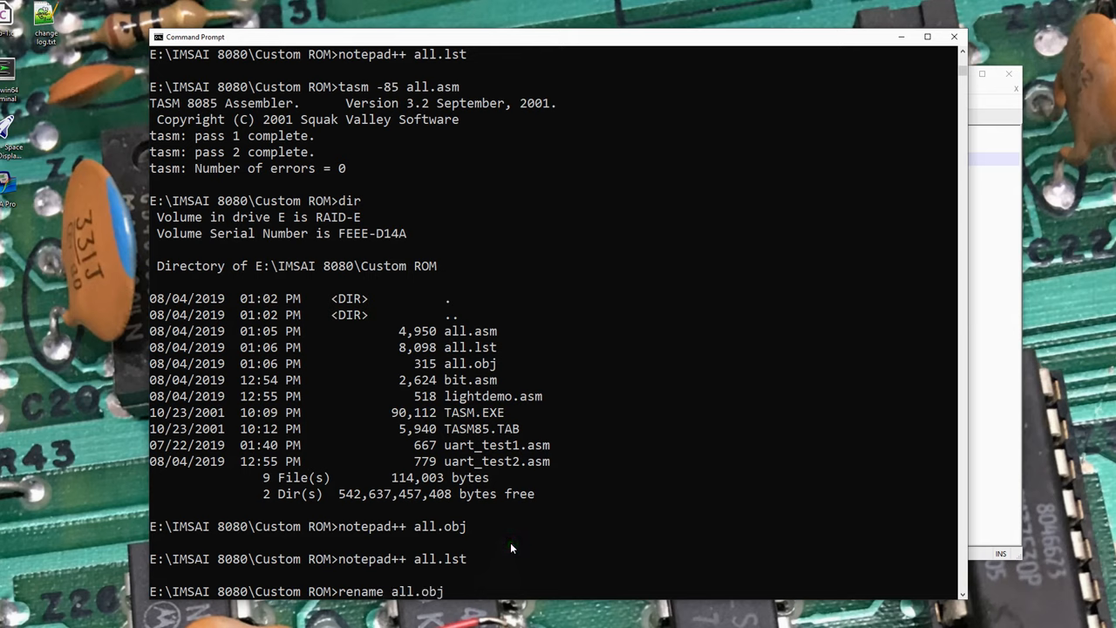
text(all.hex)
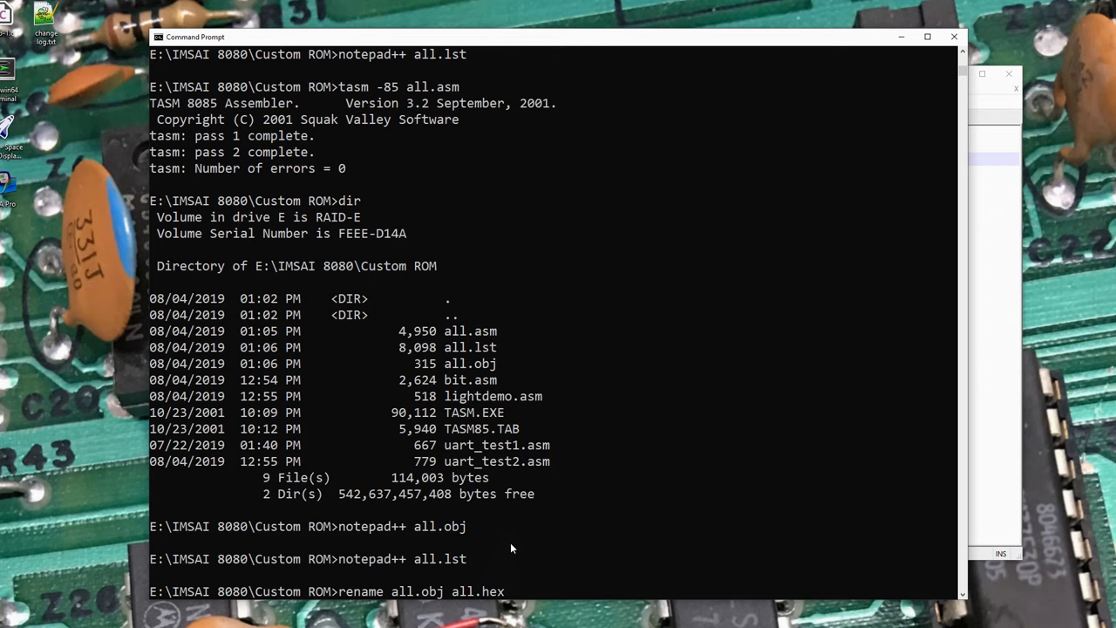
key(Return)
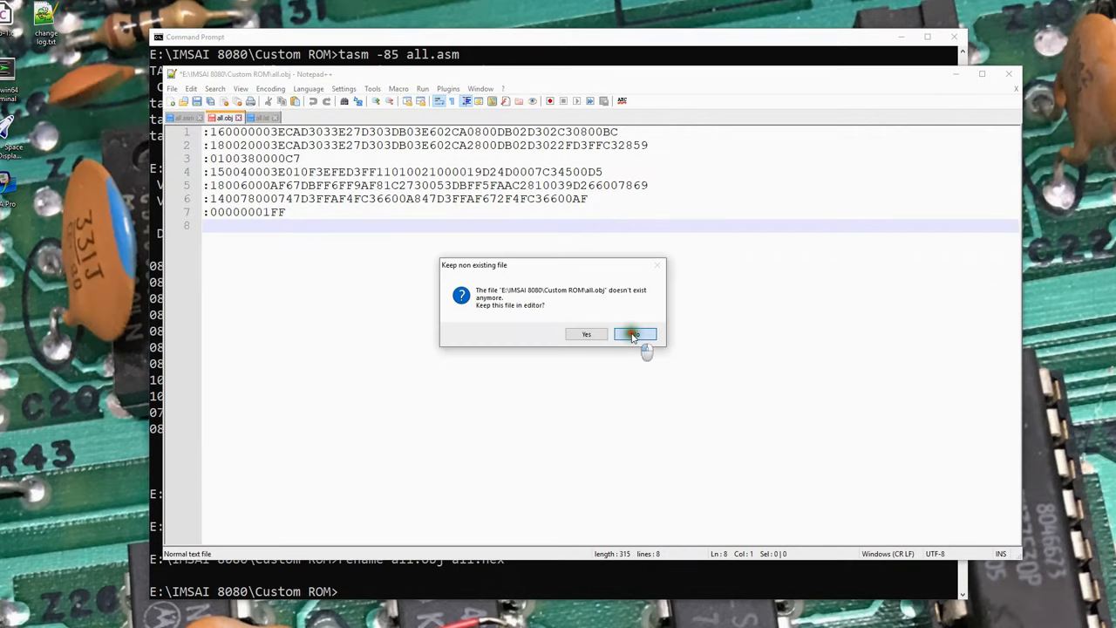
click(635, 334)
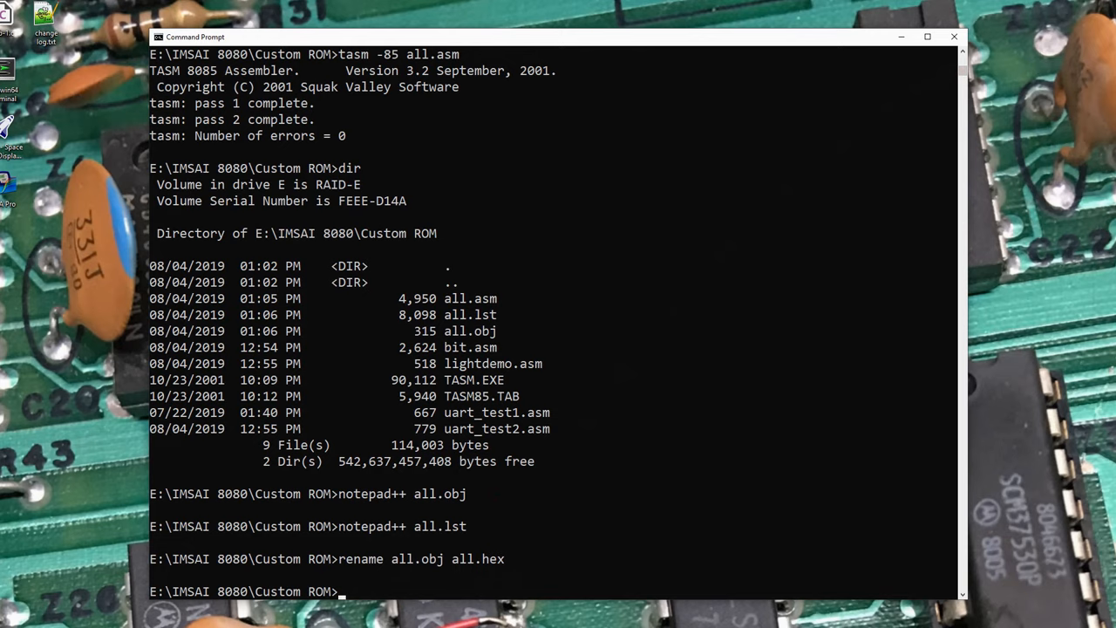
mouse_move(440, 619)
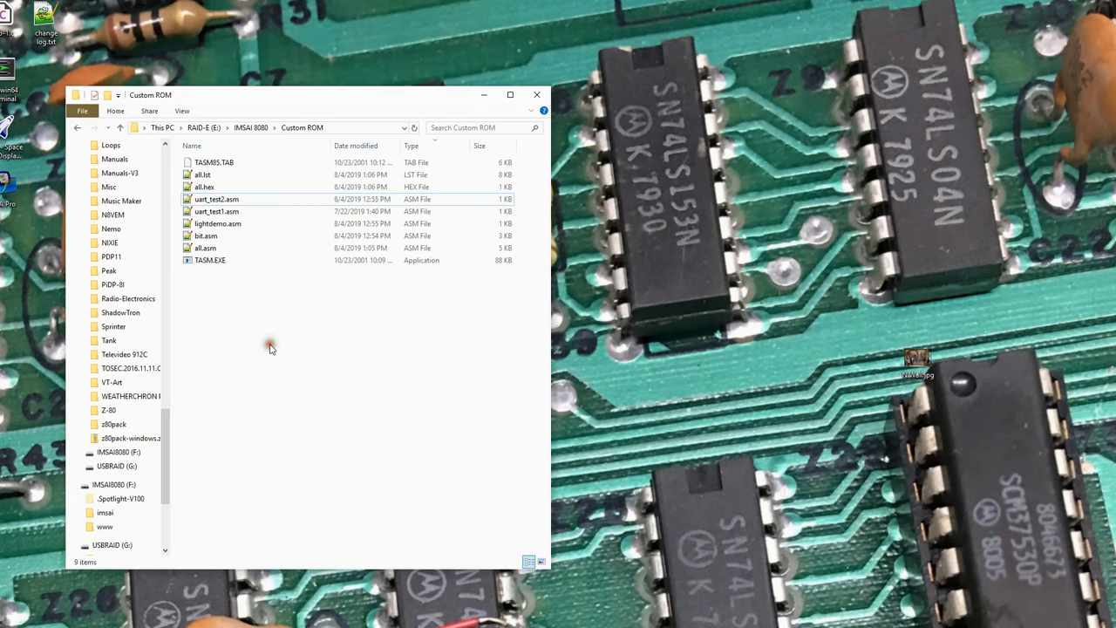
Show all.hex in Custom ROM and open the imsai folder on the IMSAI8080 drive
click(217, 211)
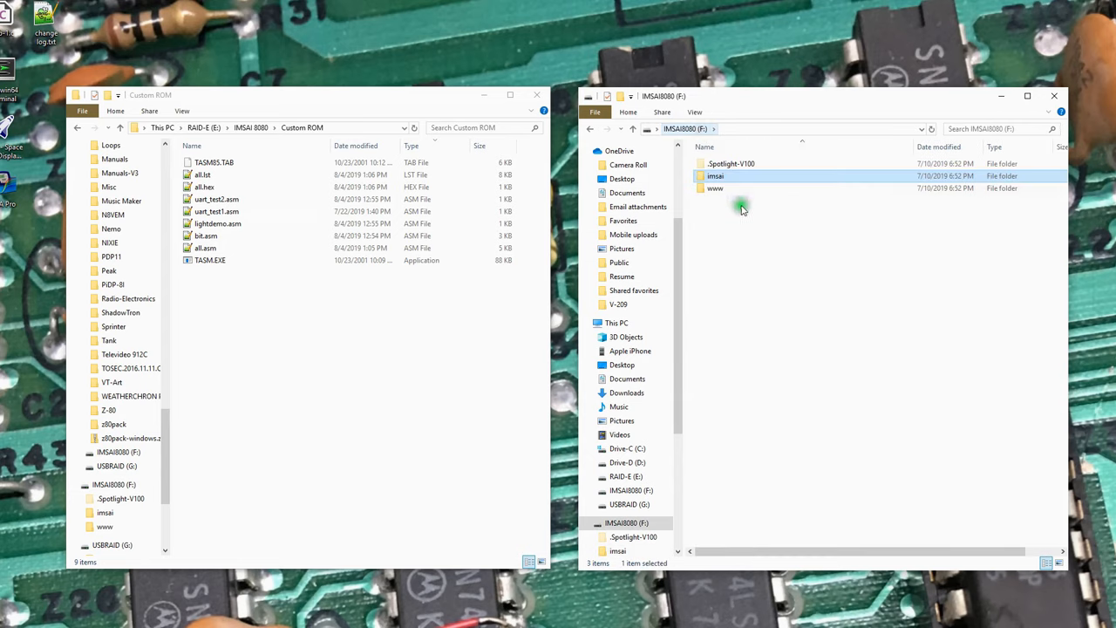
double_click(715, 175)
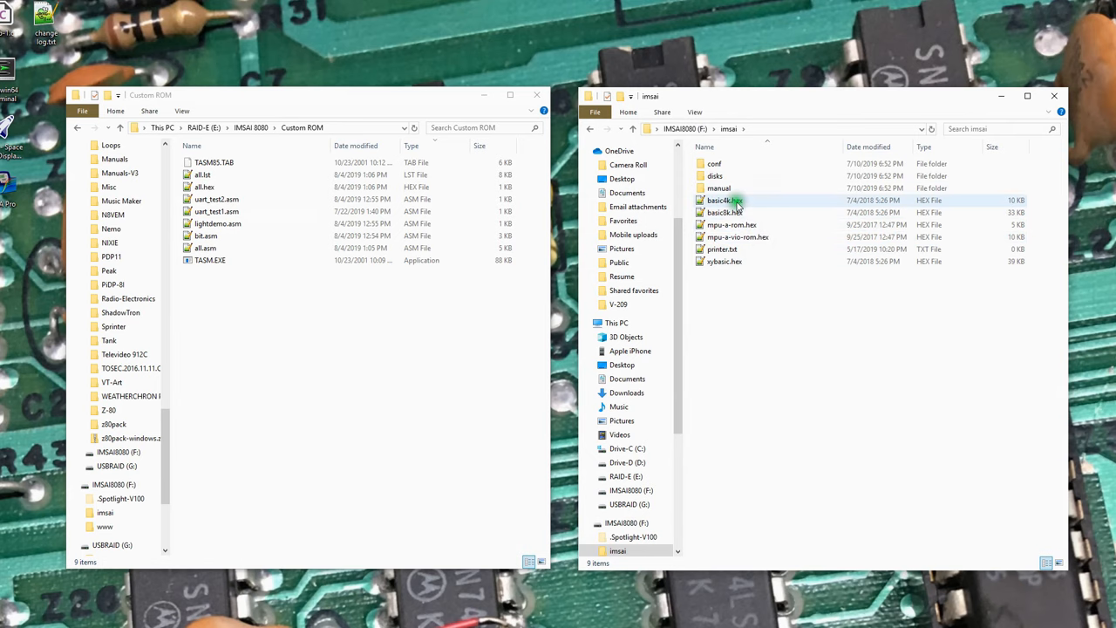
Open xybasic.hex in Notepad++ and scroll through its contents
right_click(724, 261)
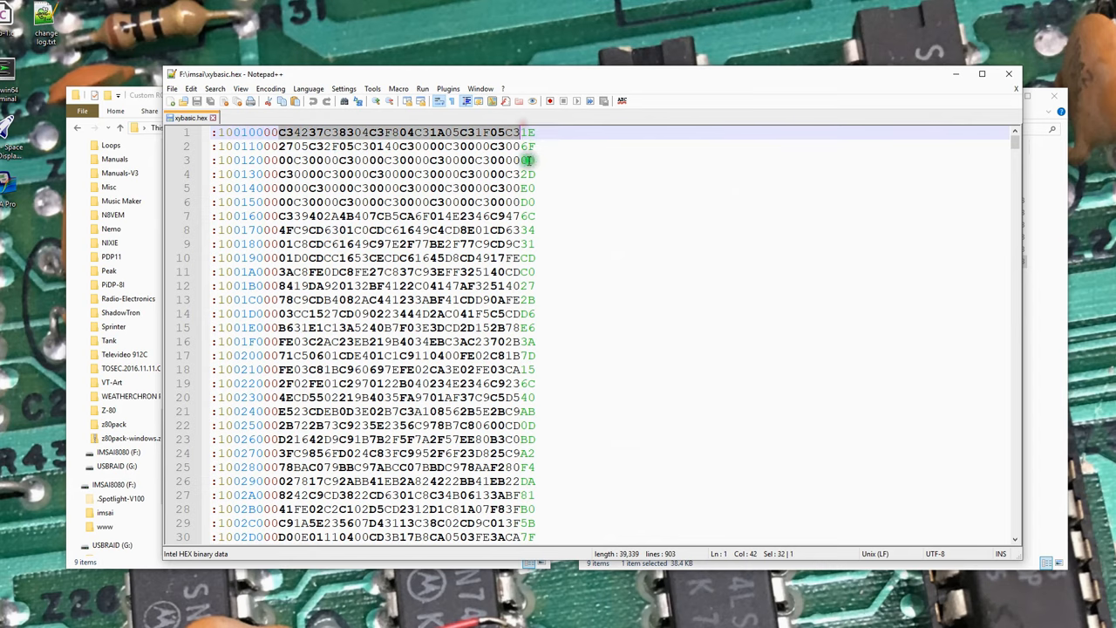
scroll(down, 3)
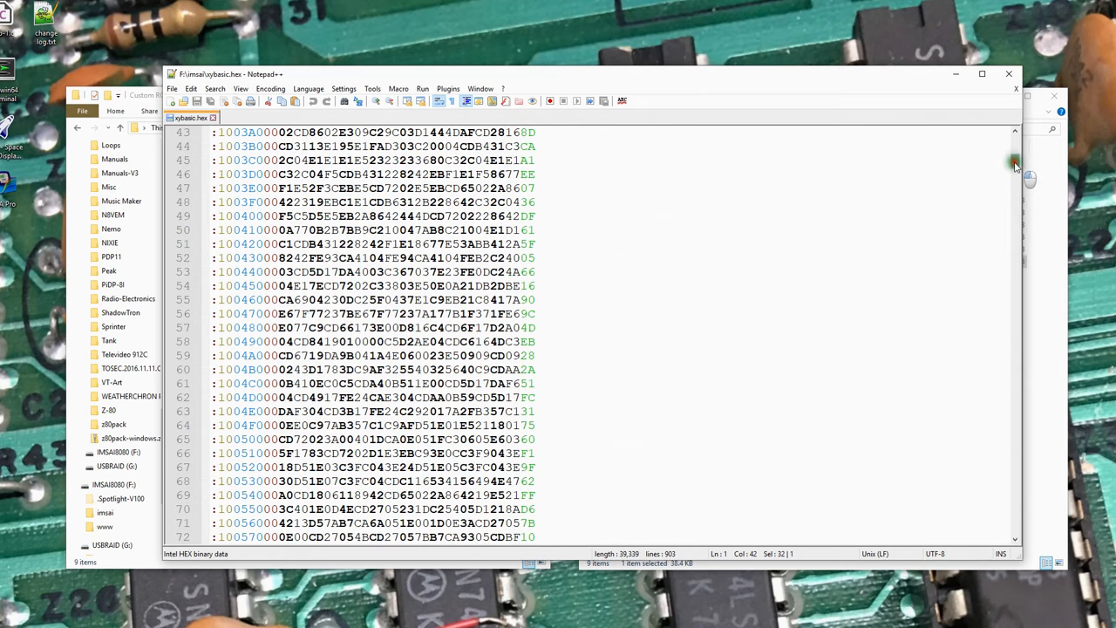
scroll(down, 3)
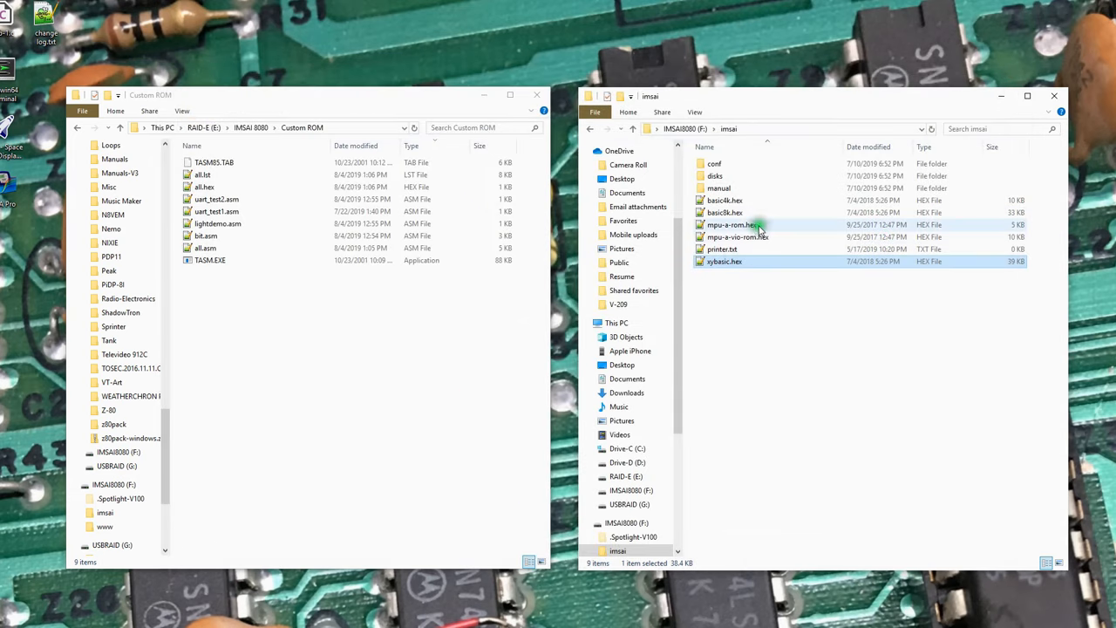
Open basic8k.hex from the imsai folder and scroll through the ROM image
click(724, 212)
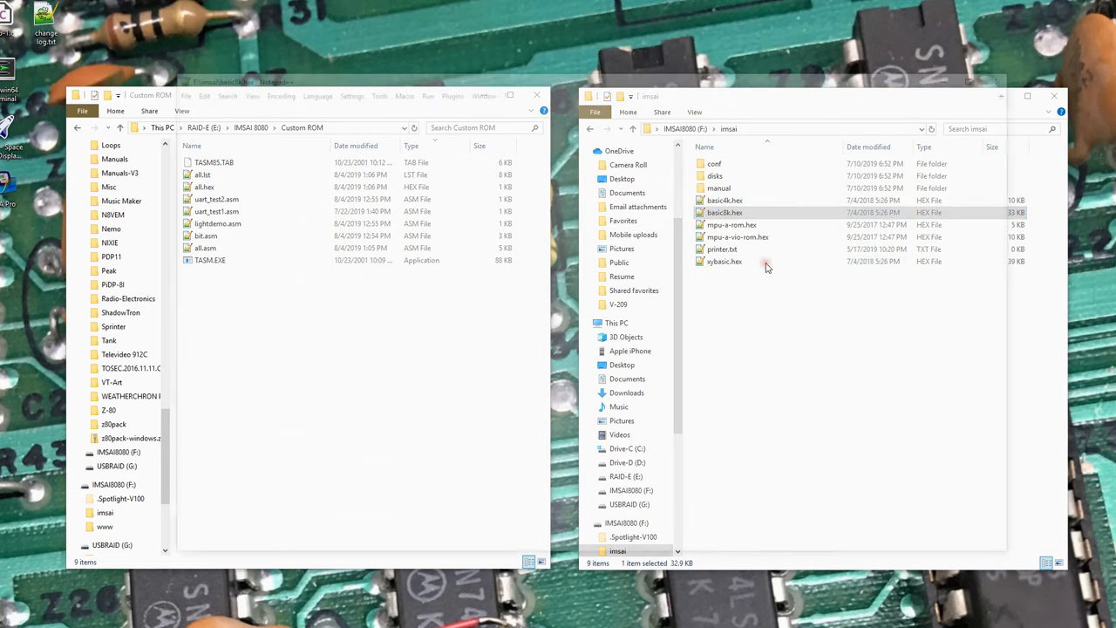
double_click(724, 211)
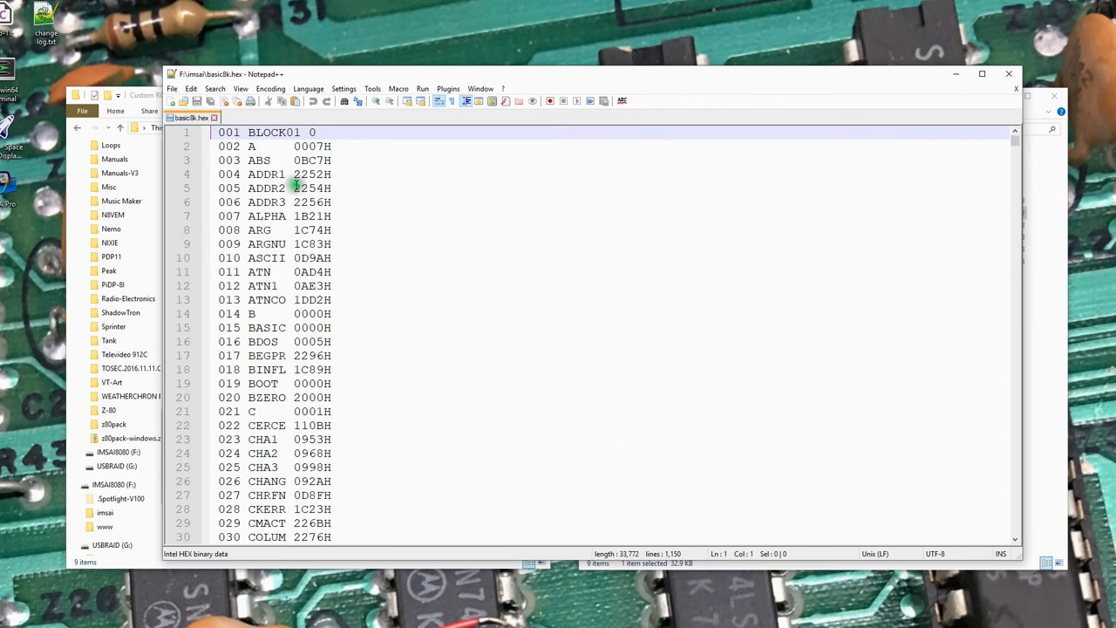
scroll(down, 3)
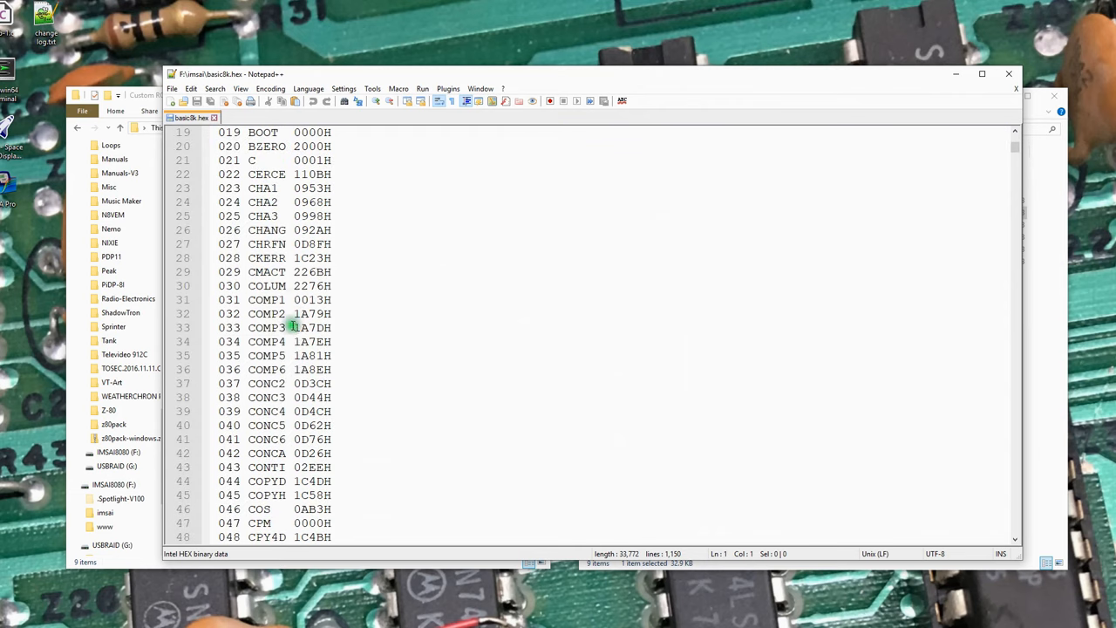
scroll(down, 3)
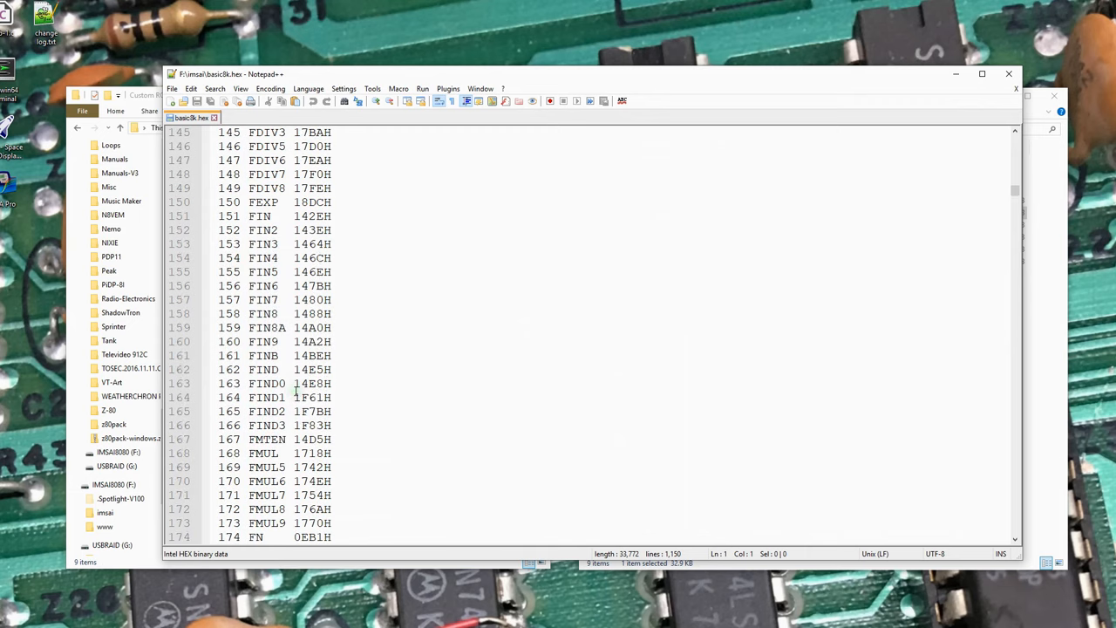
scroll(down, 3)
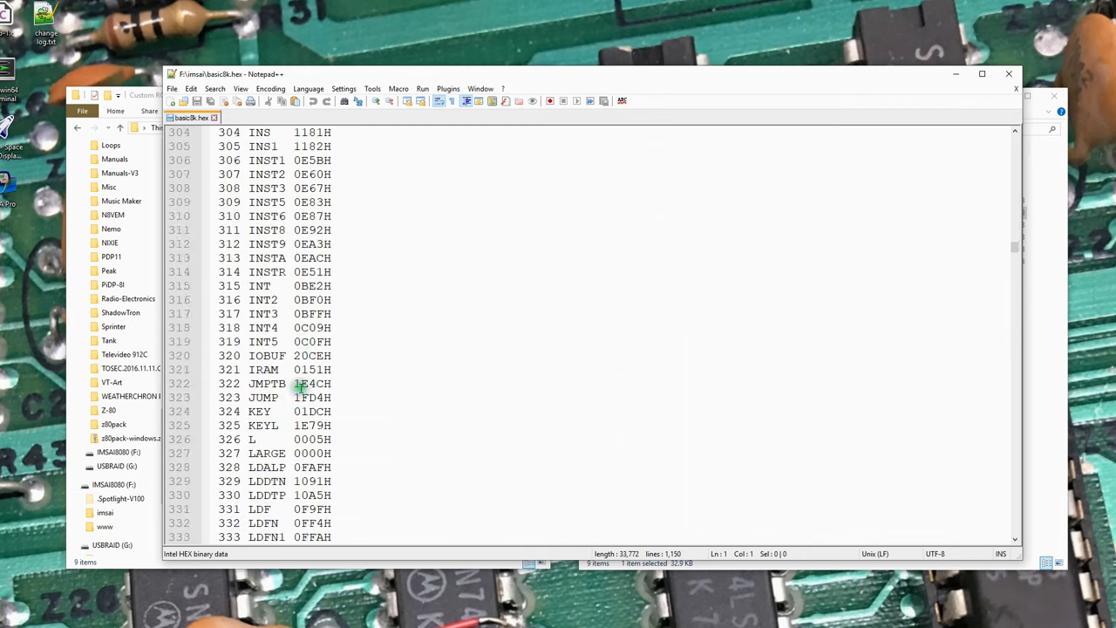
scroll(down, 3)
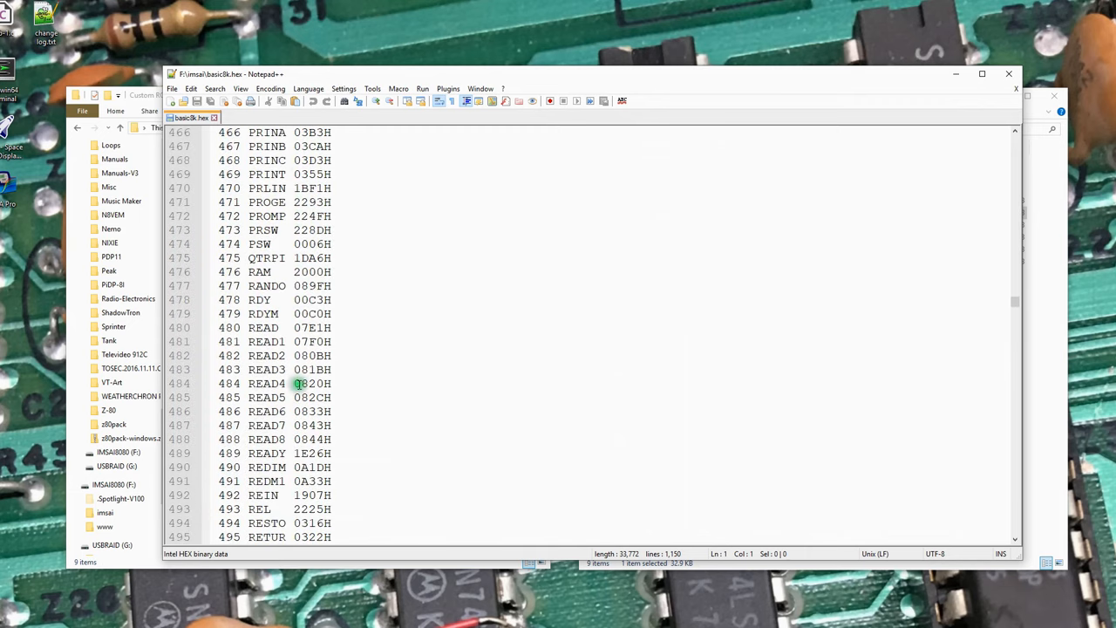
scroll(down, 3)
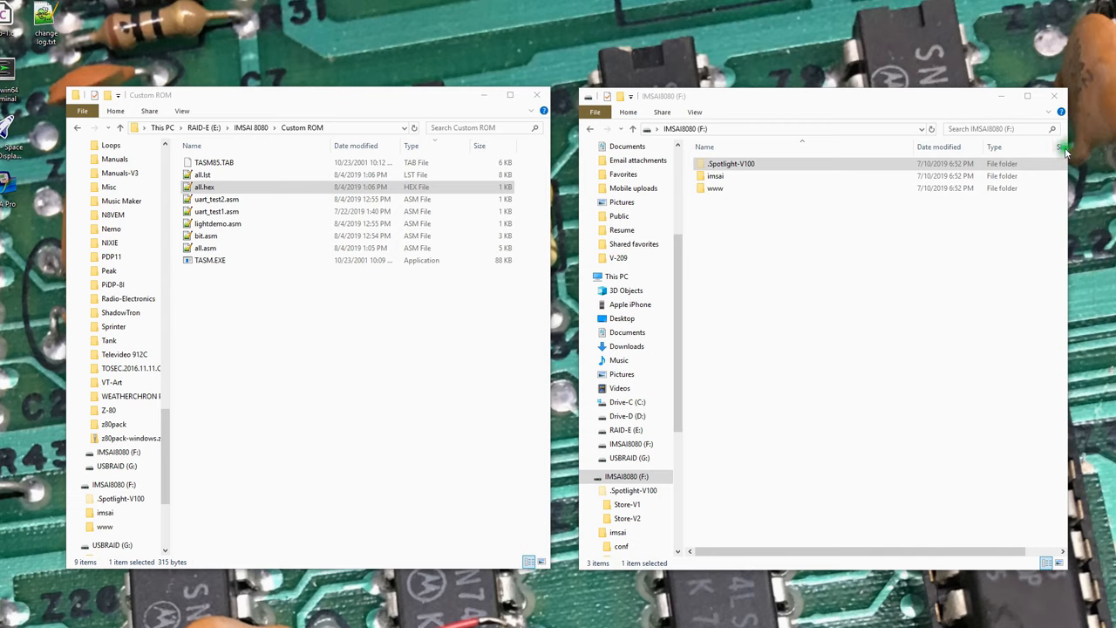
Navigate into F:\imsai\conf and bring up boot.conf's context menu
click(204, 186)
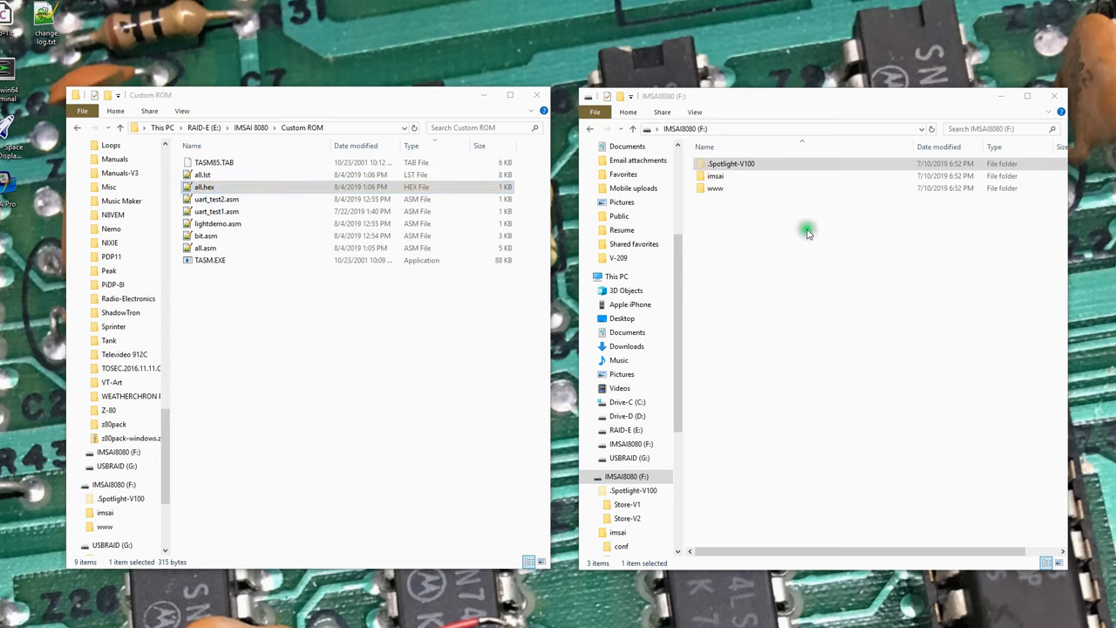
mouse_move(794, 218)
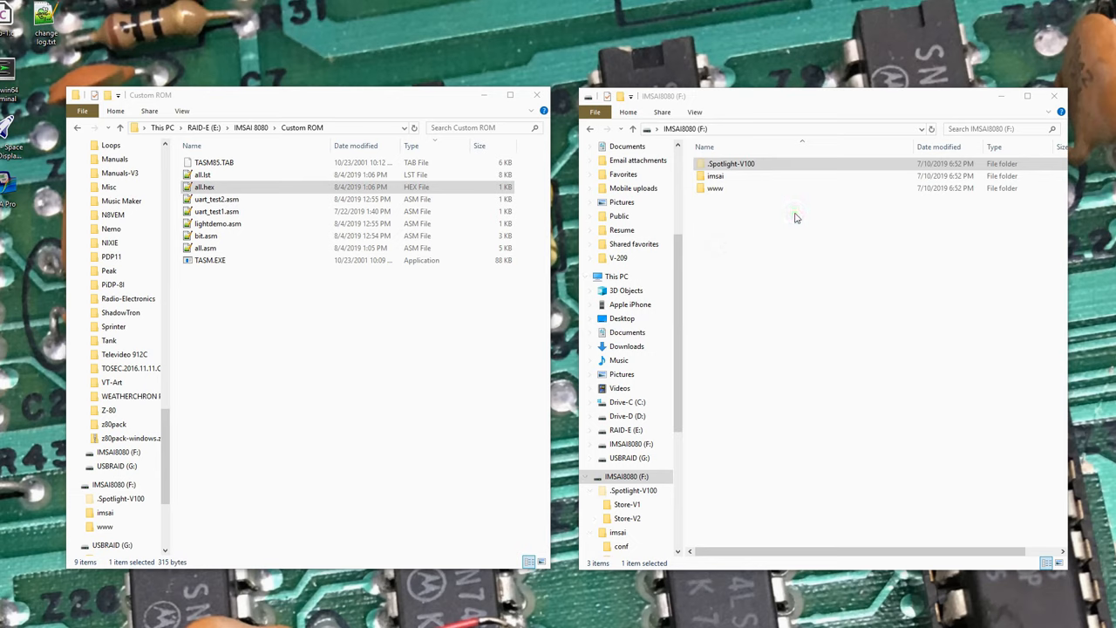
click(715, 188)
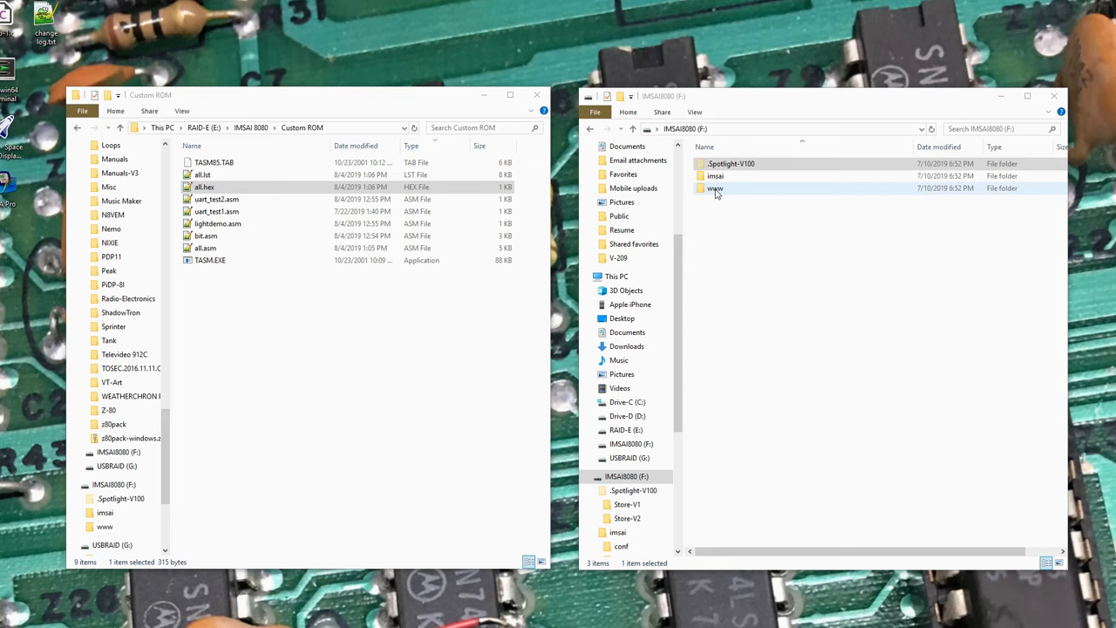
click(715, 176)
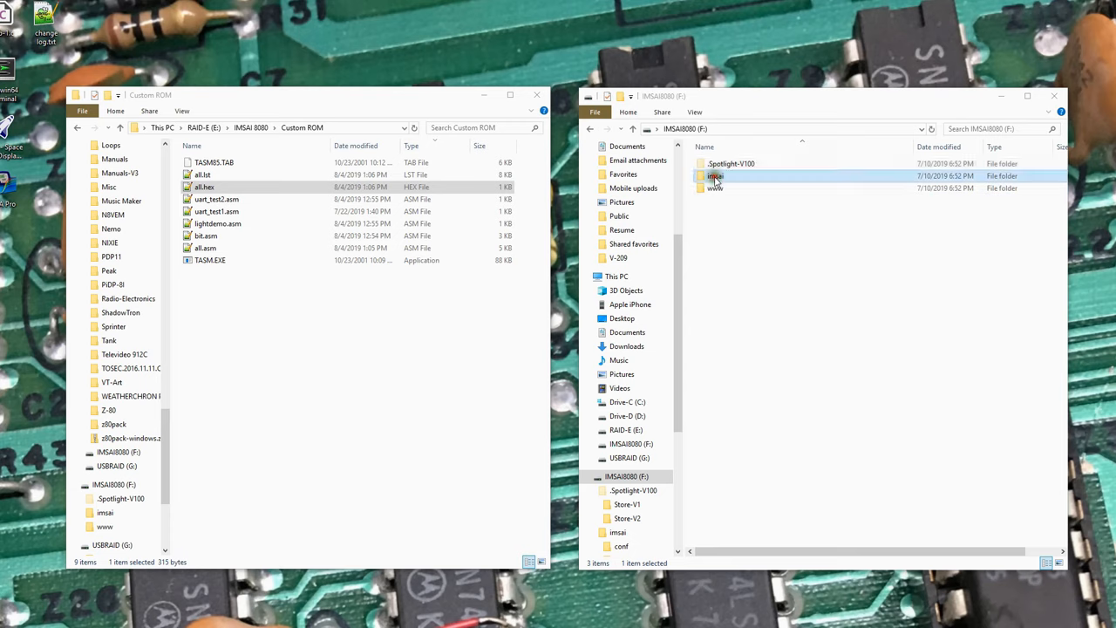
double_click(715, 176)
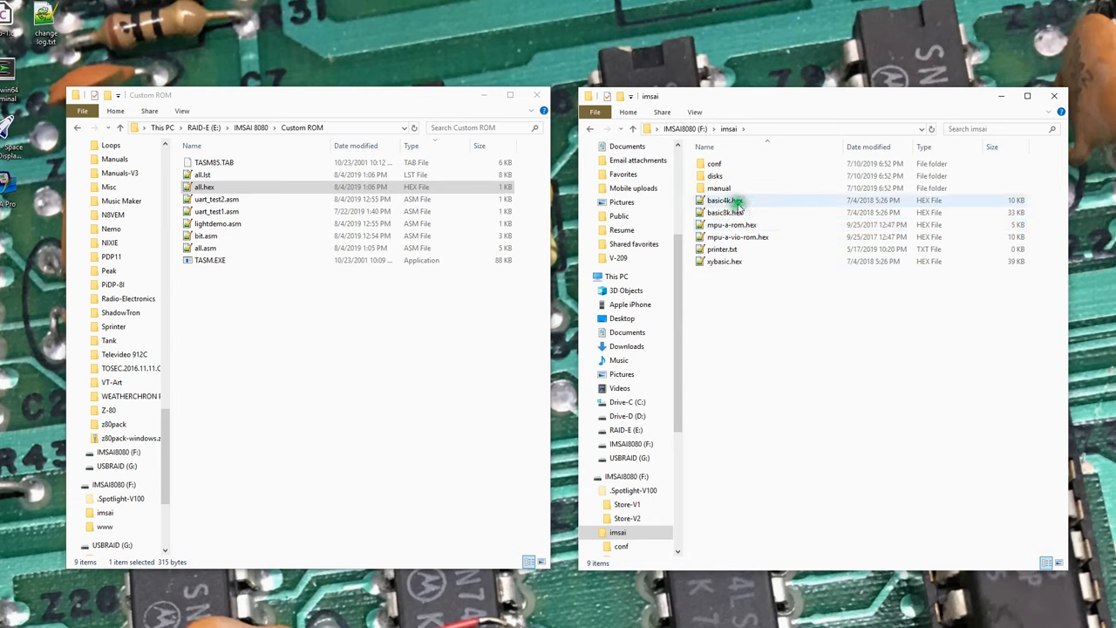
click(724, 261)
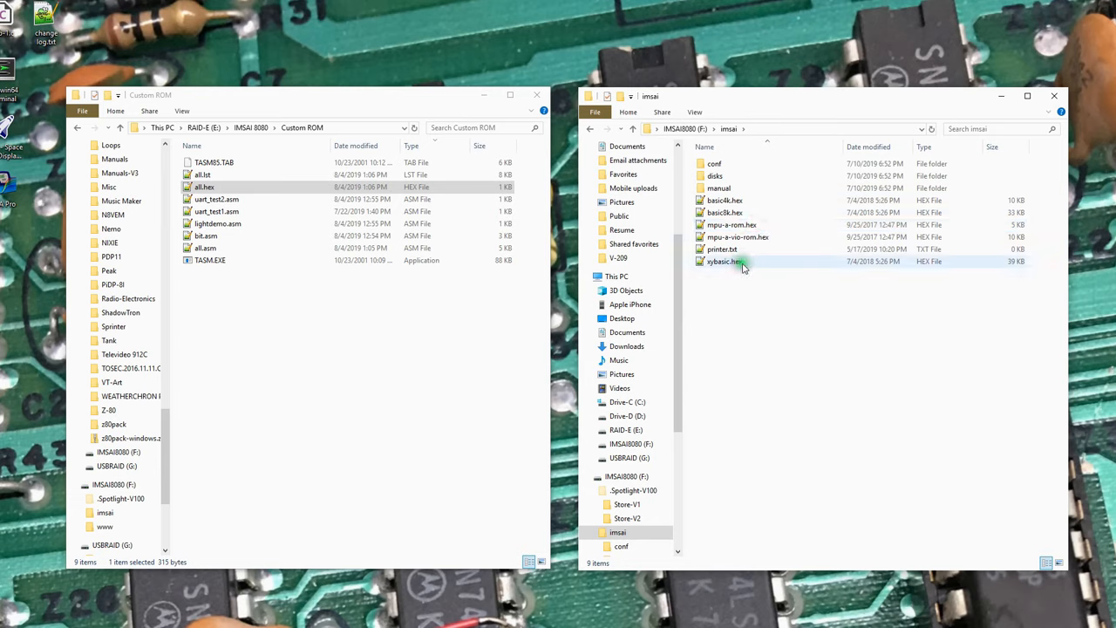
click(204, 186)
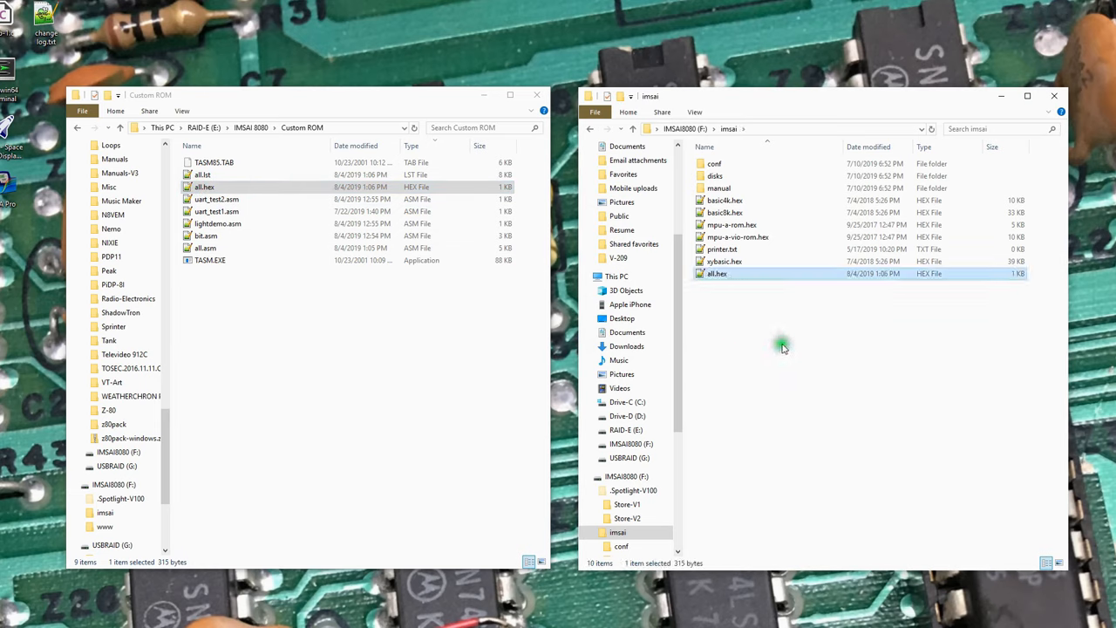
mouse_move(715, 164)
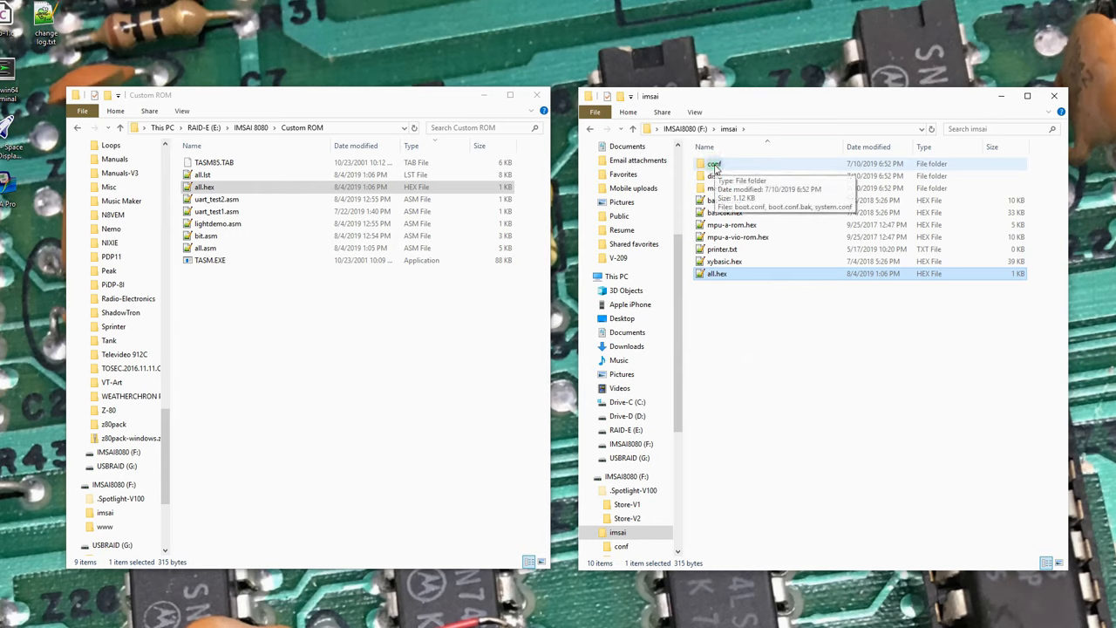
double_click(714, 164)
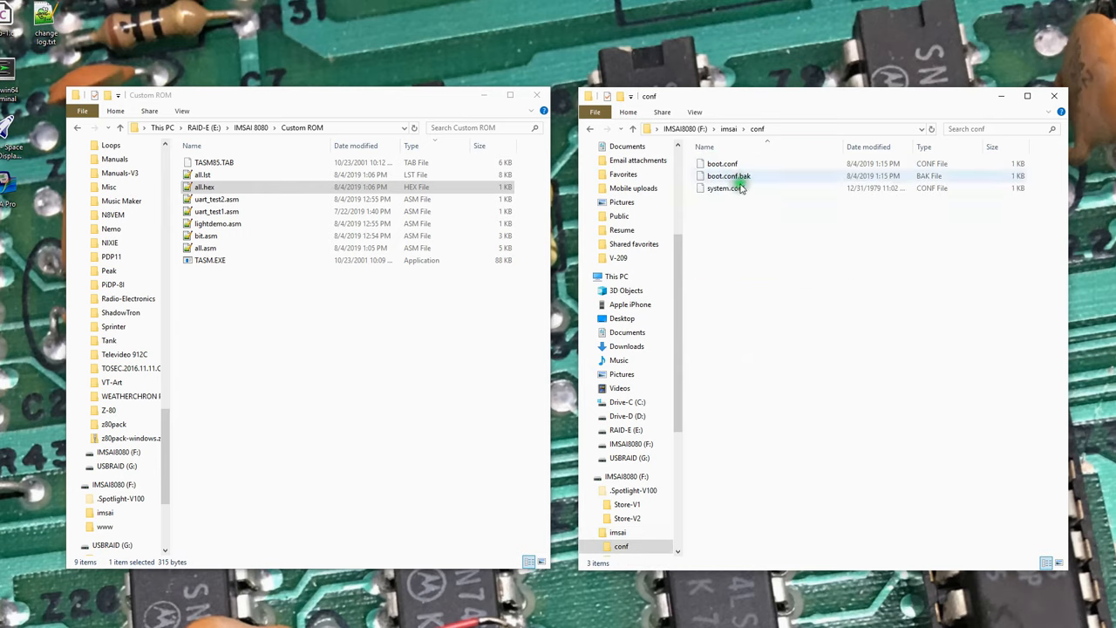
mouse_move(722, 164)
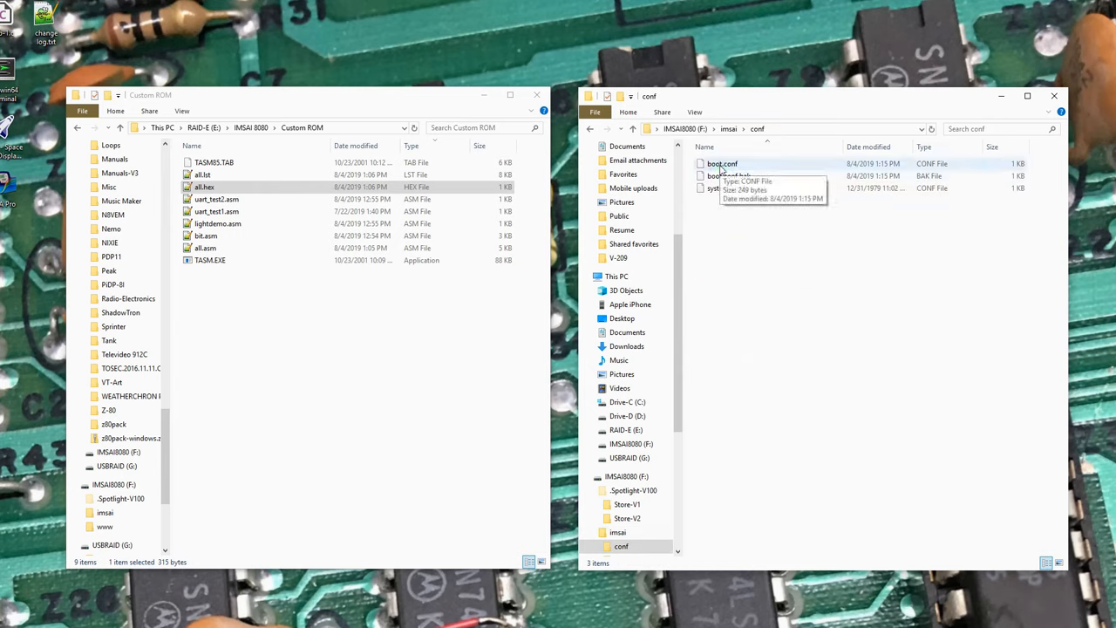
mouse_move(725, 189)
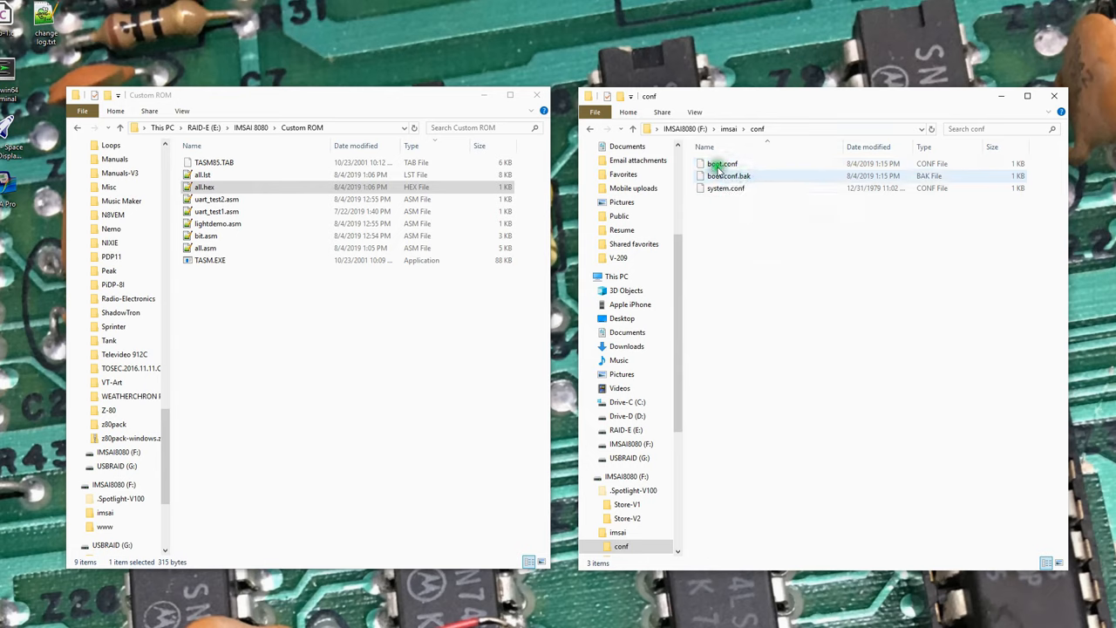
right_click(722, 164)
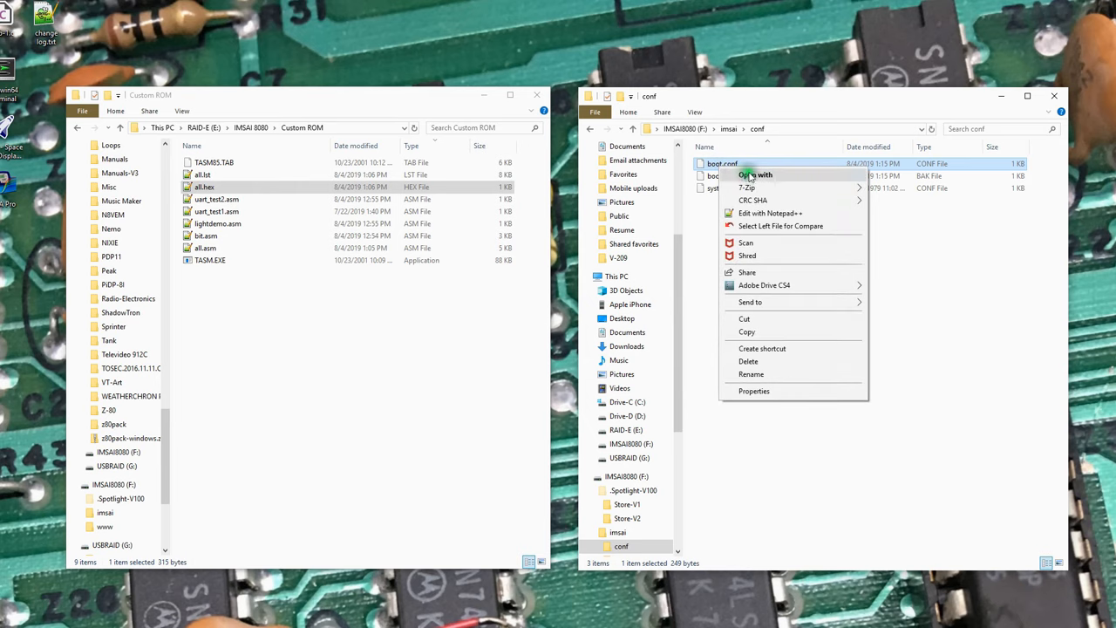
Add a ROM6=all.hex line after ROM5 in boot.conf, then save and close it
click(770, 213)
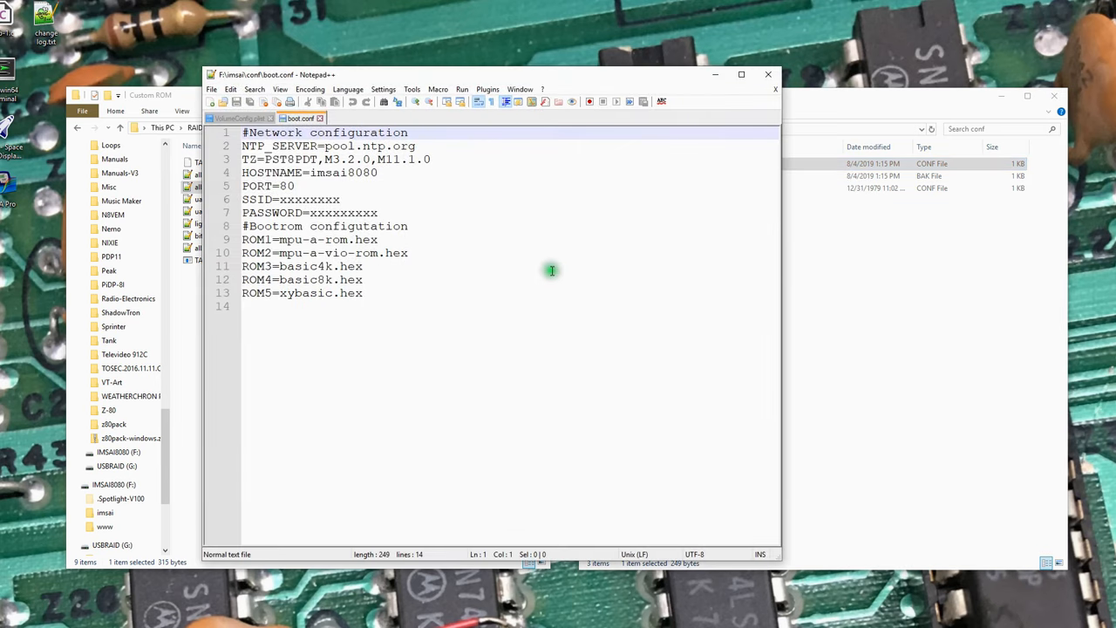
key(enter)
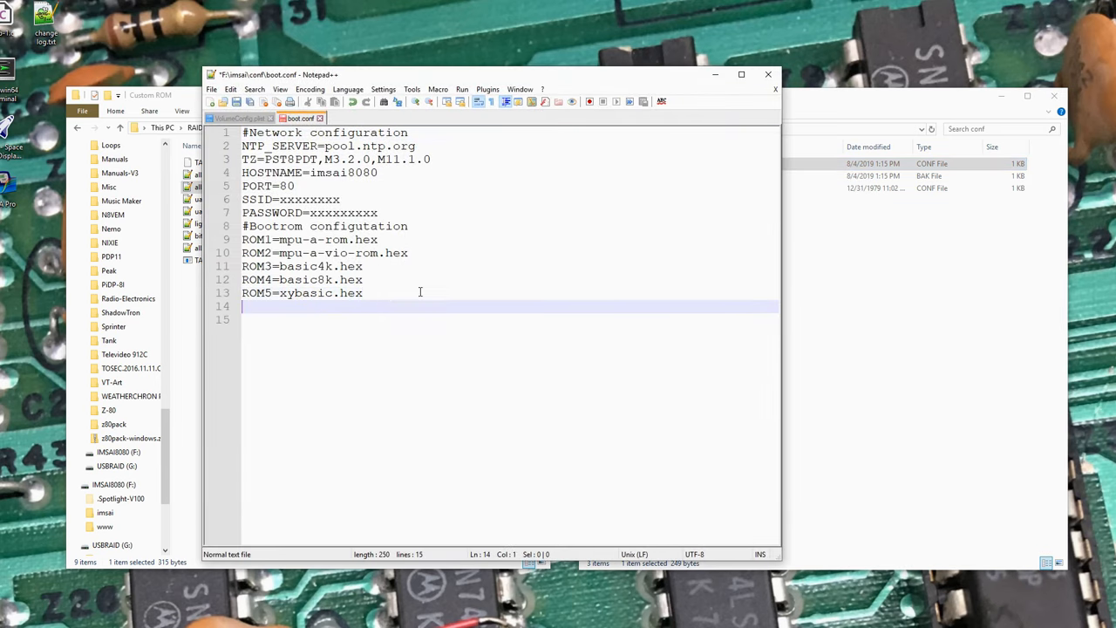
text(ROM6)
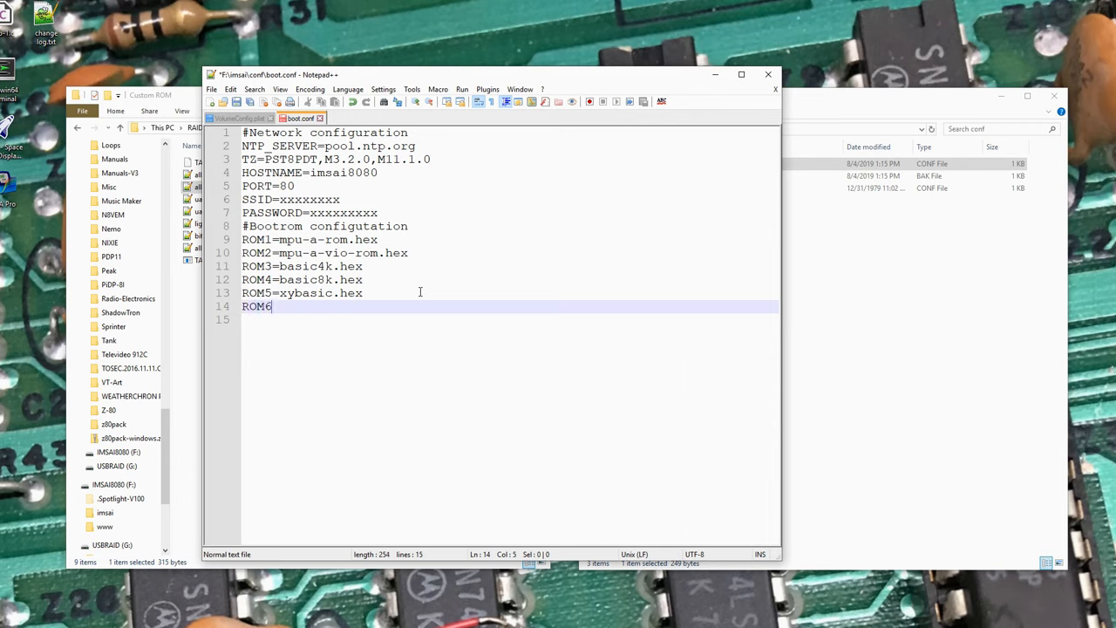
text(=all.)
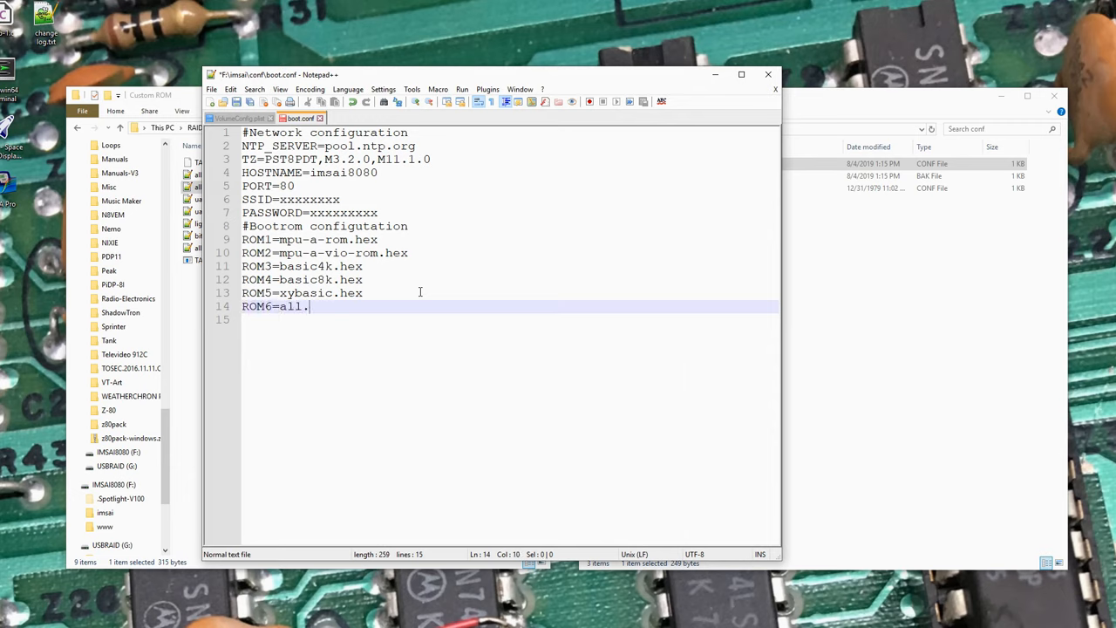
text(hex)
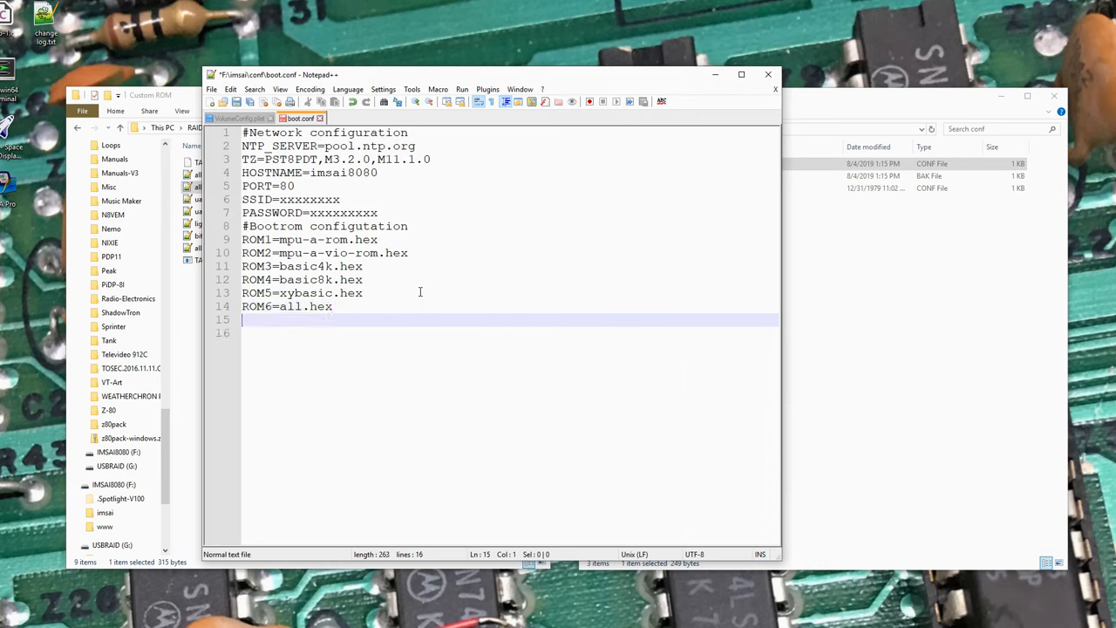
key(Backspace)
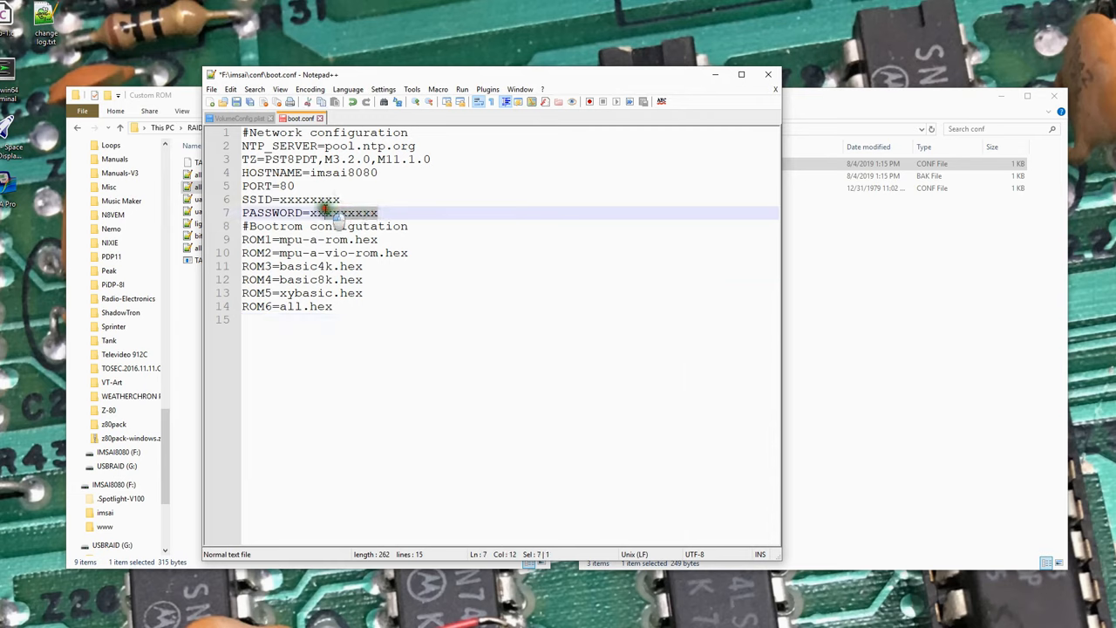
double_click(342, 213)
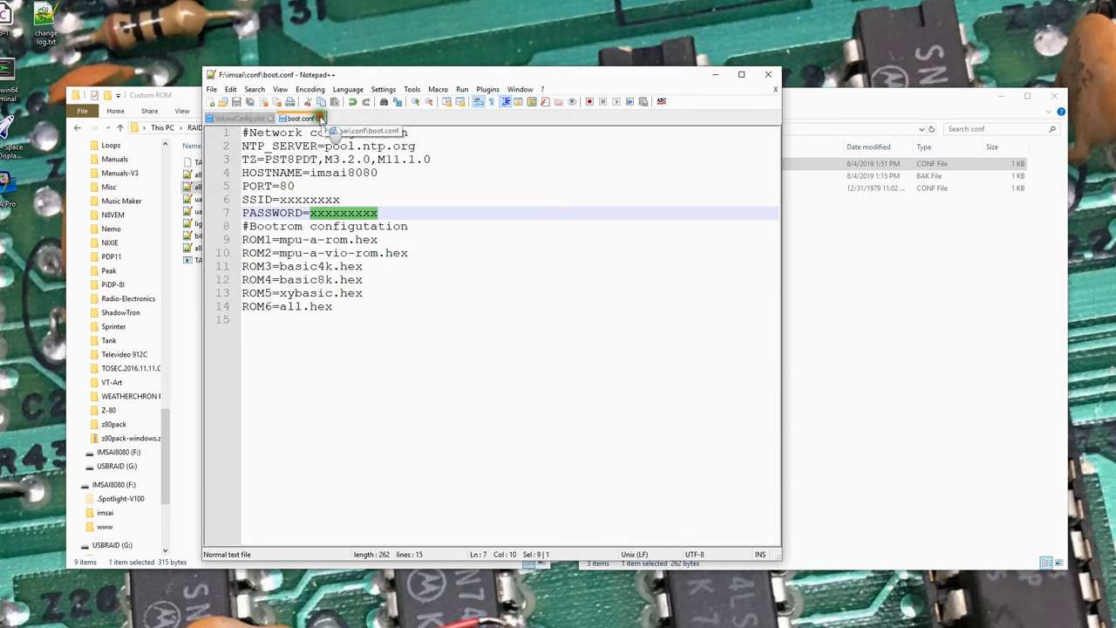
click(222, 118)
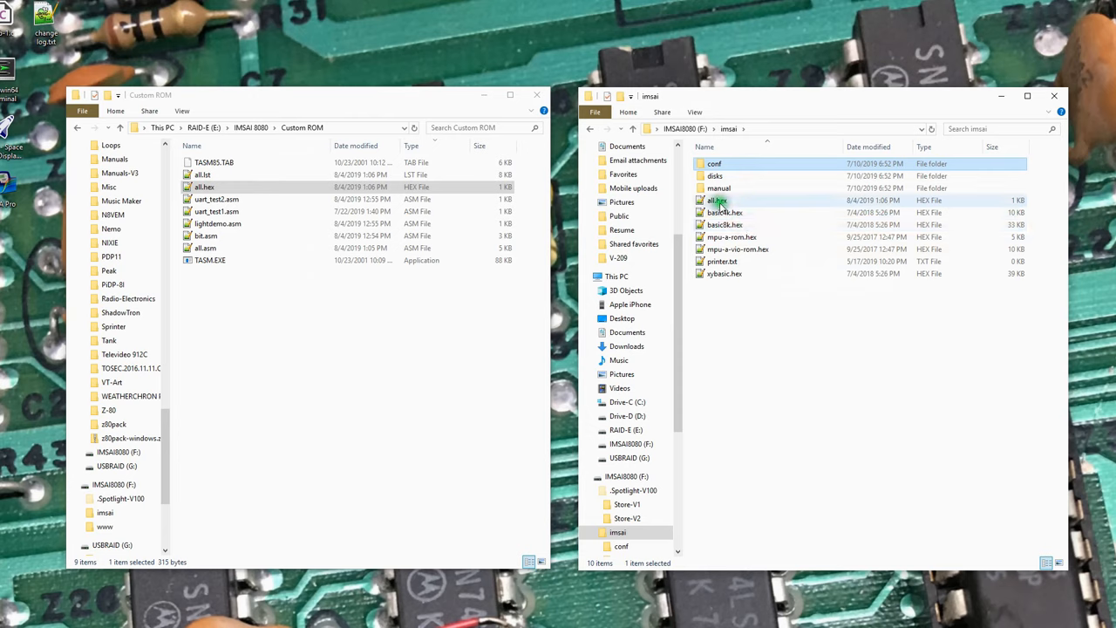
Reopen boot.conf in Notepad++ to verify it, then browse the disks folder and return to imsai
double_click(715, 164)
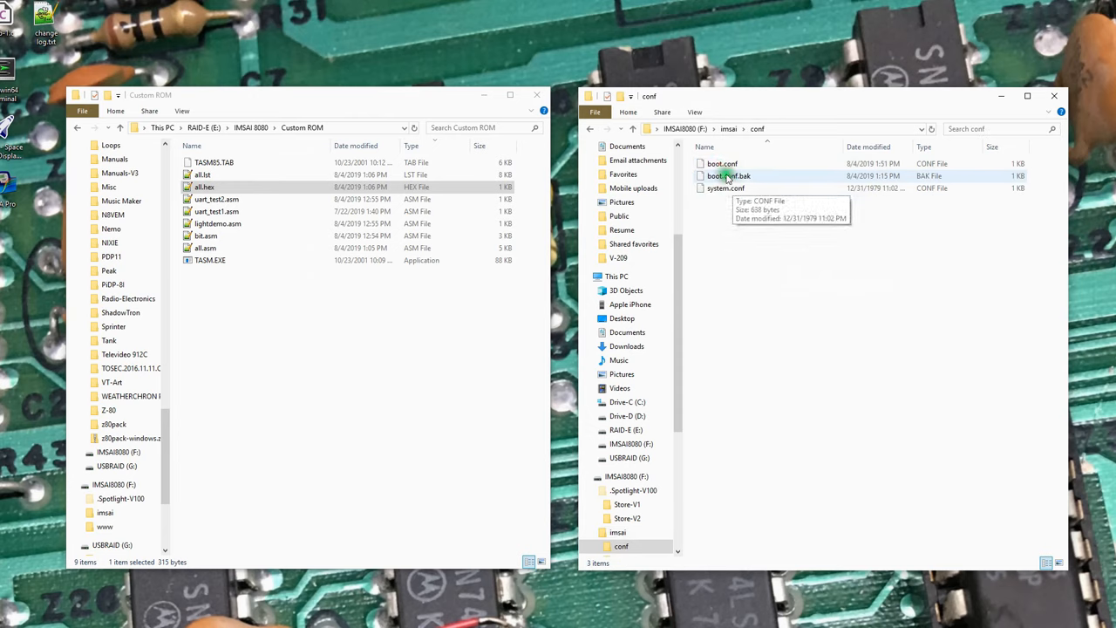
click(723, 164)
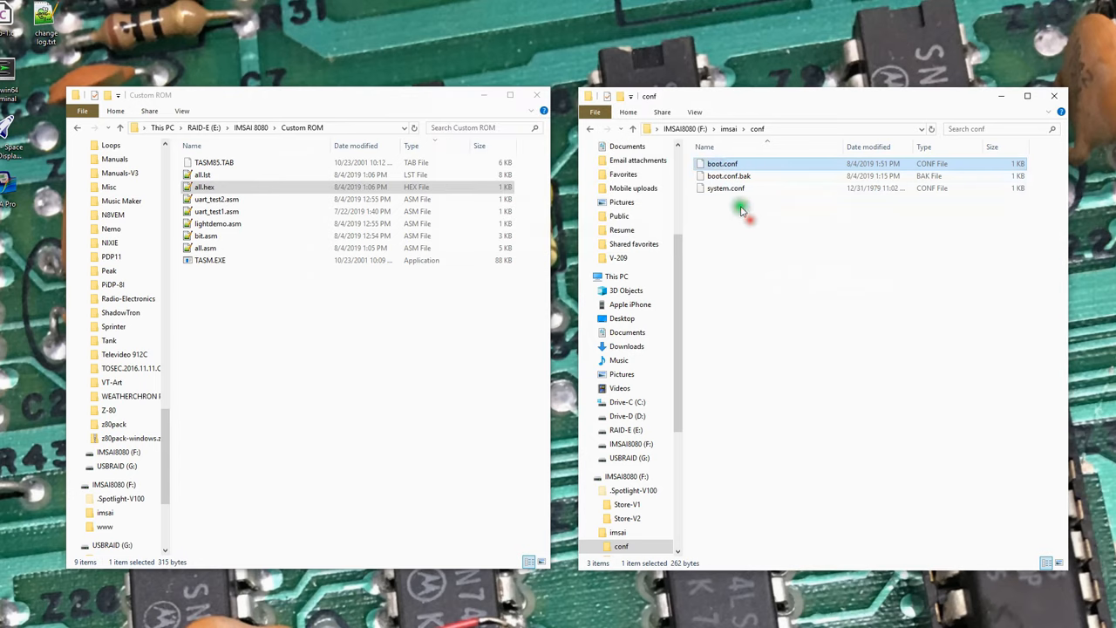
right_click(722, 164)
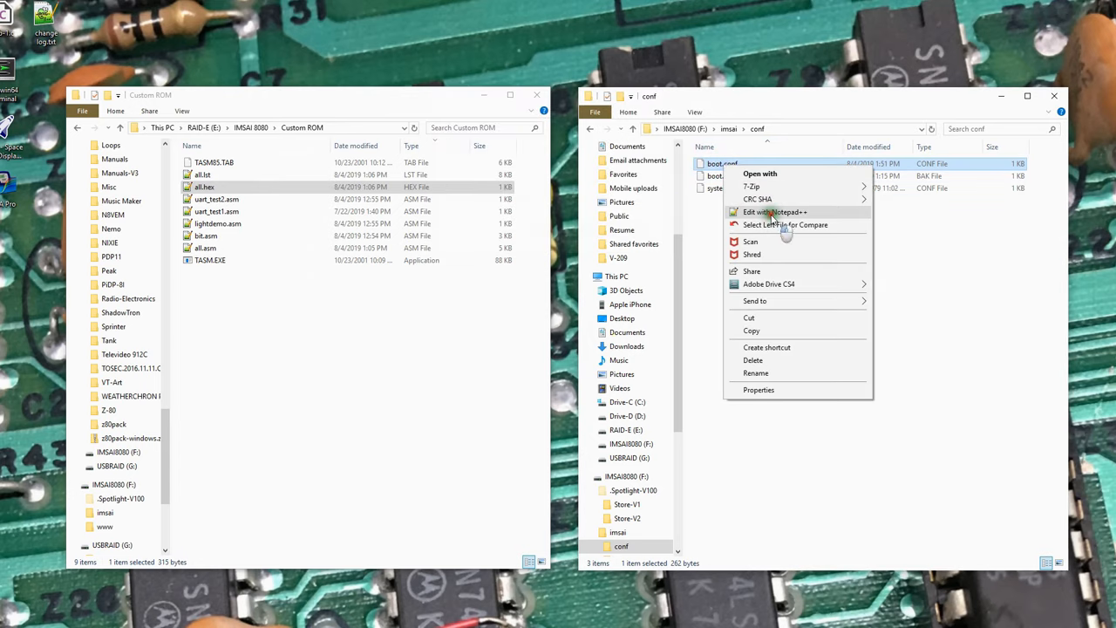
click(774, 211)
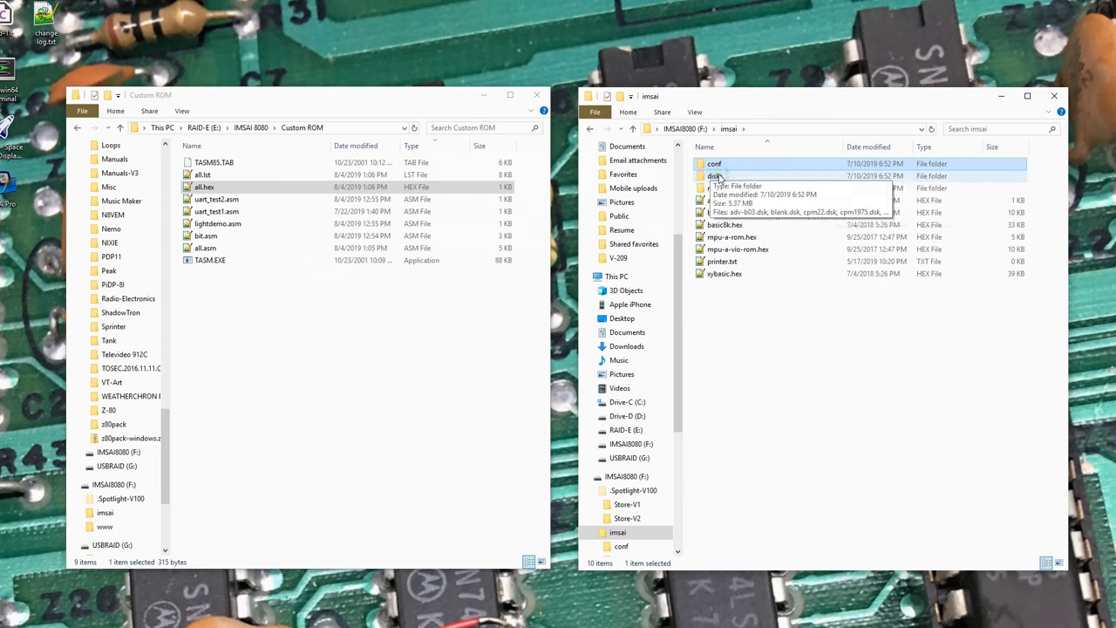
double_click(714, 175)
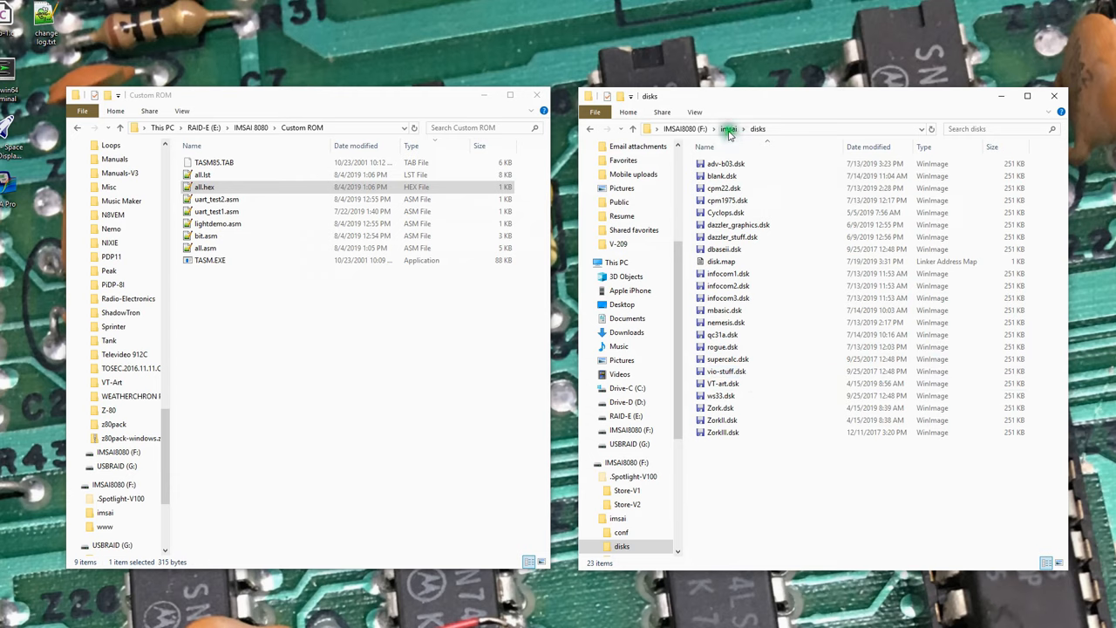
click(728, 129)
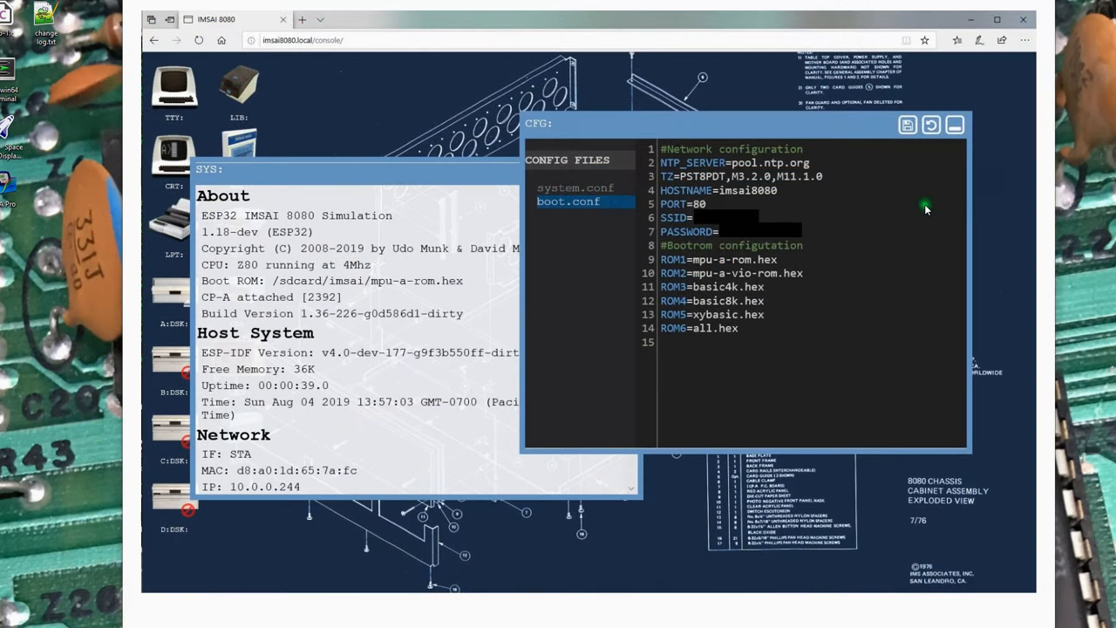
mouse_move(240, 339)
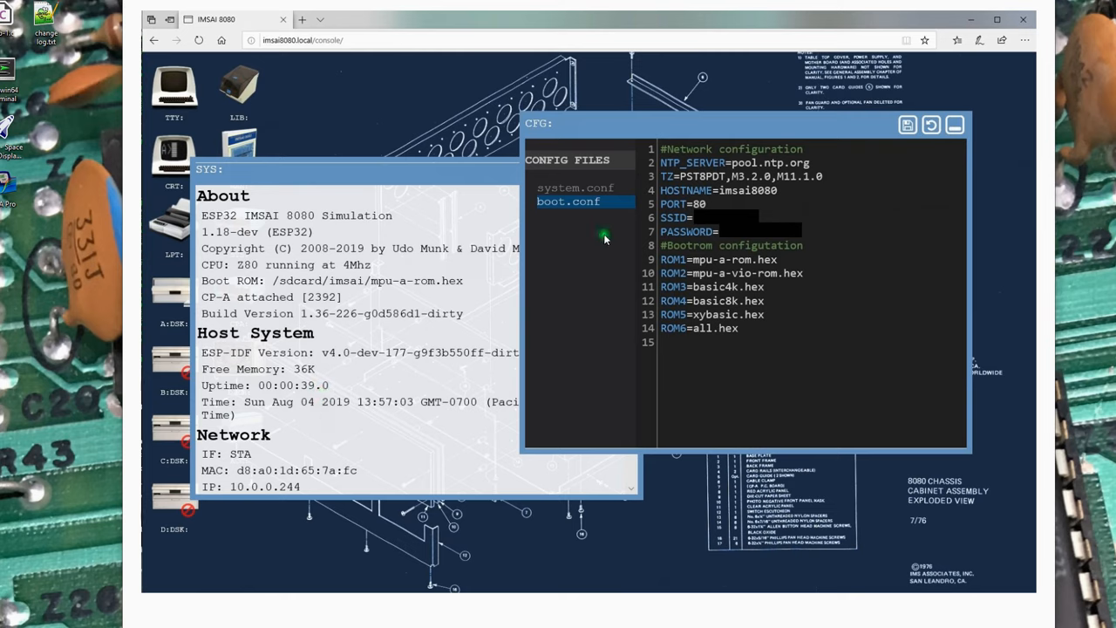
mouse_move(739, 335)
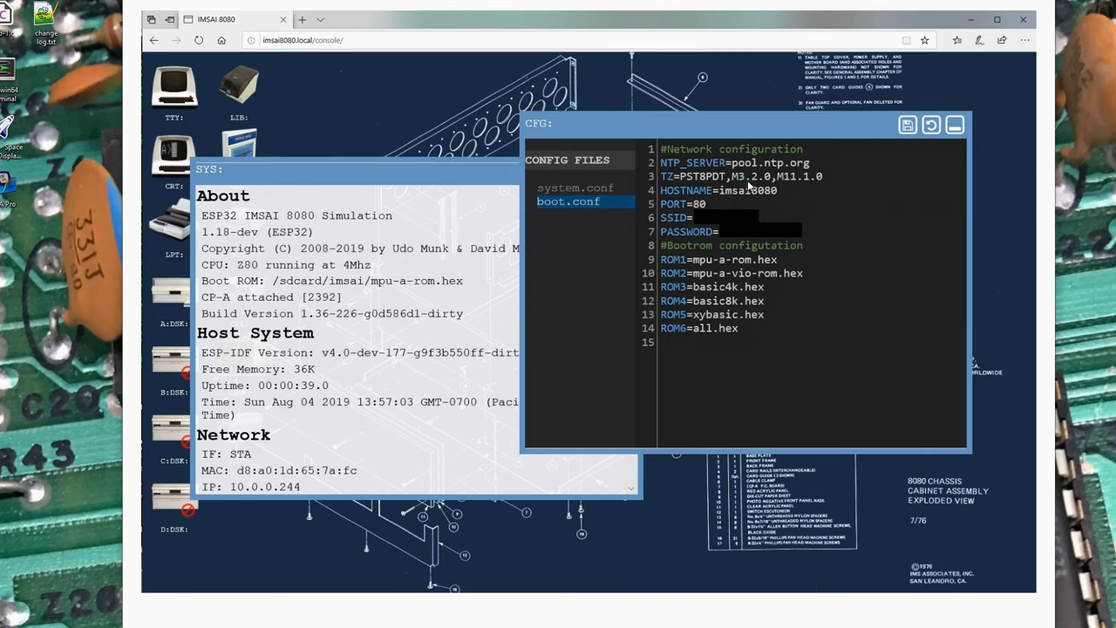
mouse_move(635, 326)
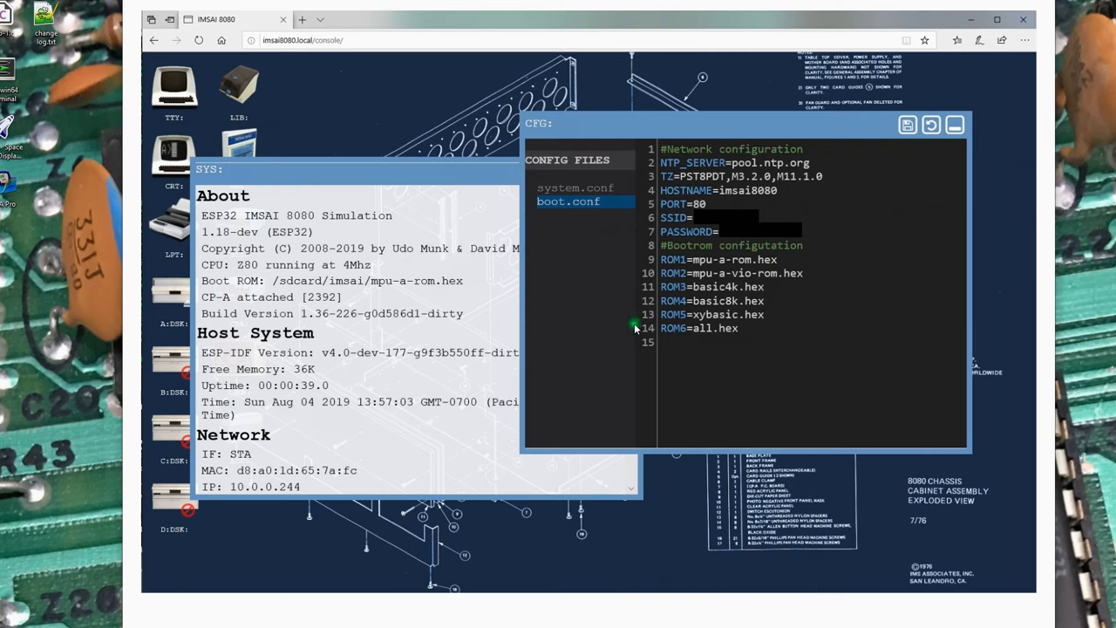
mouse_move(685, 336)
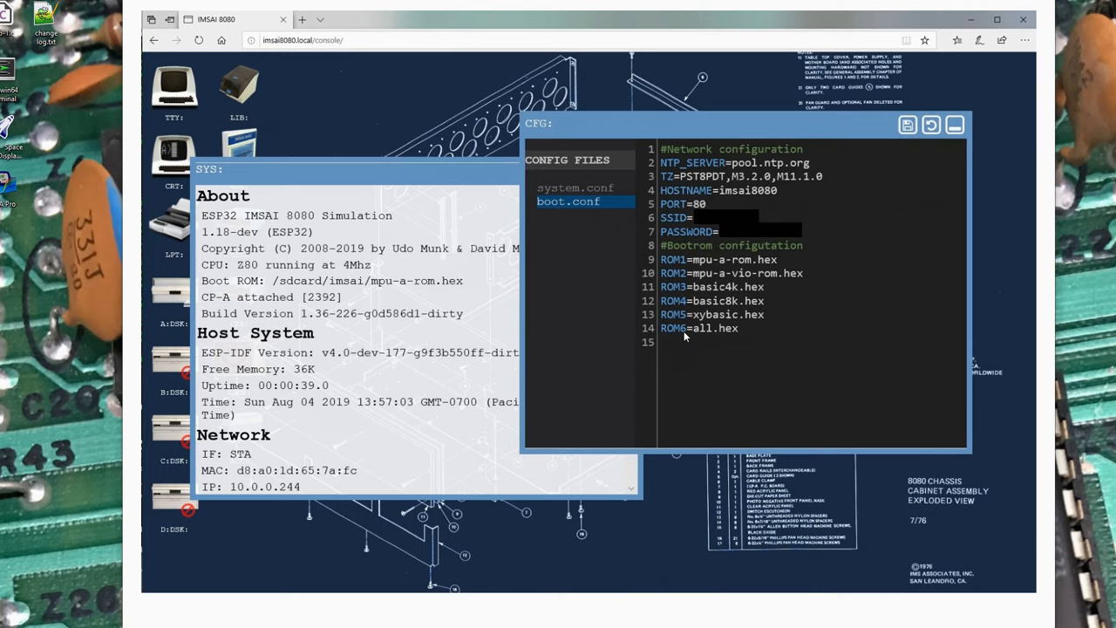
mouse_move(697, 334)
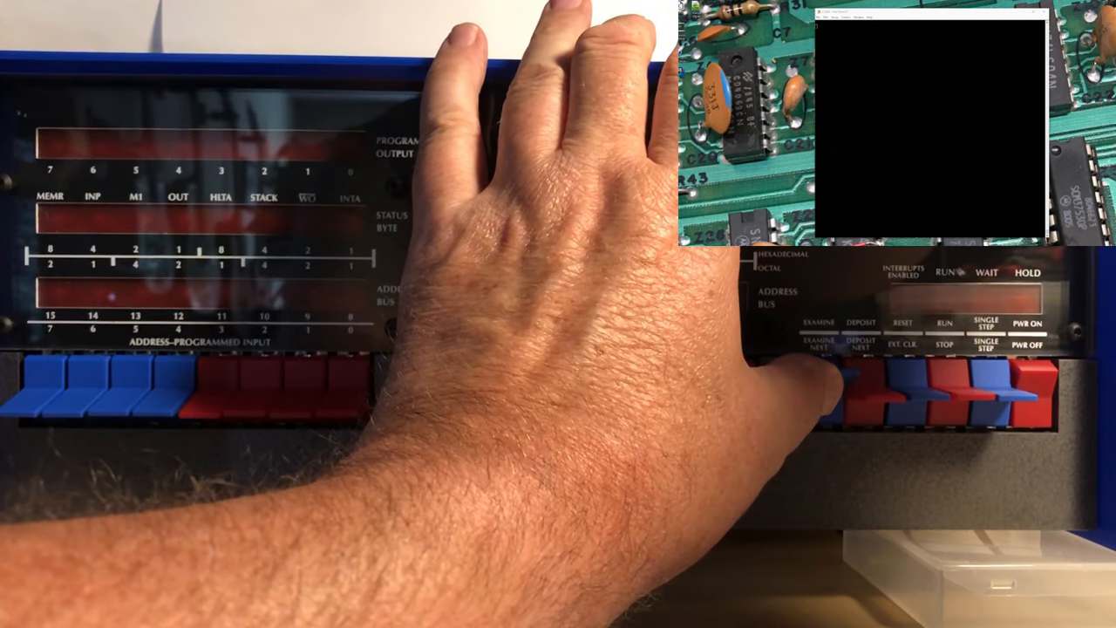
Set the IMSAI front-panel input switches to select boot ROM 6
click(850, 388)
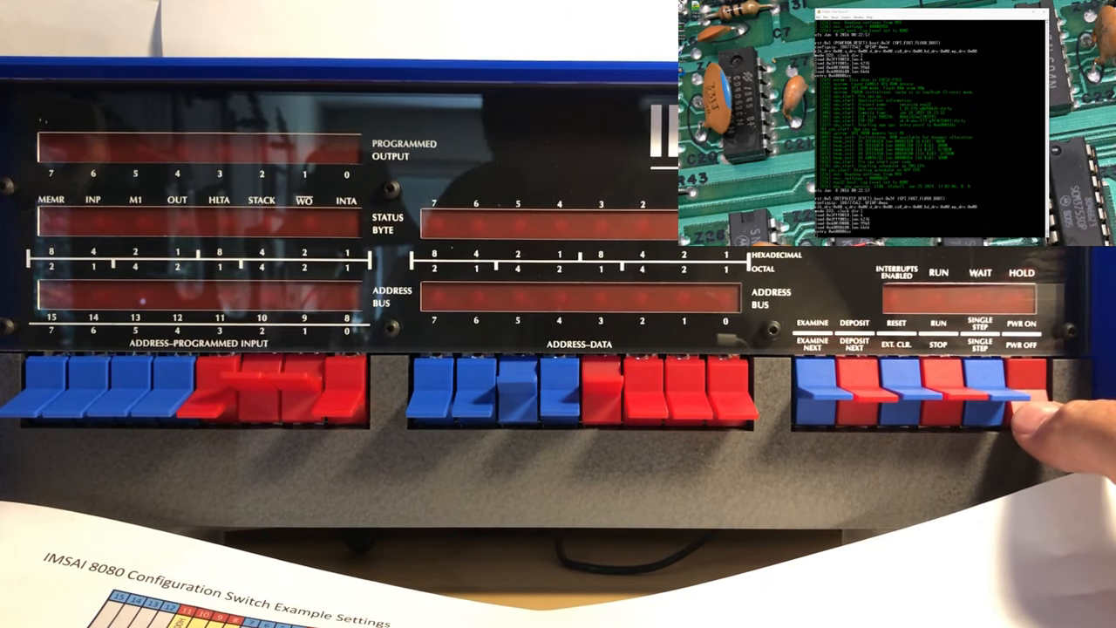
Flip the front-panel power switch so the IMSAI boots and logs to TeraTerm
click(1021, 401)
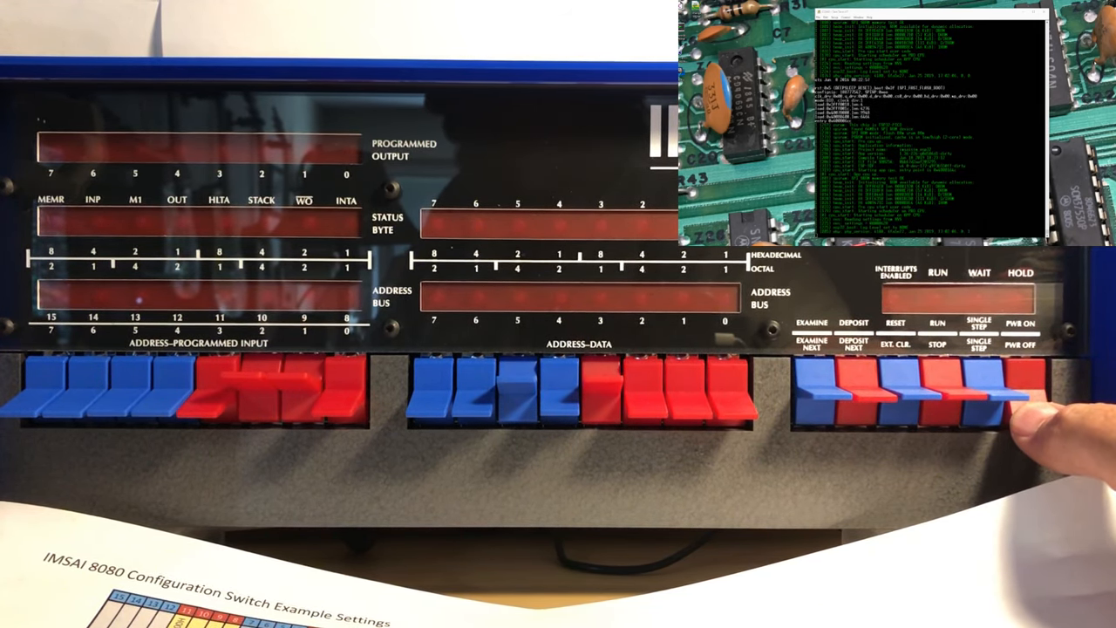